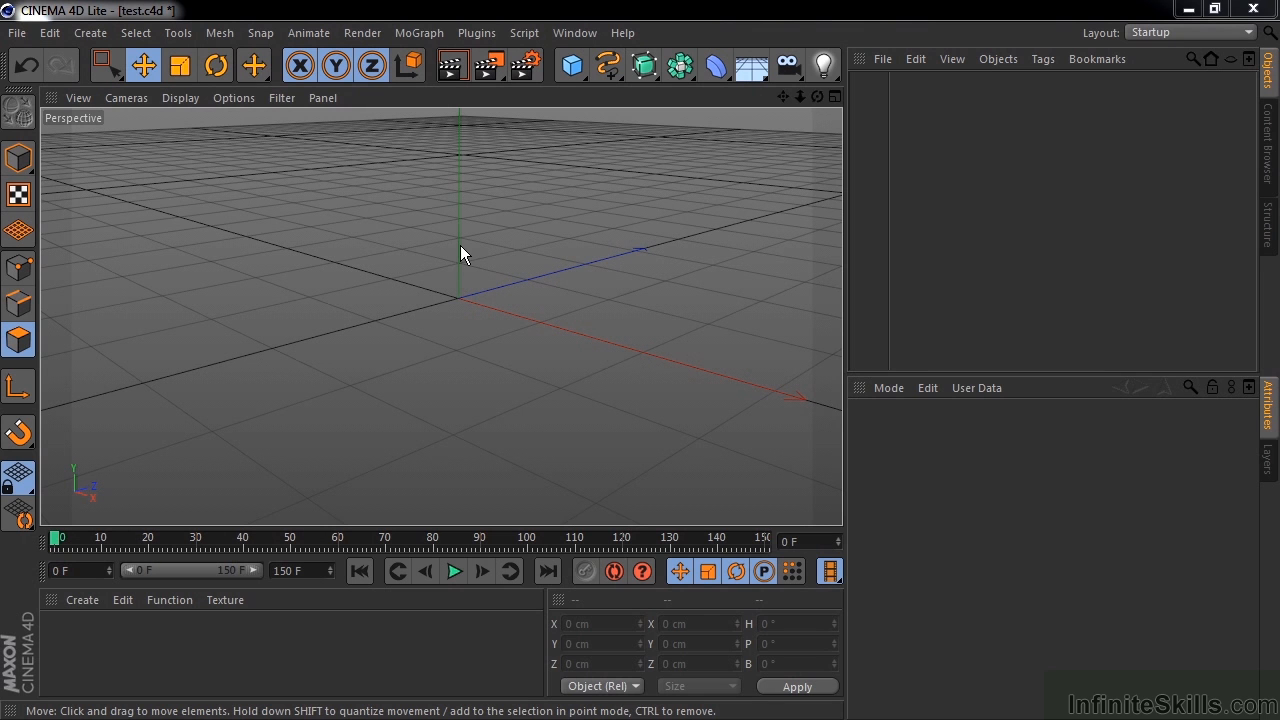
Add a HyperNURBS object with editor subdivision 2 and renderer subdivision 3
left_click(643, 65)
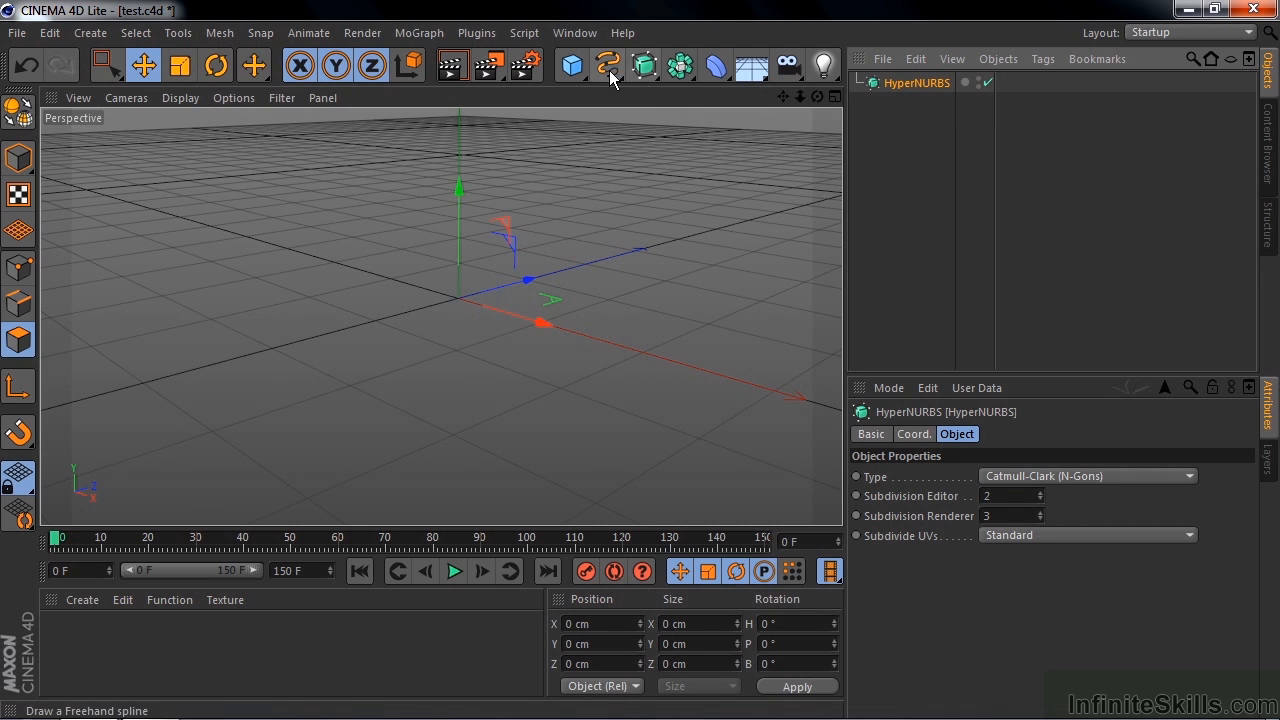
Add a 200 cm single-segment cube and try pulling one face outward
left_click(571, 66)
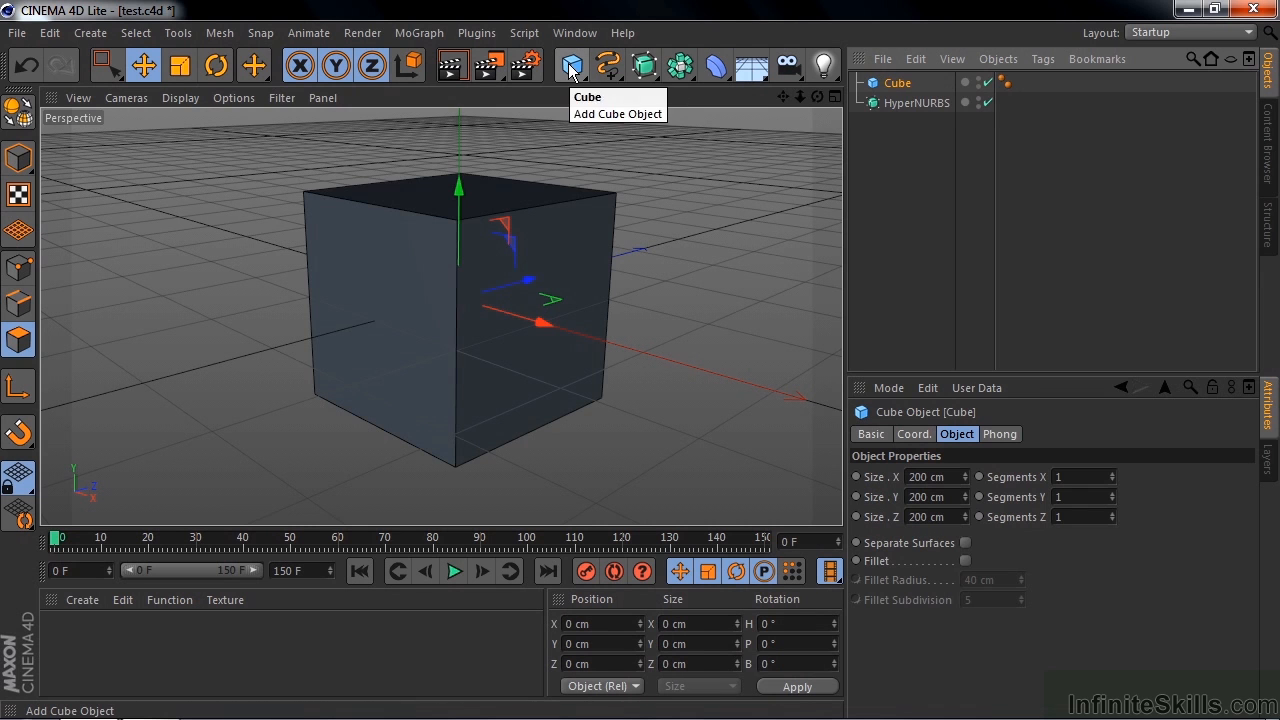
mouse_move(575, 266)
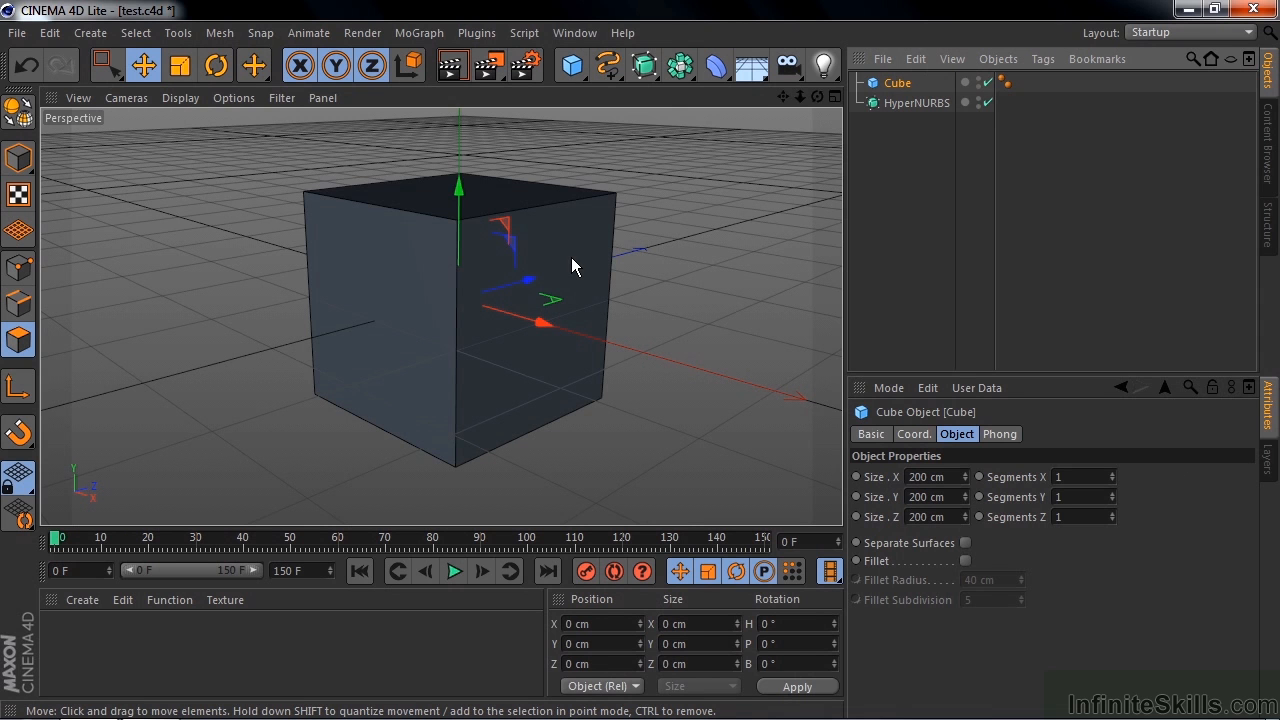
mouse_move(1103, 504)
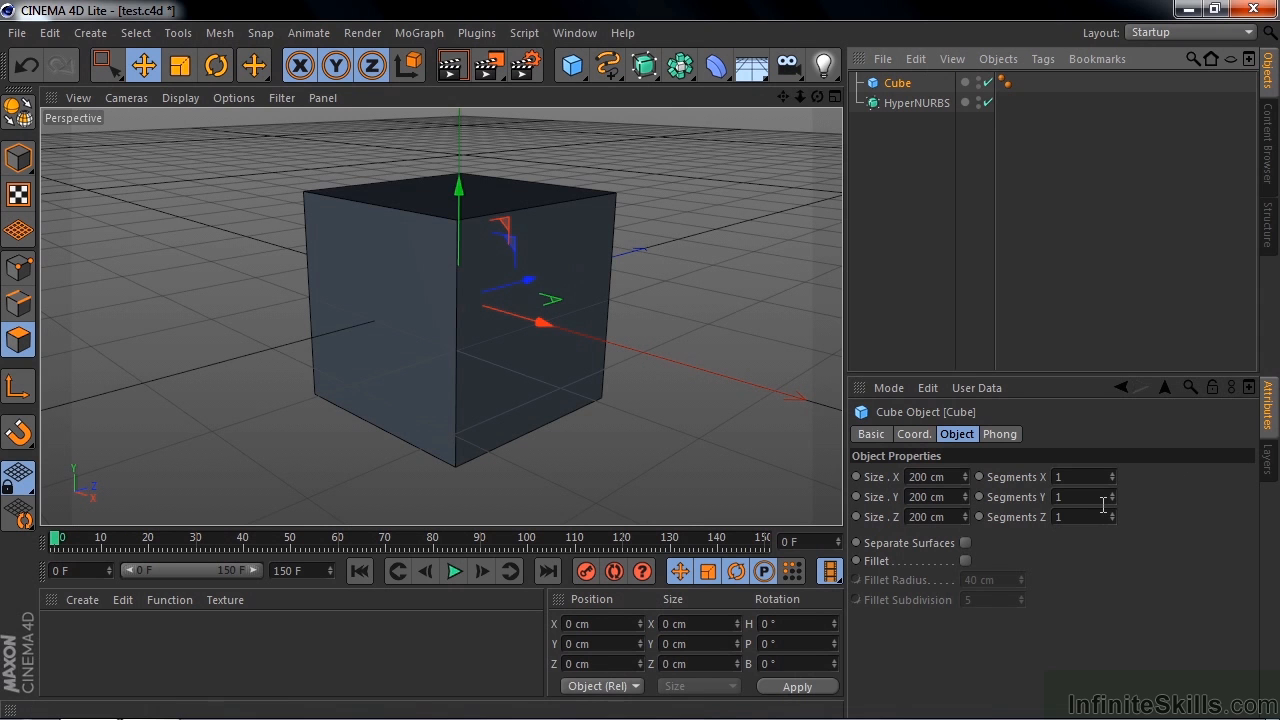
mouse_move(457, 243)
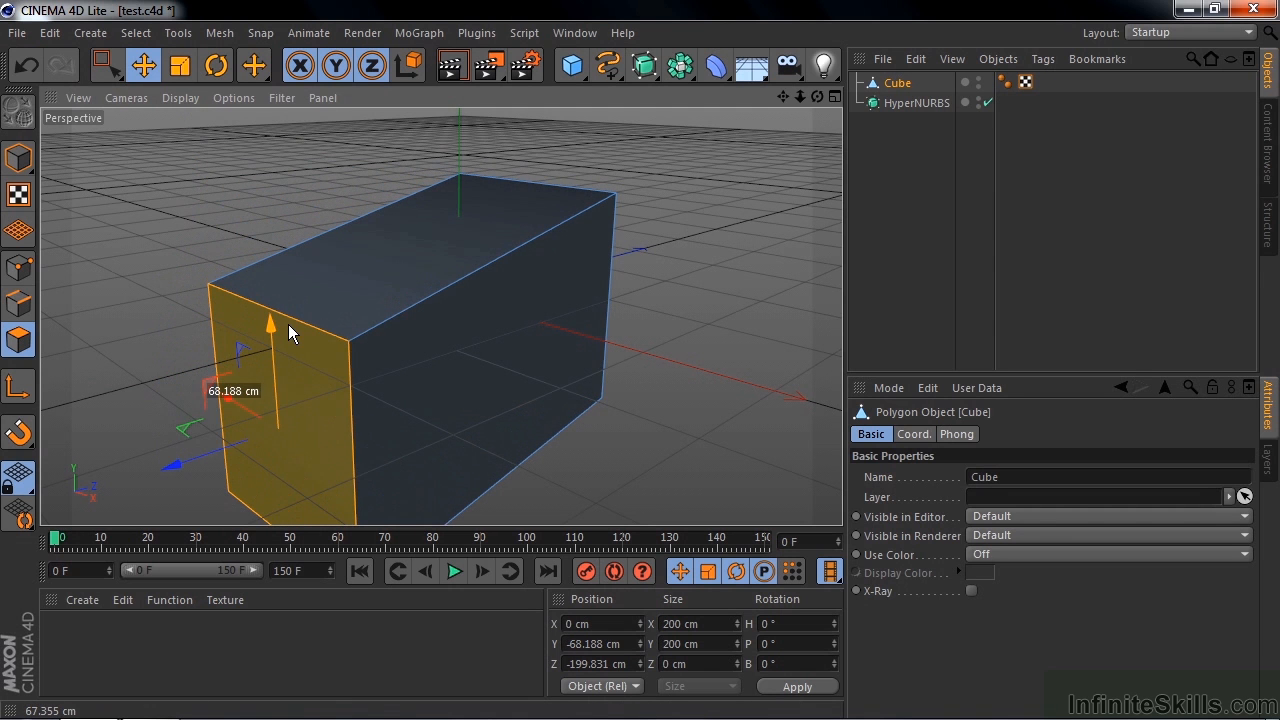
left_click_drag(290, 335, 280, 465)
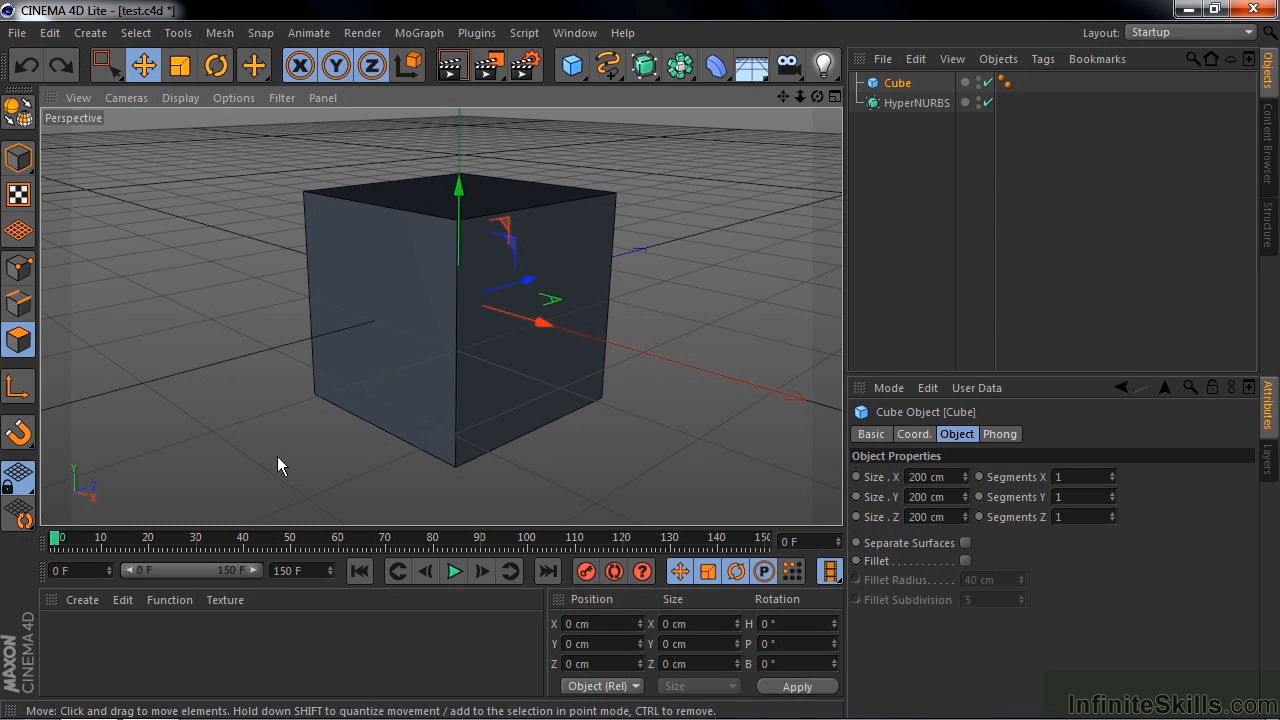
mouse_move(875, 83)
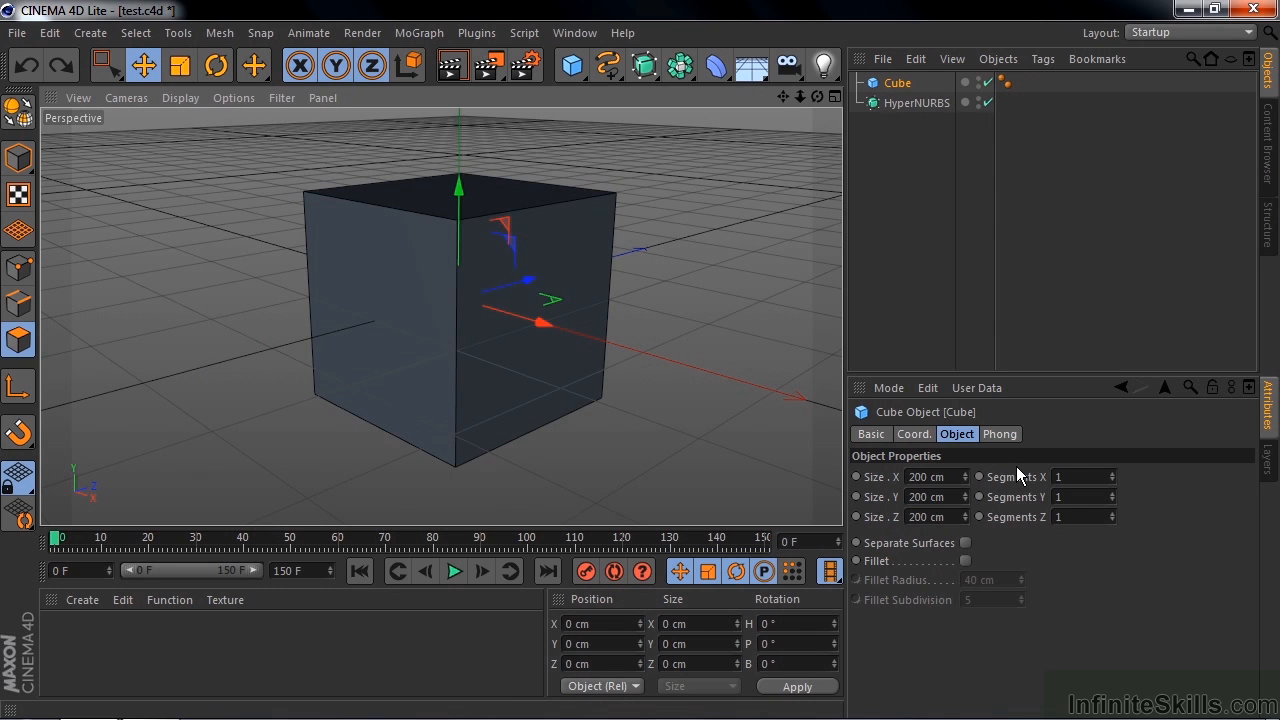
Raise the cube's Segments X, Y and Z to 3
left_click(1113, 472)
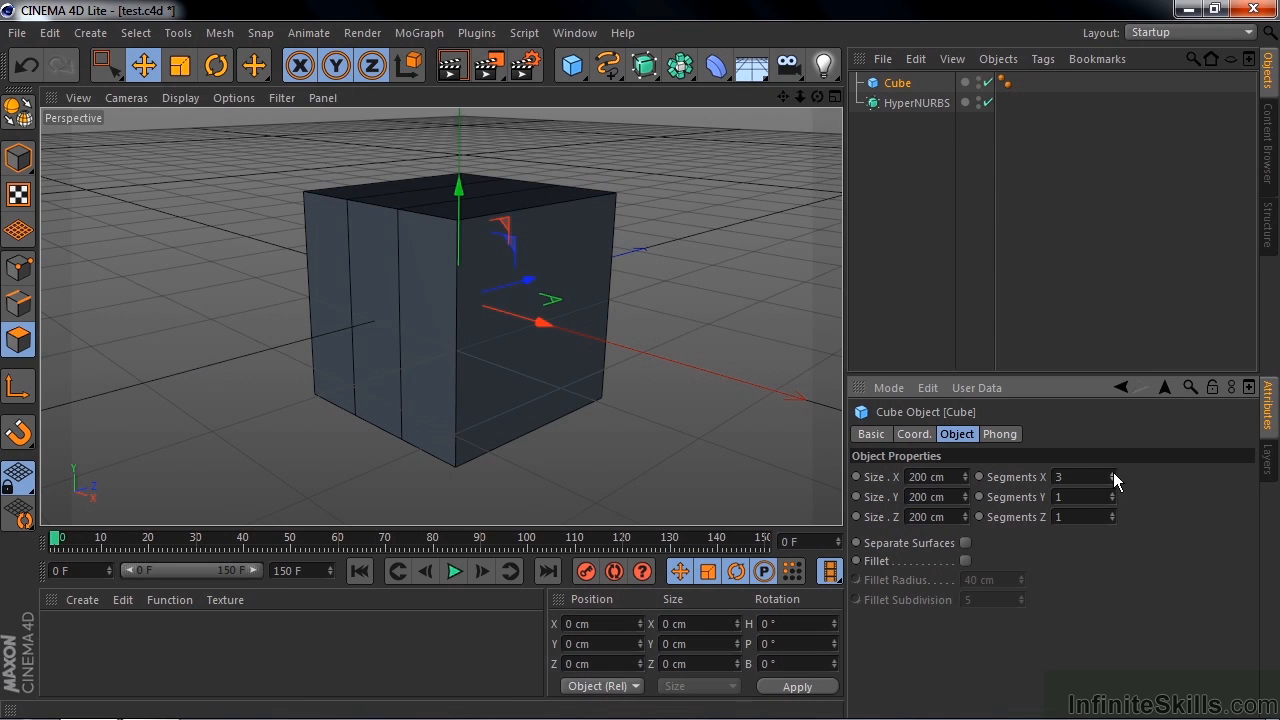
mouse_move(435, 304)
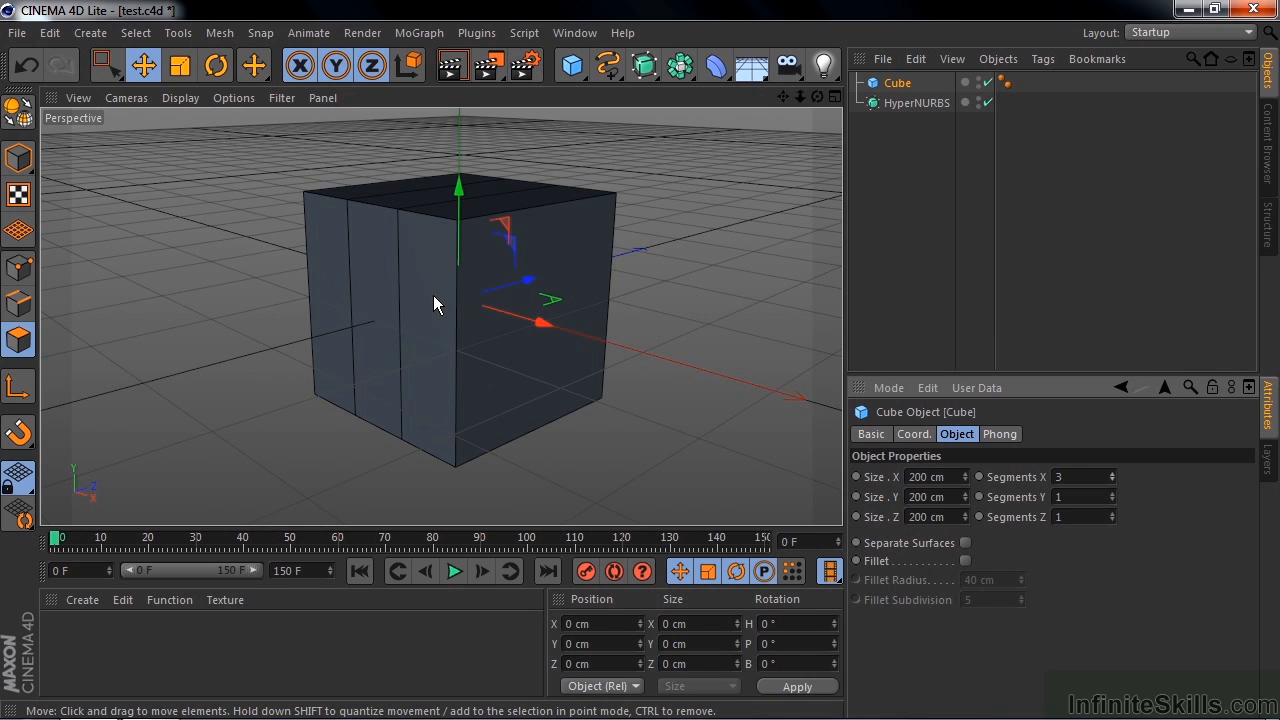
mouse_move(1117, 501)
type("3")
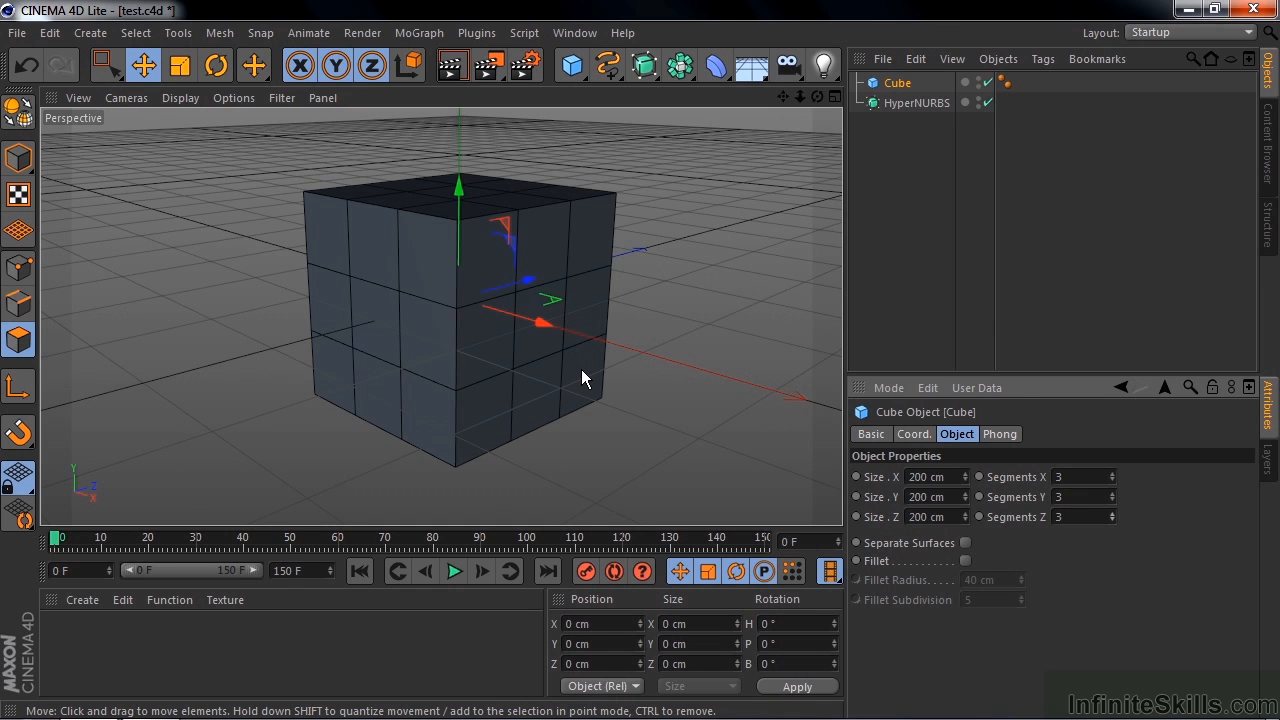
mouse_move(140, 187)
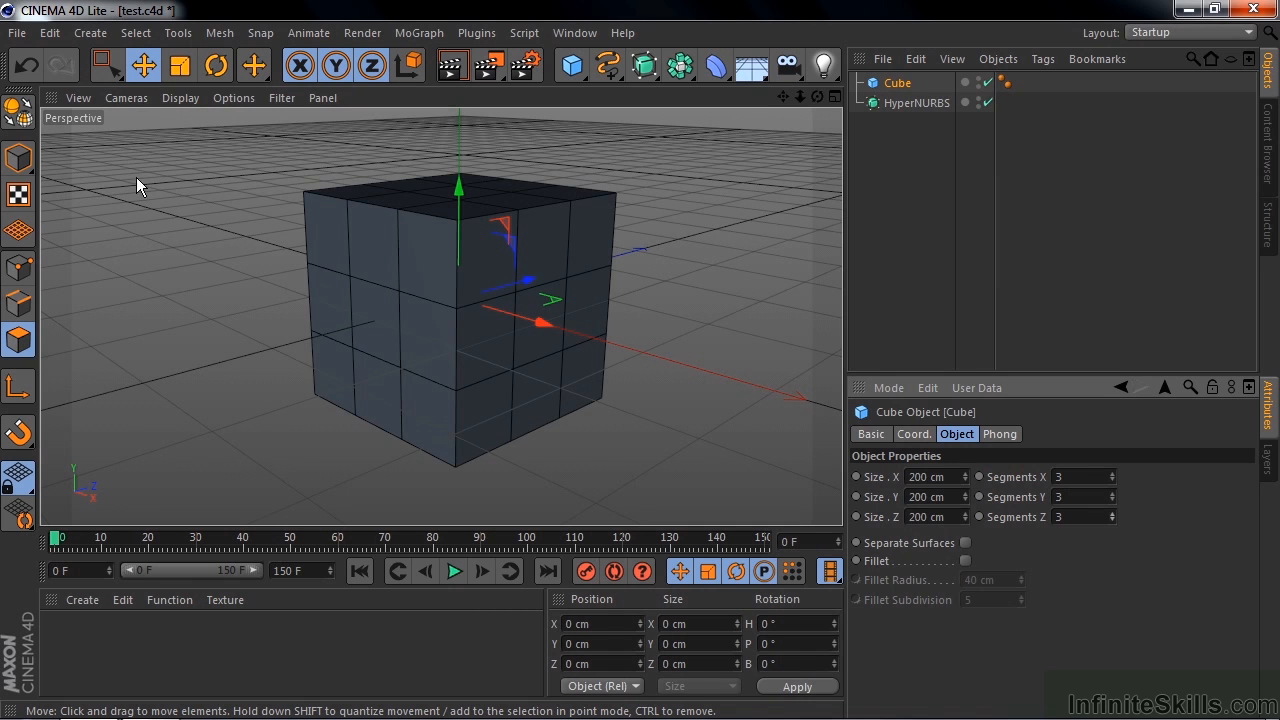
Make the 3×3×3 cube editable and pull one side face out into a sloping bulge
left_click(370, 330)
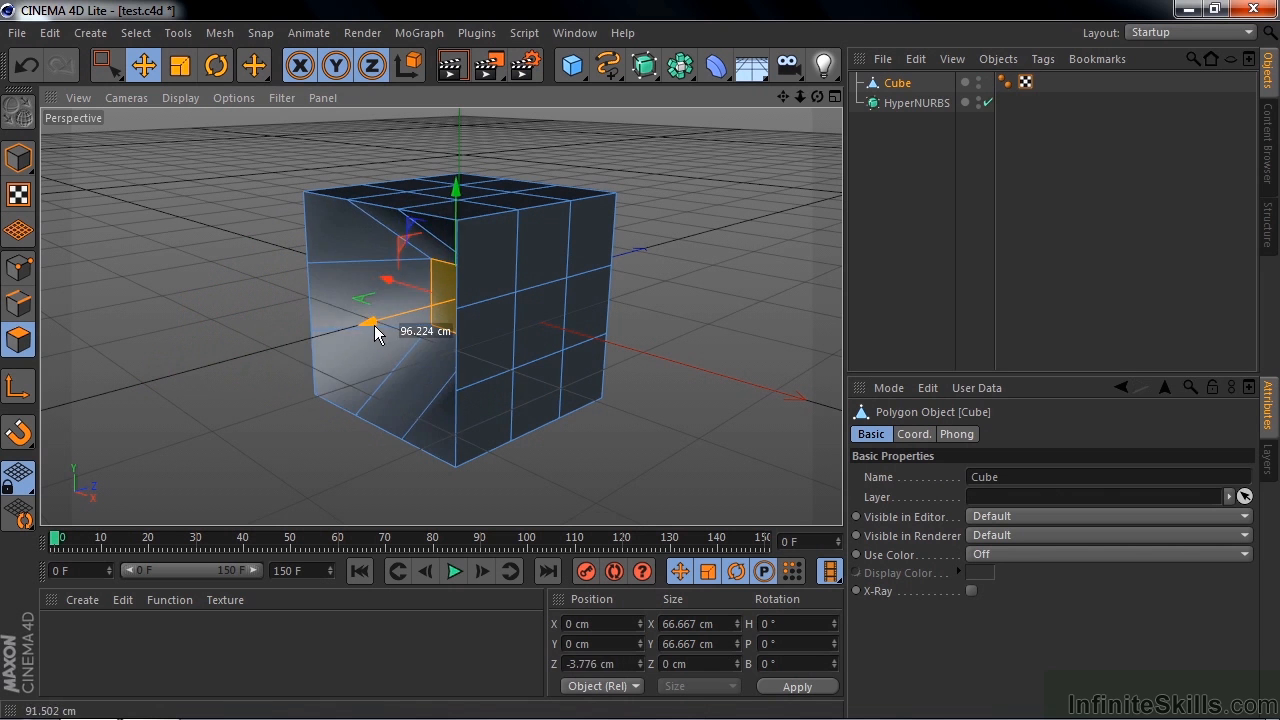
left_click_drag(378, 331, 238, 356)
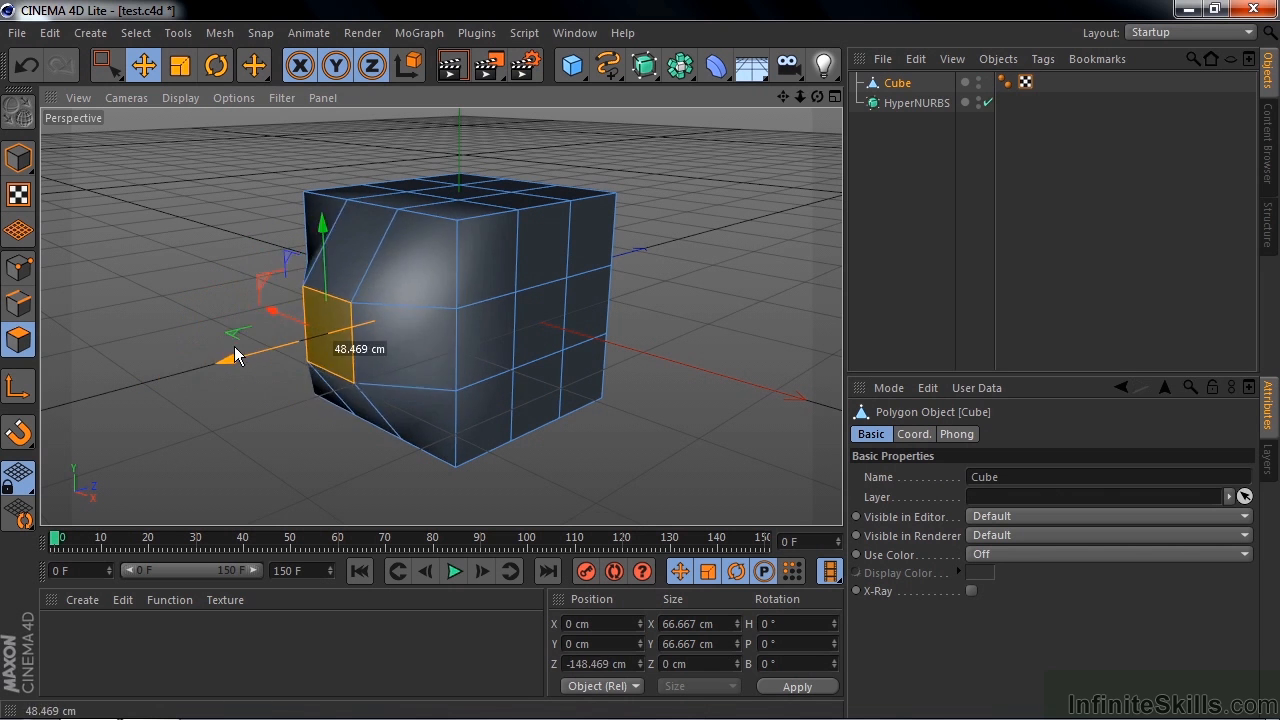
left_click_drag(238, 355, 303, 217)
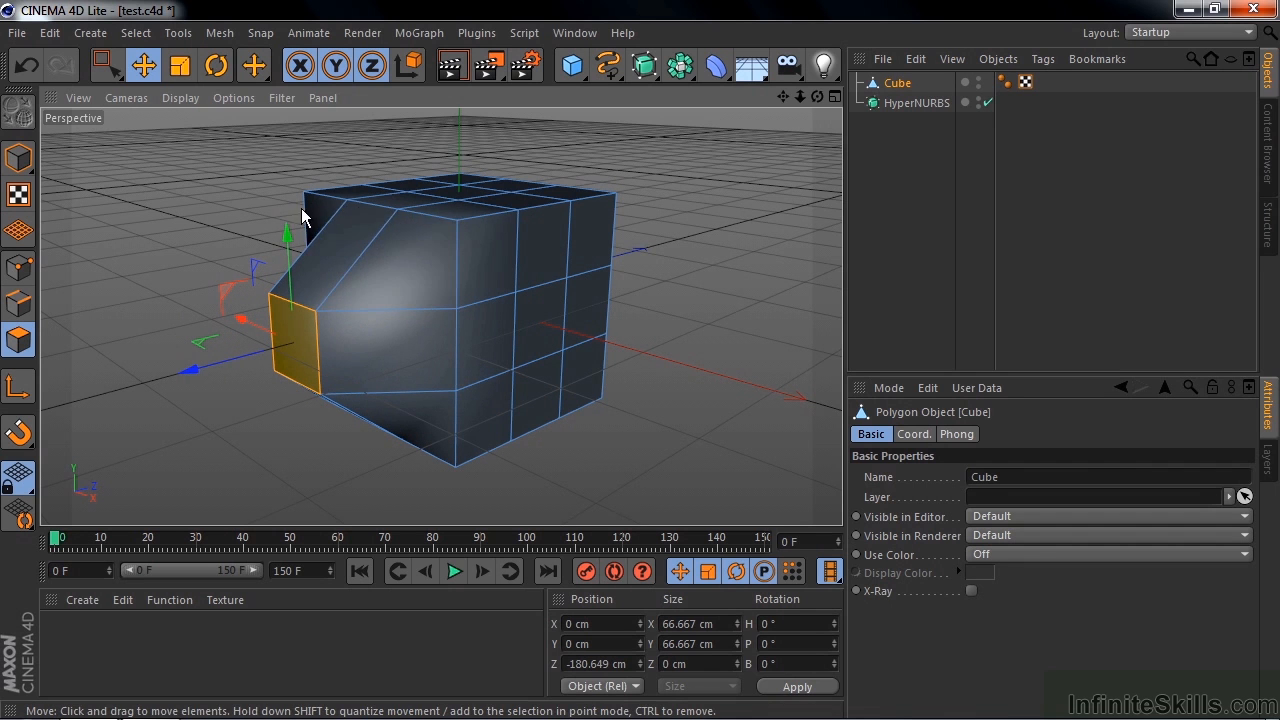
mouse_move(398, 213)
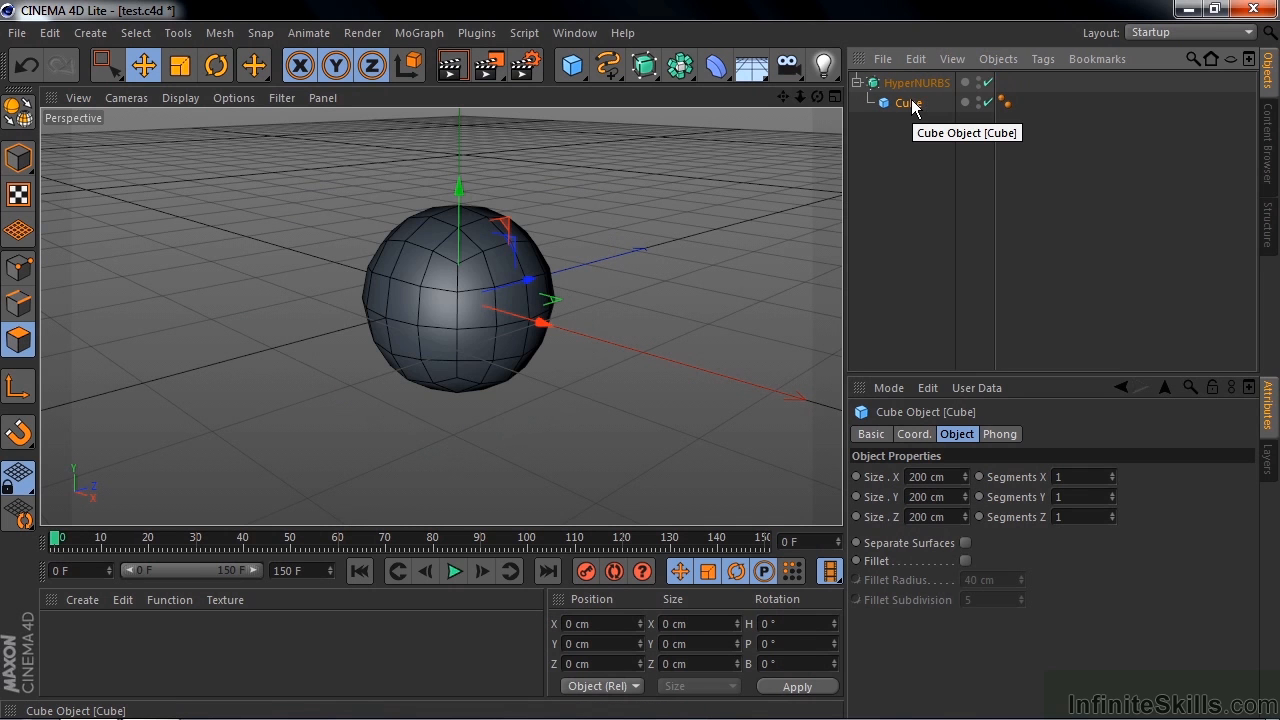
mouse_move(573, 365)
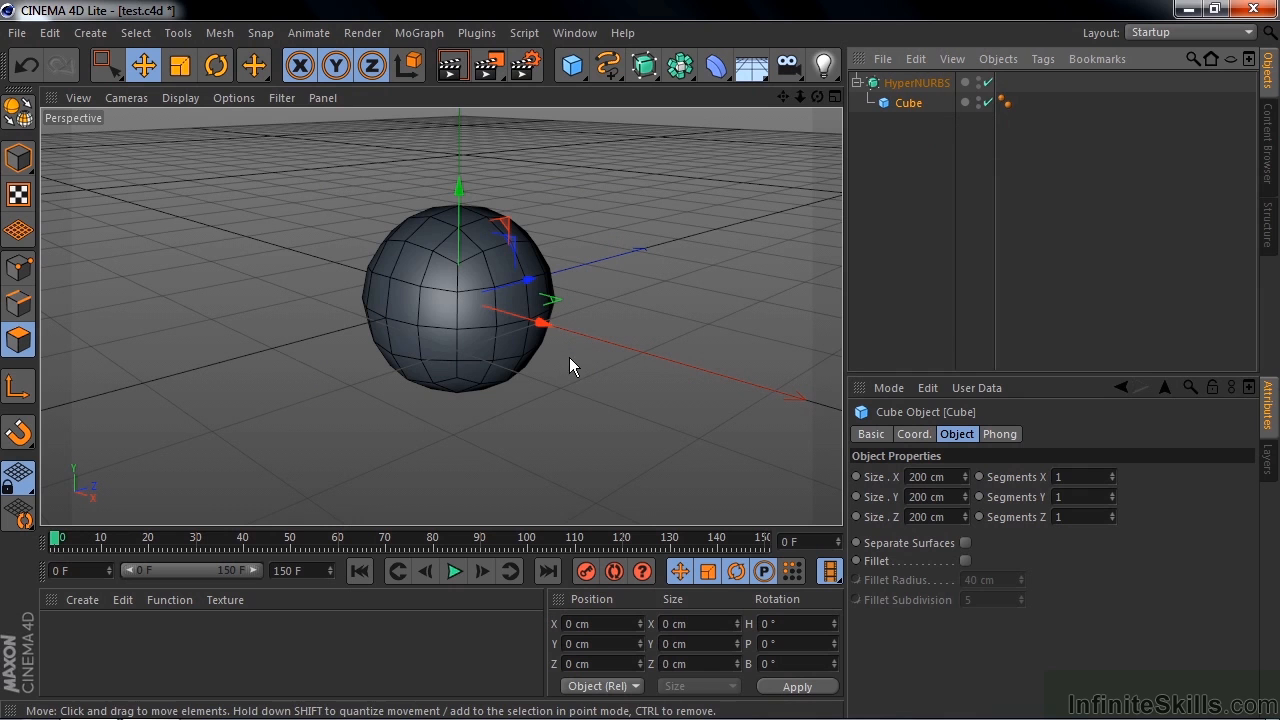
mouse_move(435, 268)
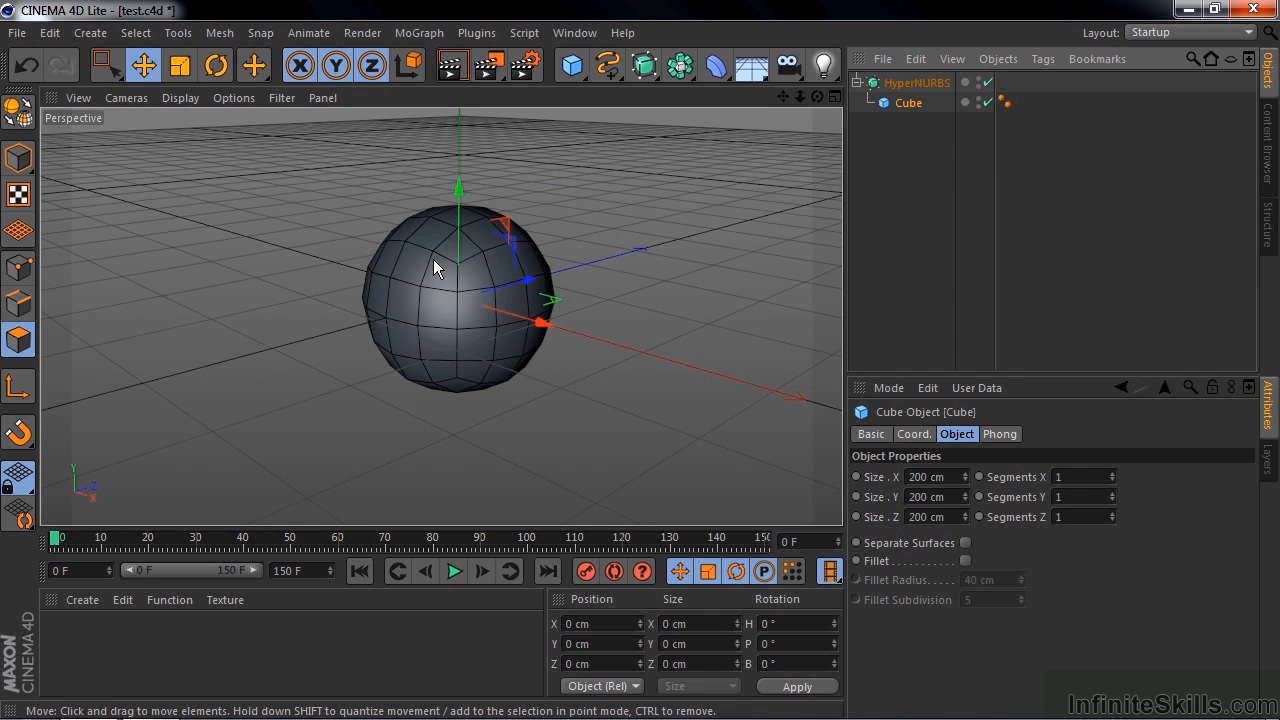
mouse_move(480, 263)
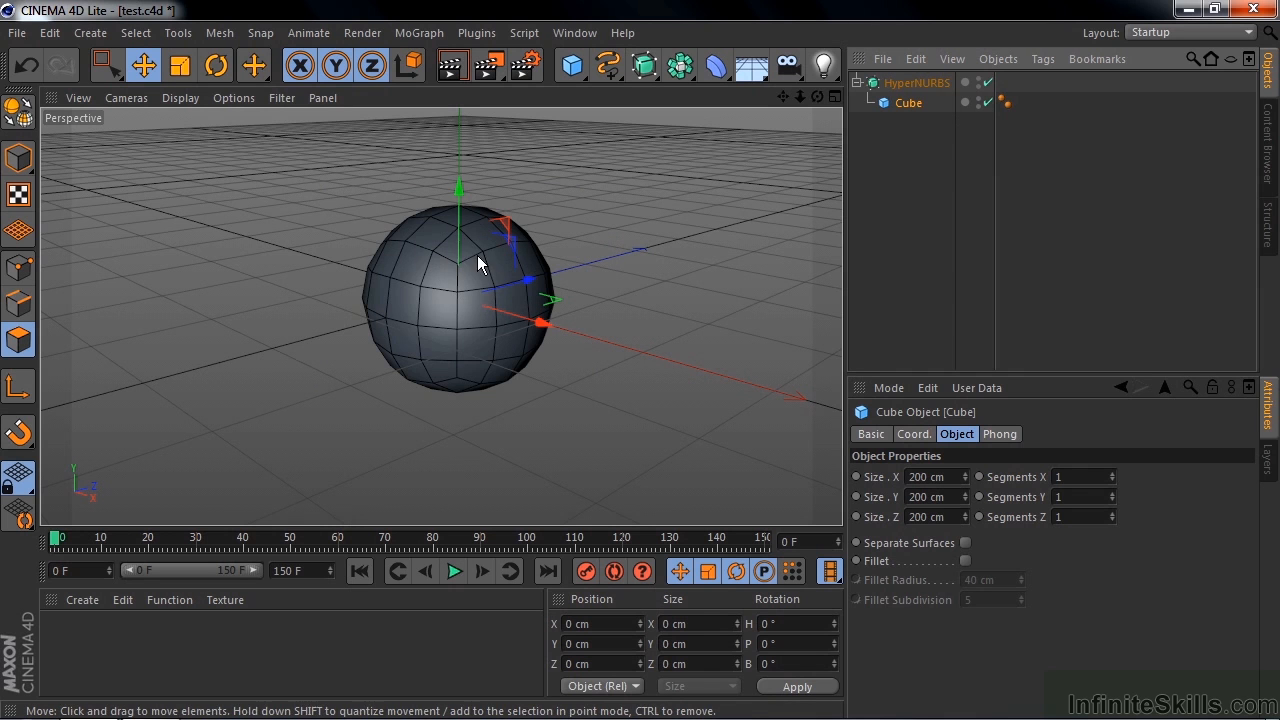
mouse_move(453, 265)
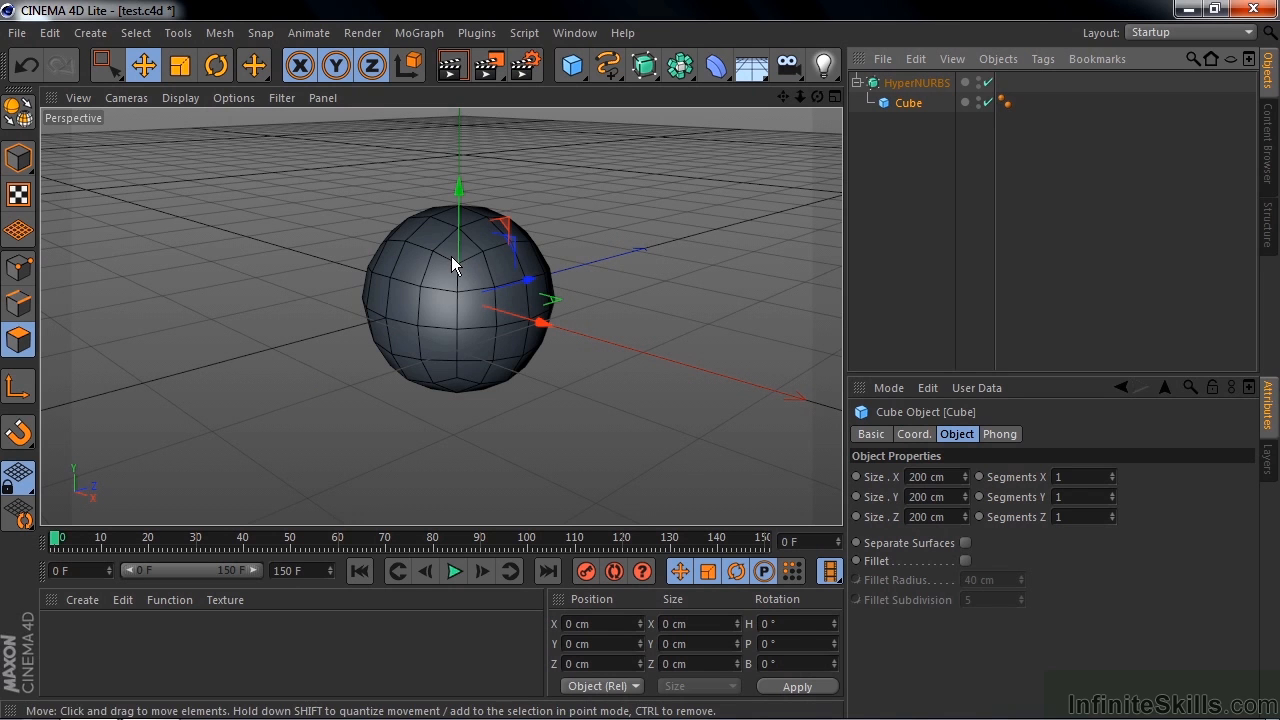
mouse_move(460, 371)
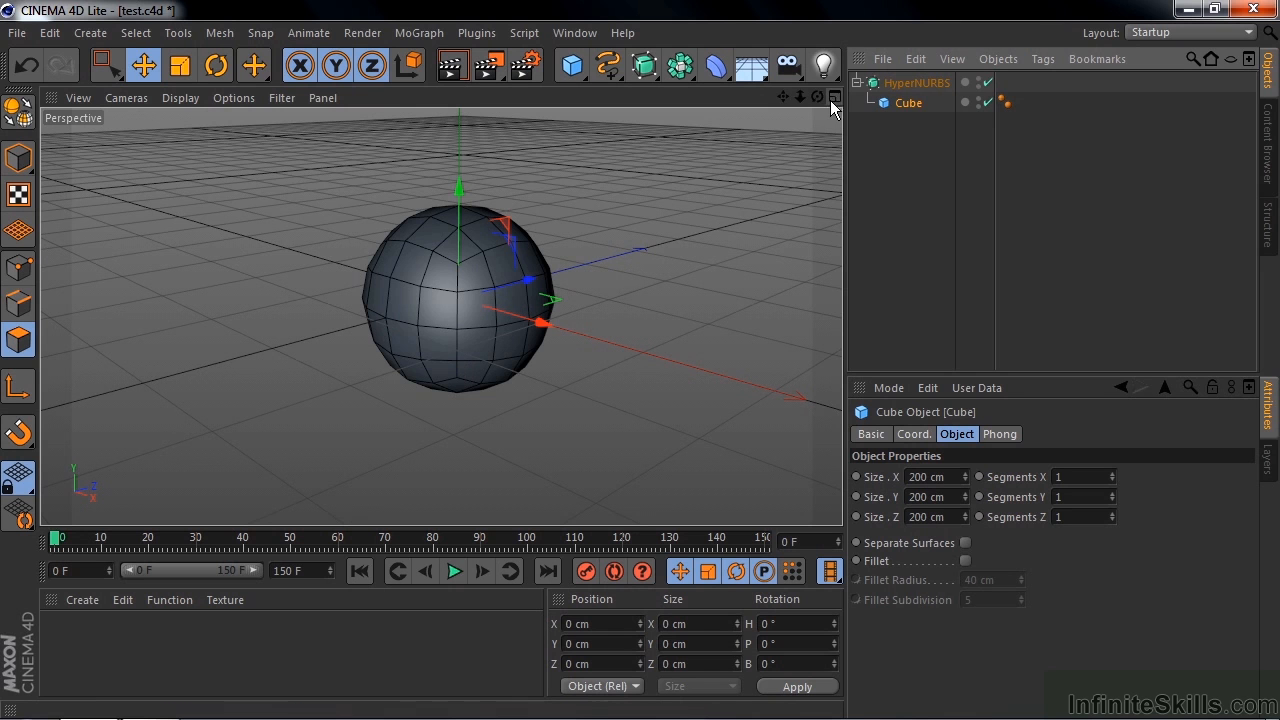
Show Perspective, Top, Right and Front views of the rounded cube at once
left_click(834, 98)
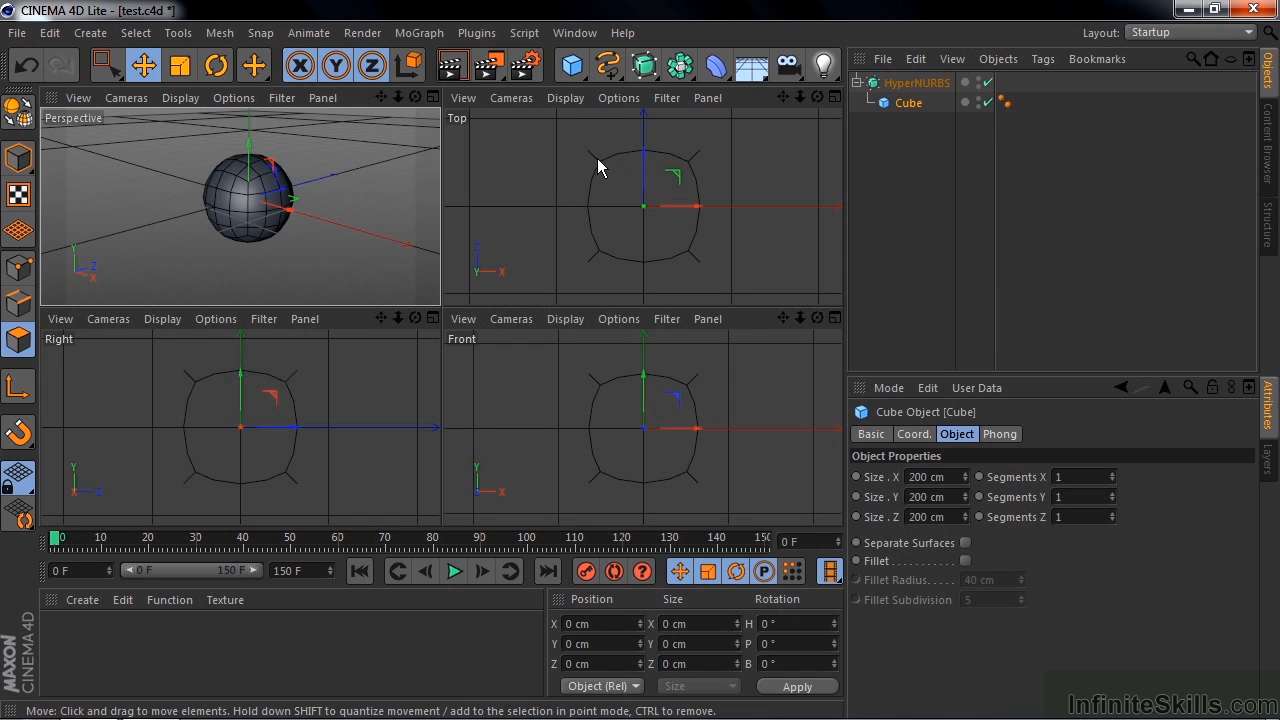
mouse_move(630, 262)
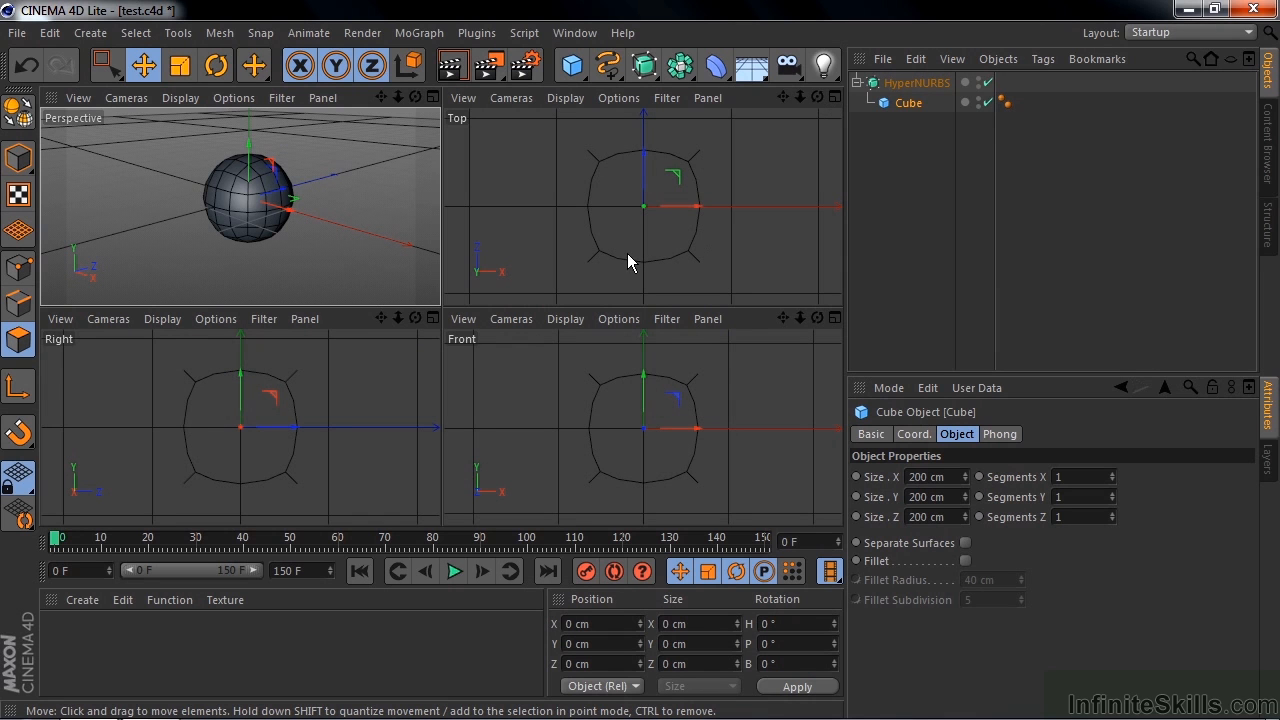
mouse_move(588, 205)
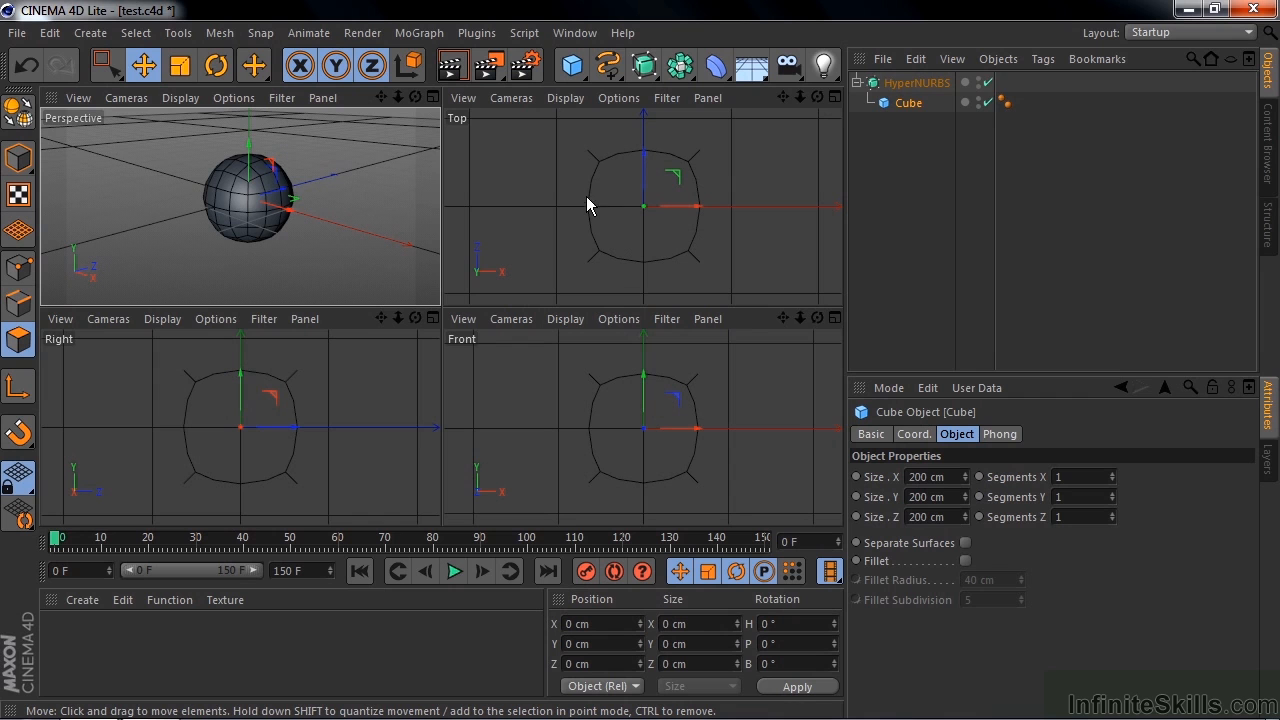
mouse_move(590, 356)
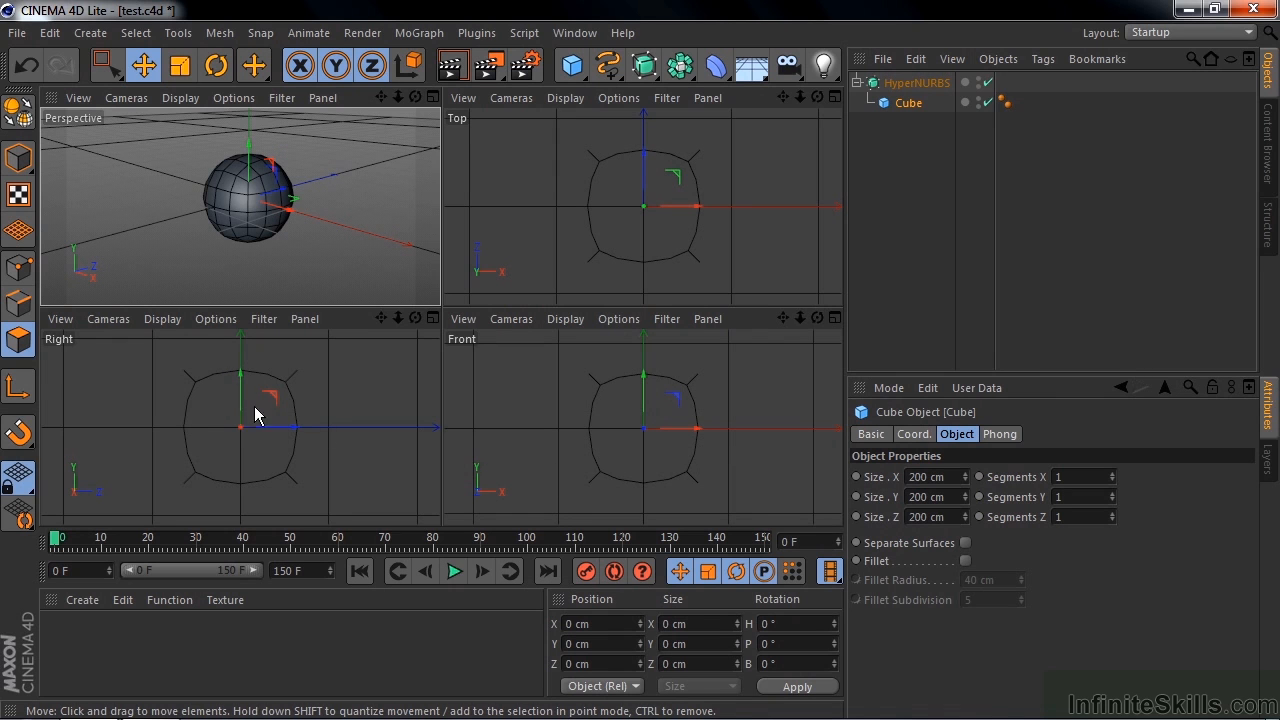
mouse_move(287, 475)
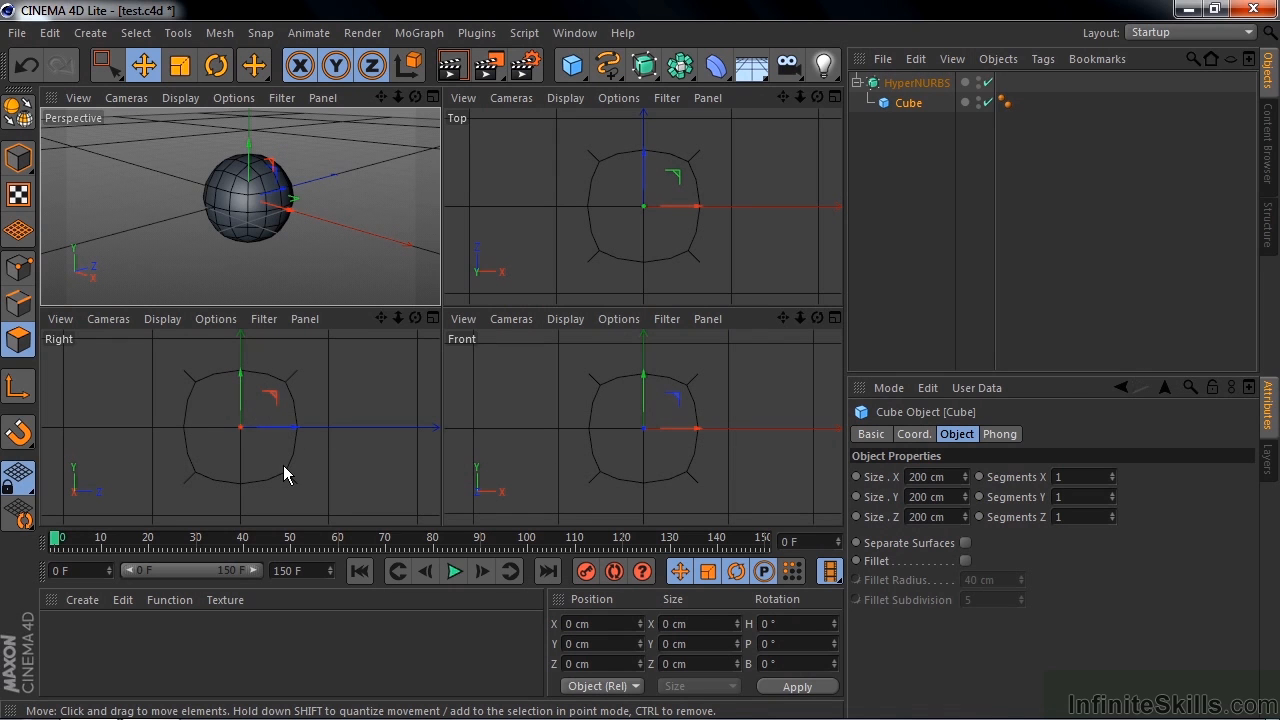
mouse_move(243, 222)
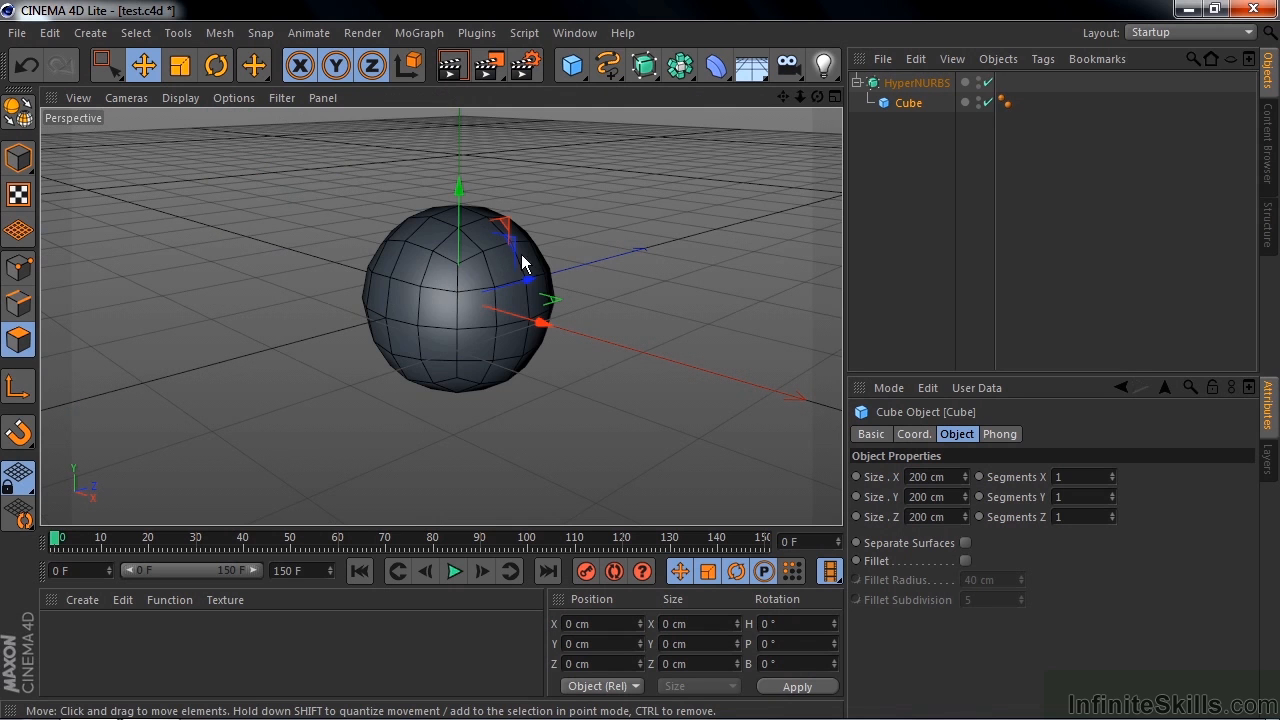
mouse_move(477, 338)
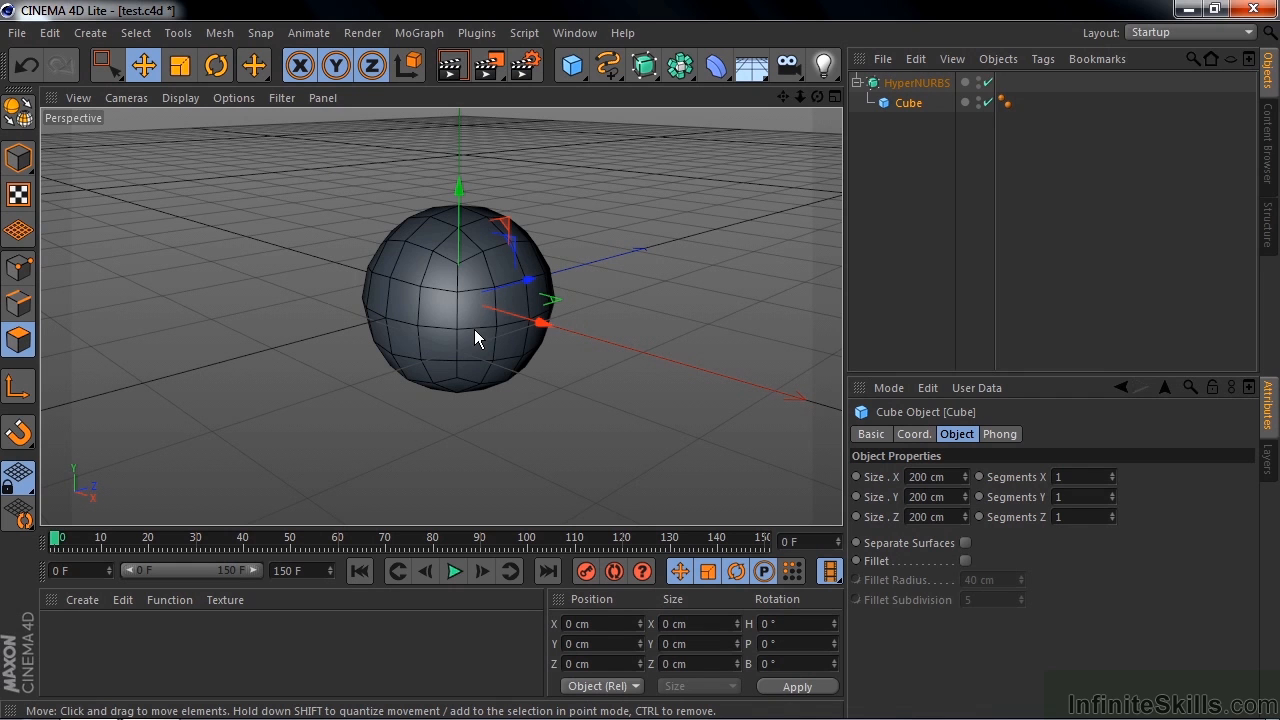
mouse_move(475, 278)
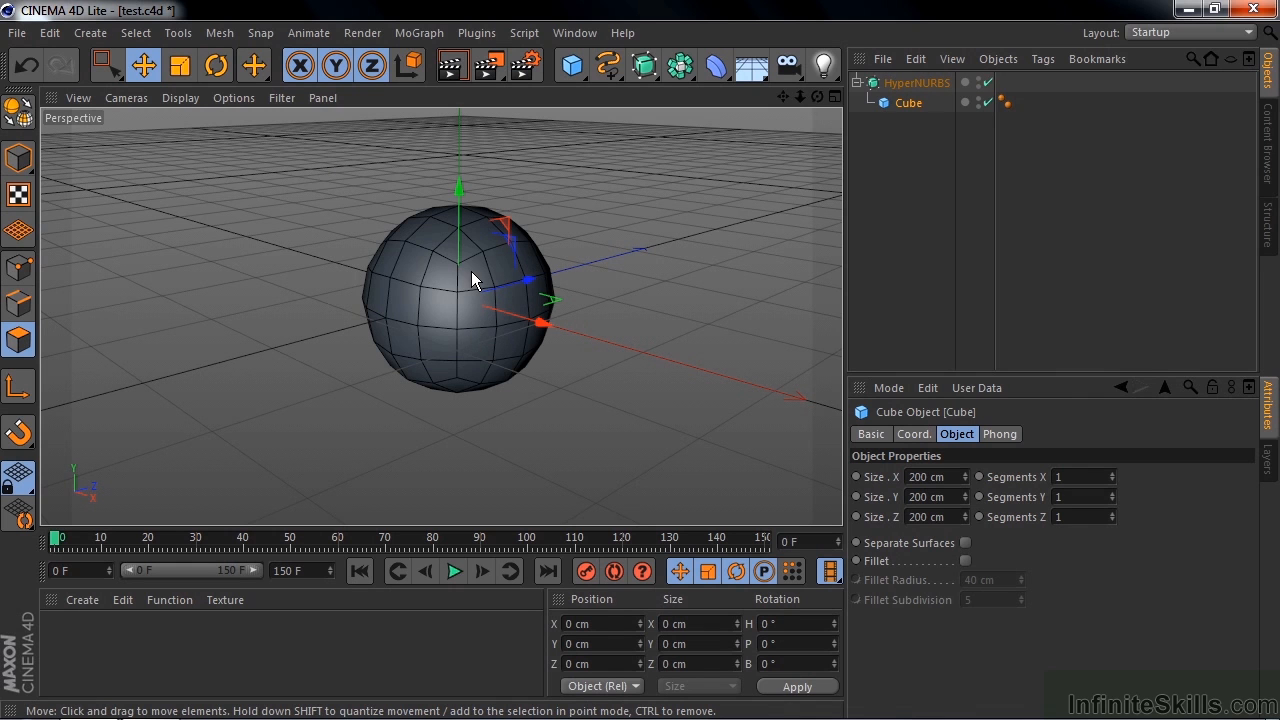
Set the viewport display to Gouraud Shading, hiding the wireframe lines
left_click(180, 97)
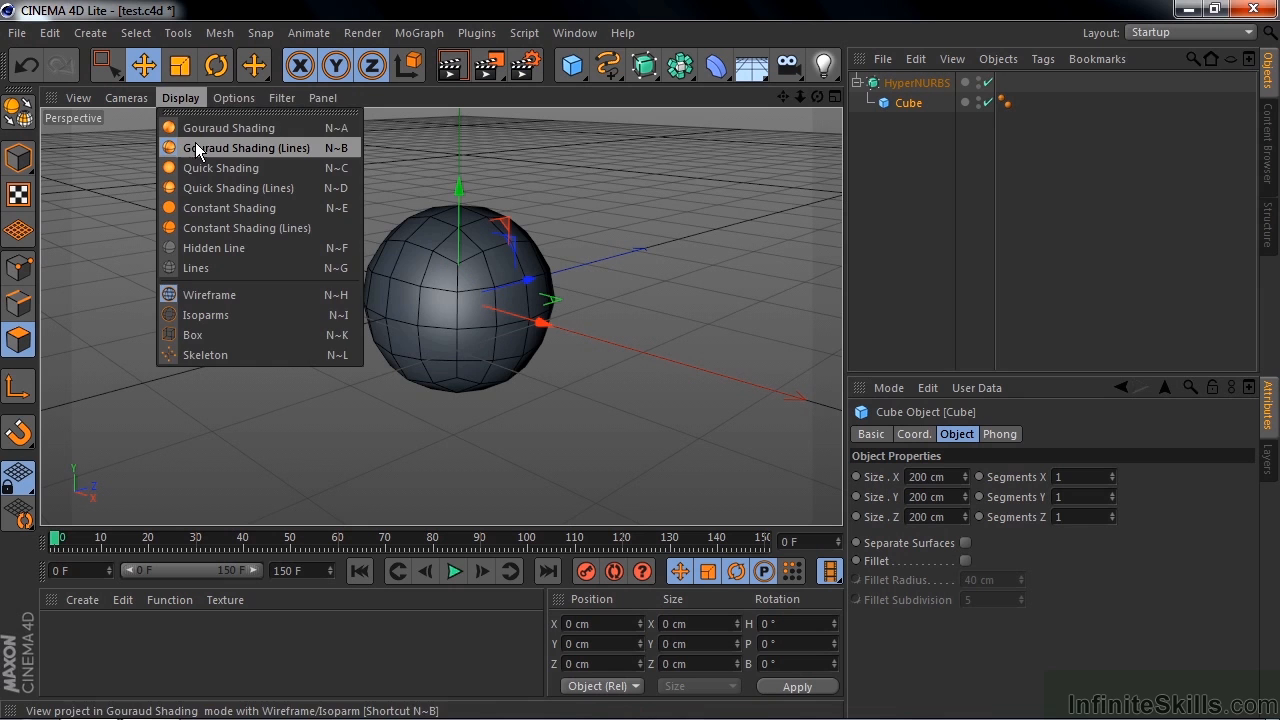
left_click(229, 127)
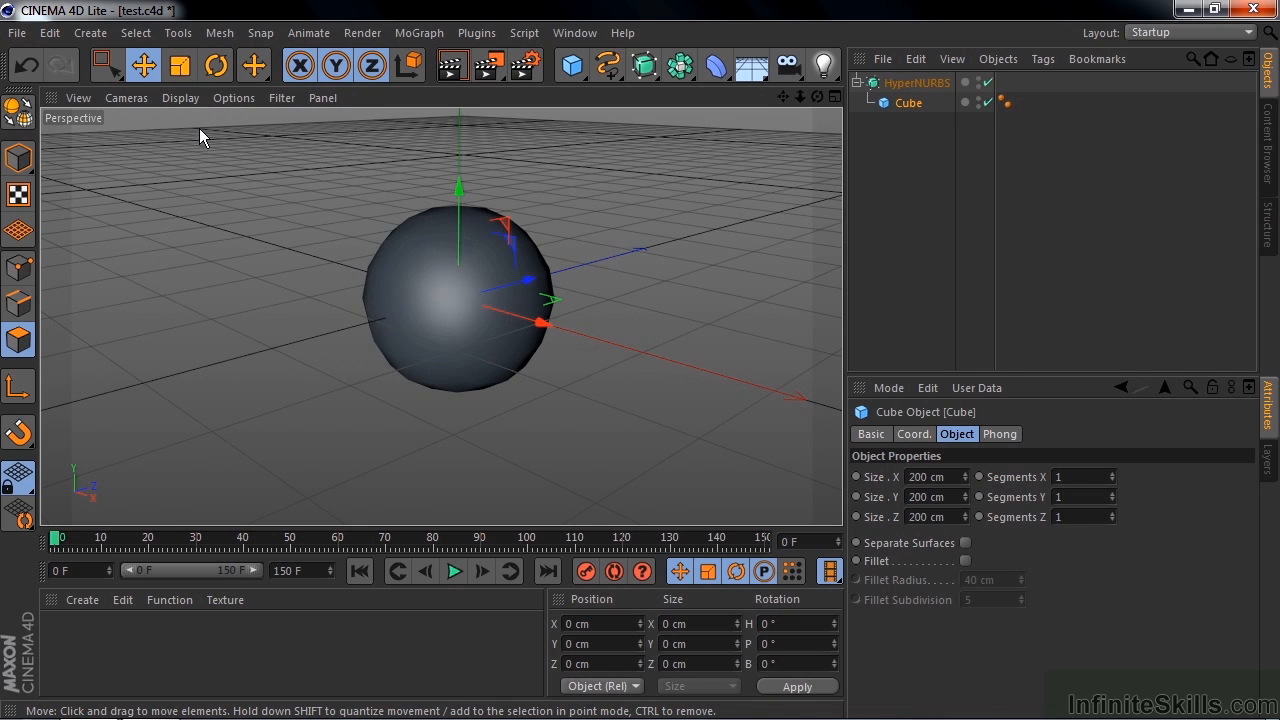
mouse_move(193, 126)
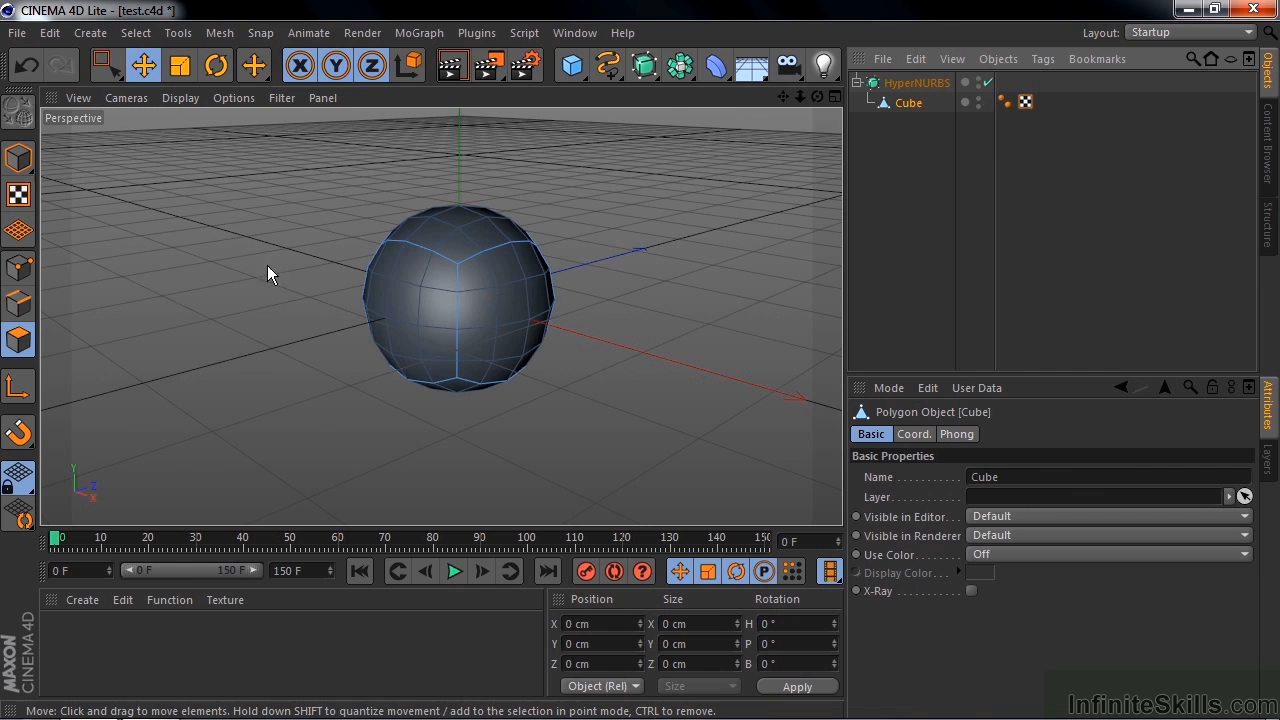
Select the left-side faces and push them inward to flatten the ball
left_click(460, 235)
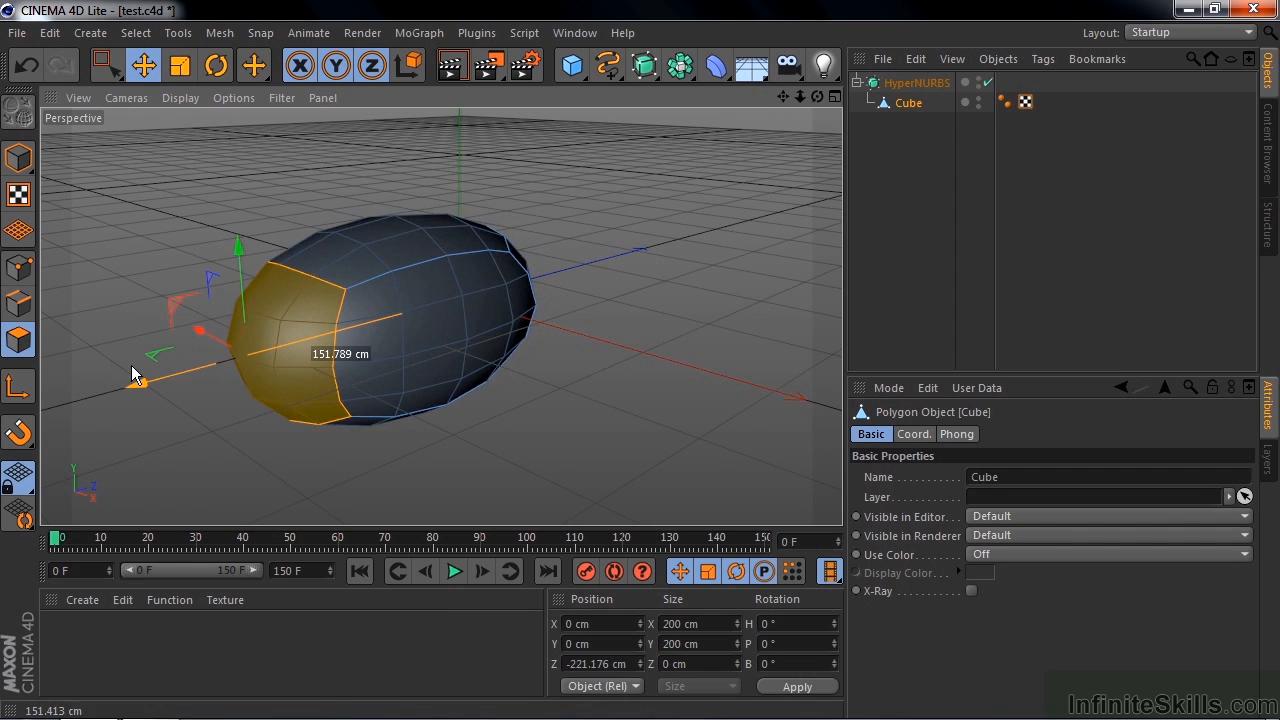
left_click_drag(135, 375, 300, 330)
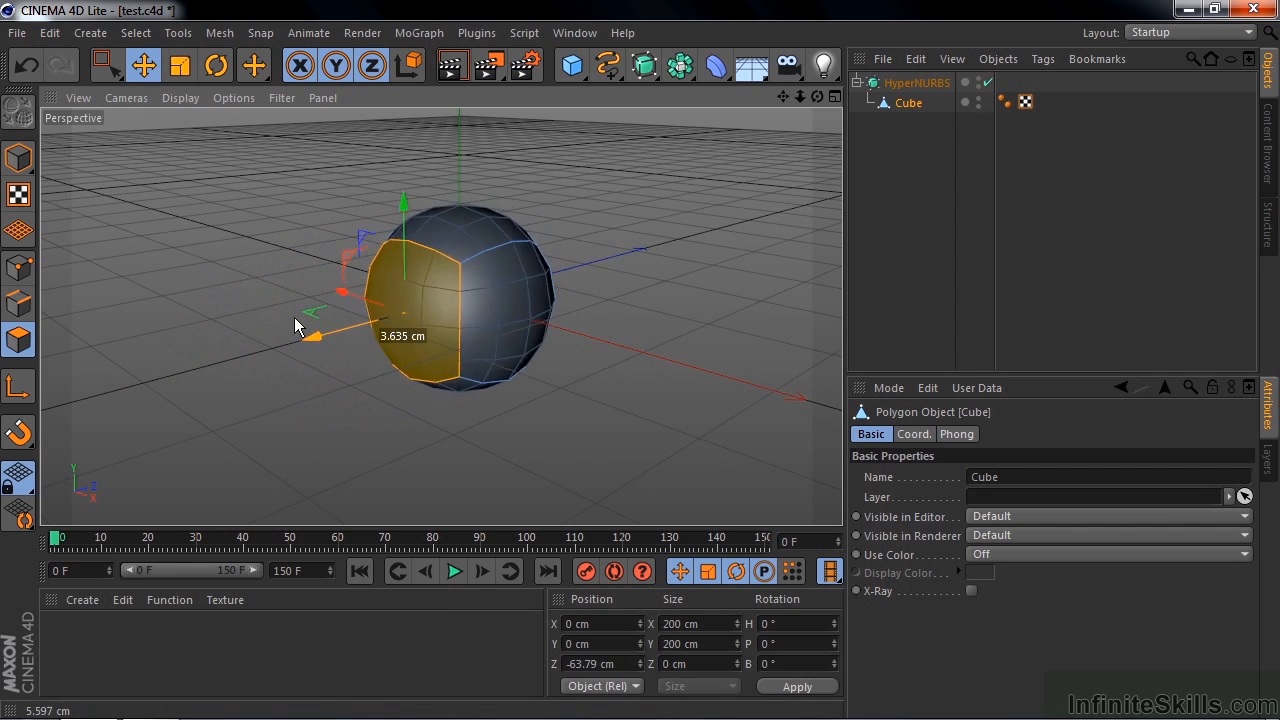
left_click_drag(315, 335, 393, 314)
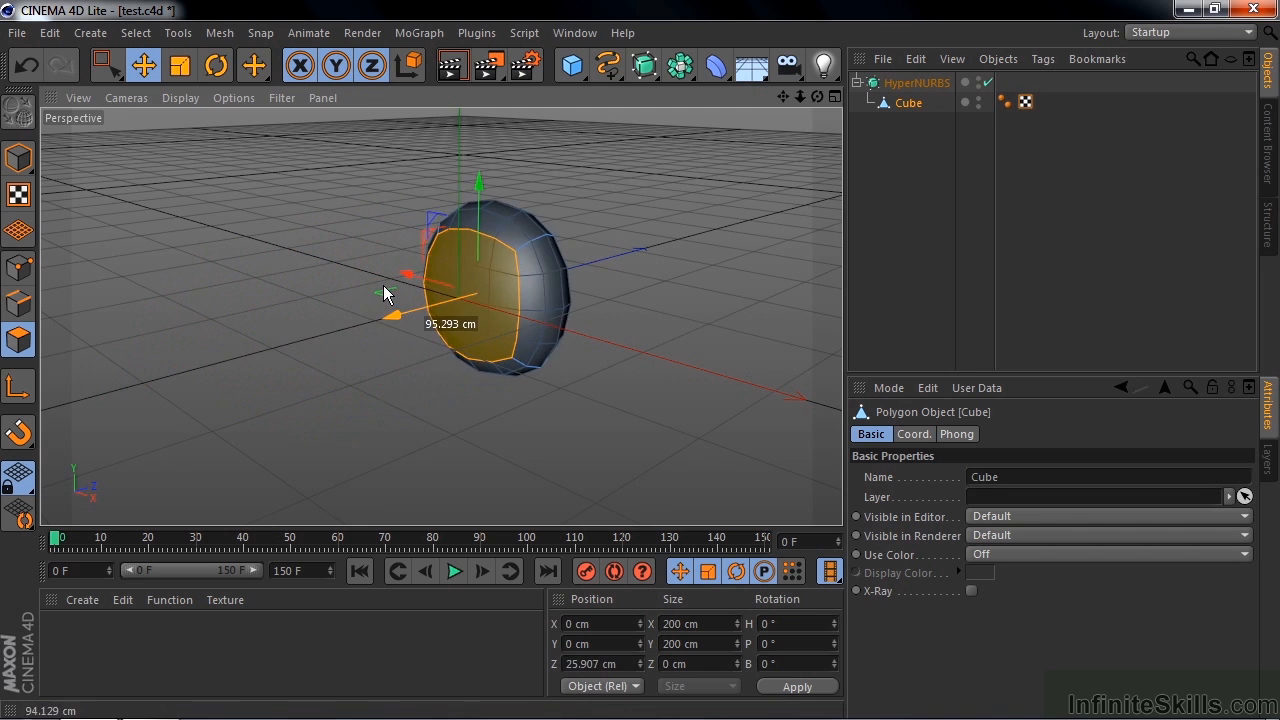
left_click_drag(390, 313, 270, 345)
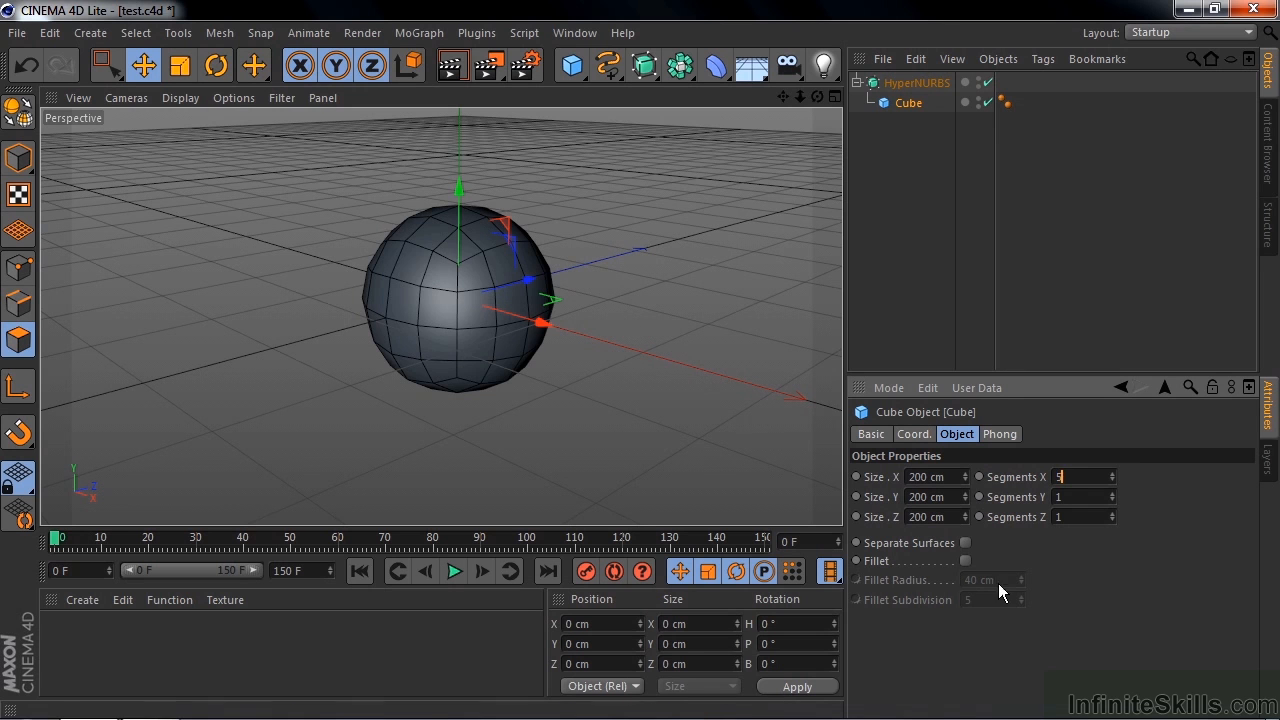
Give the cube 5 segments per axis; set HyperNURBS editor subdivision to 3, then back to 2
type("5")
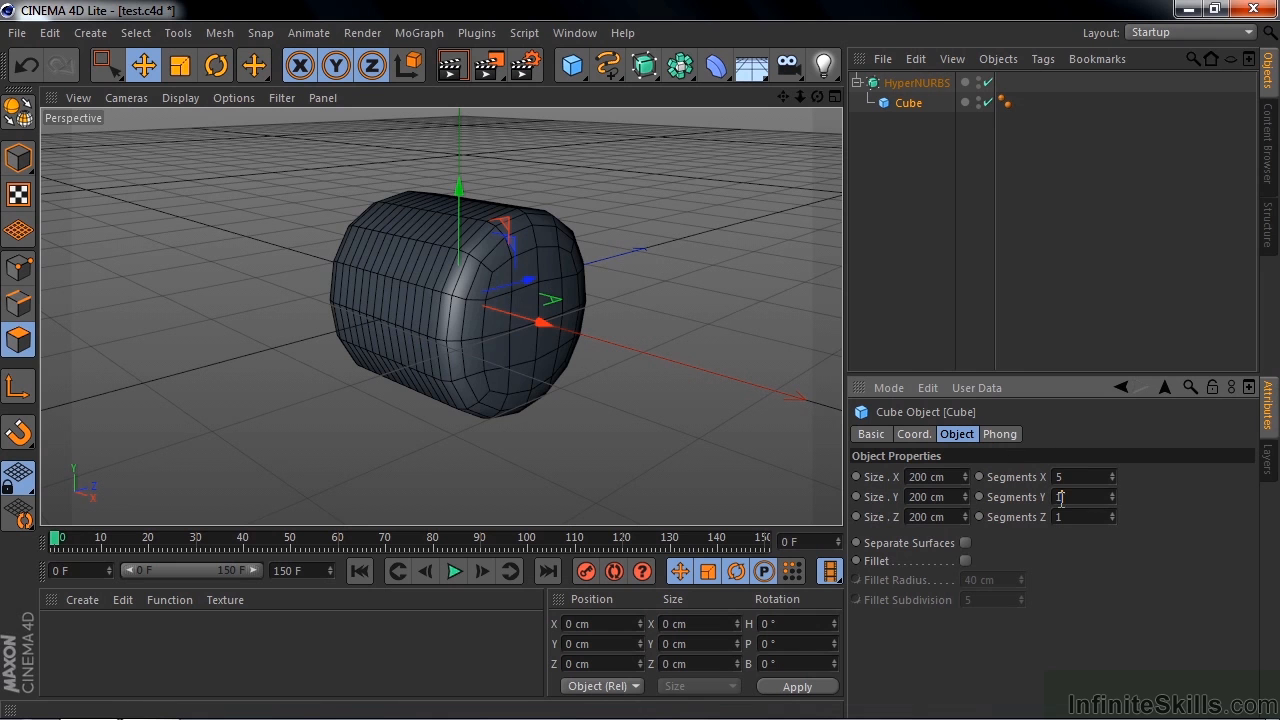
type("5")
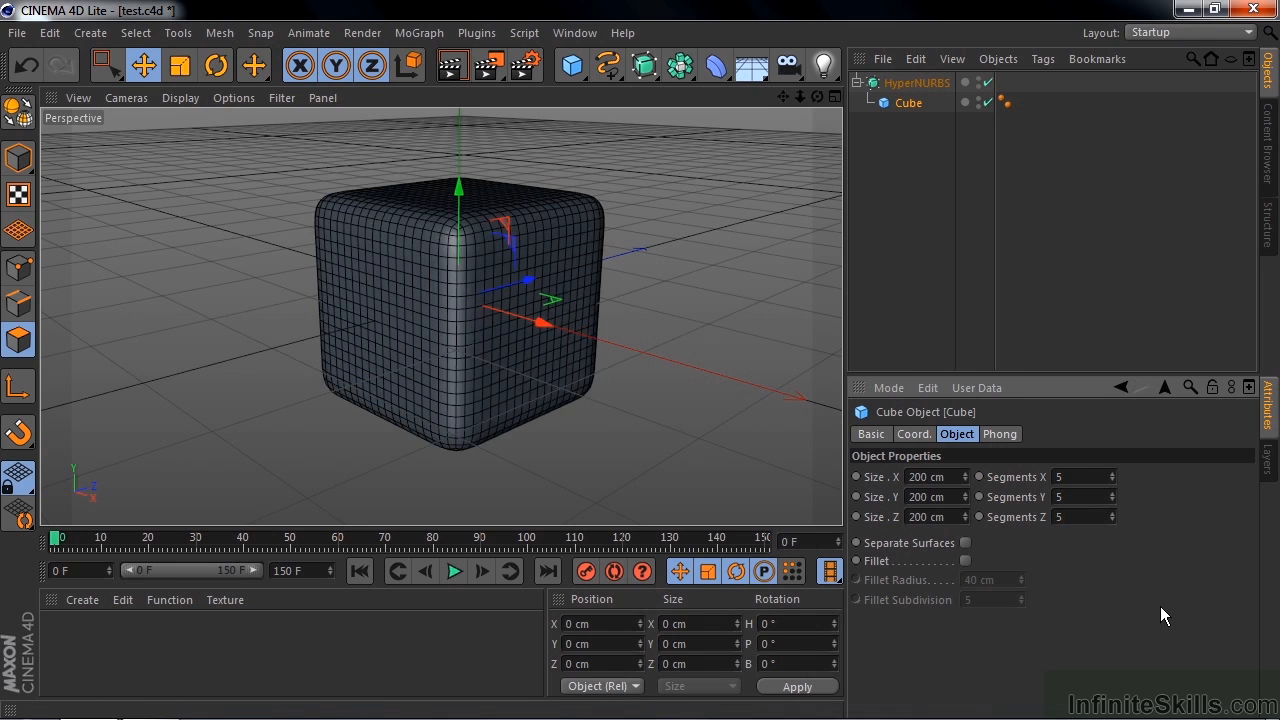
mouse_move(563, 355)
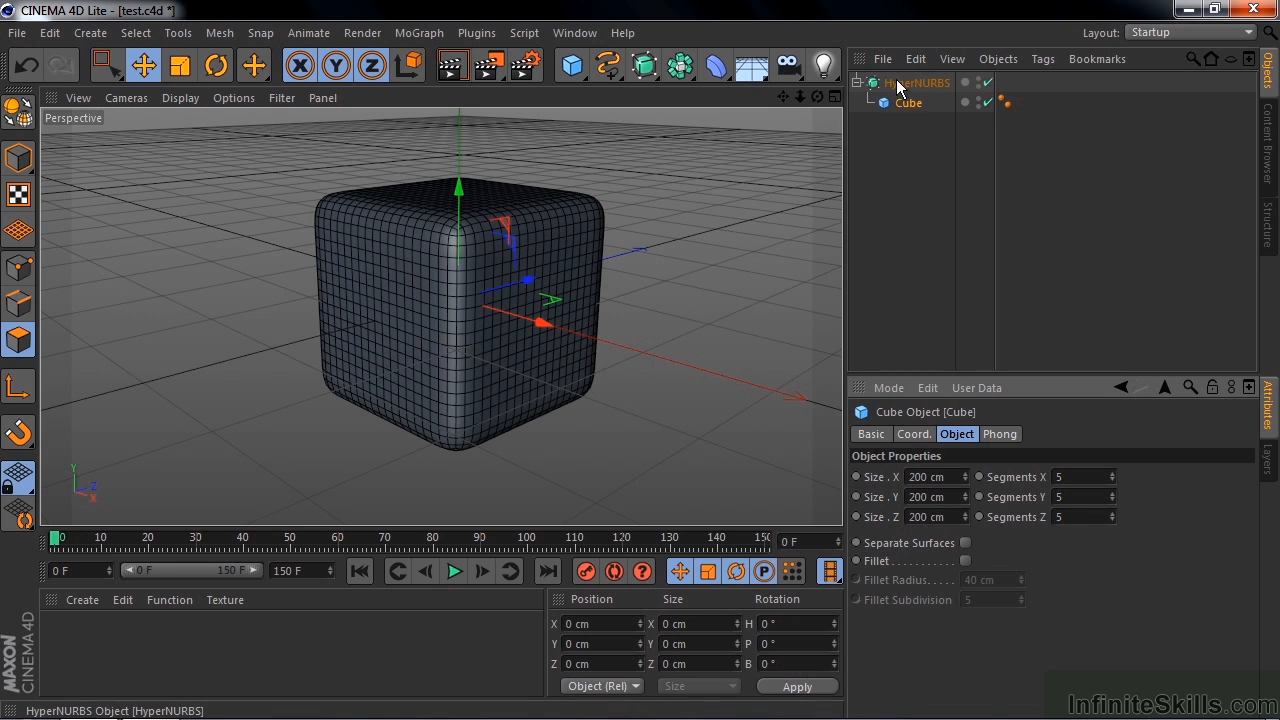
left_click(916, 83)
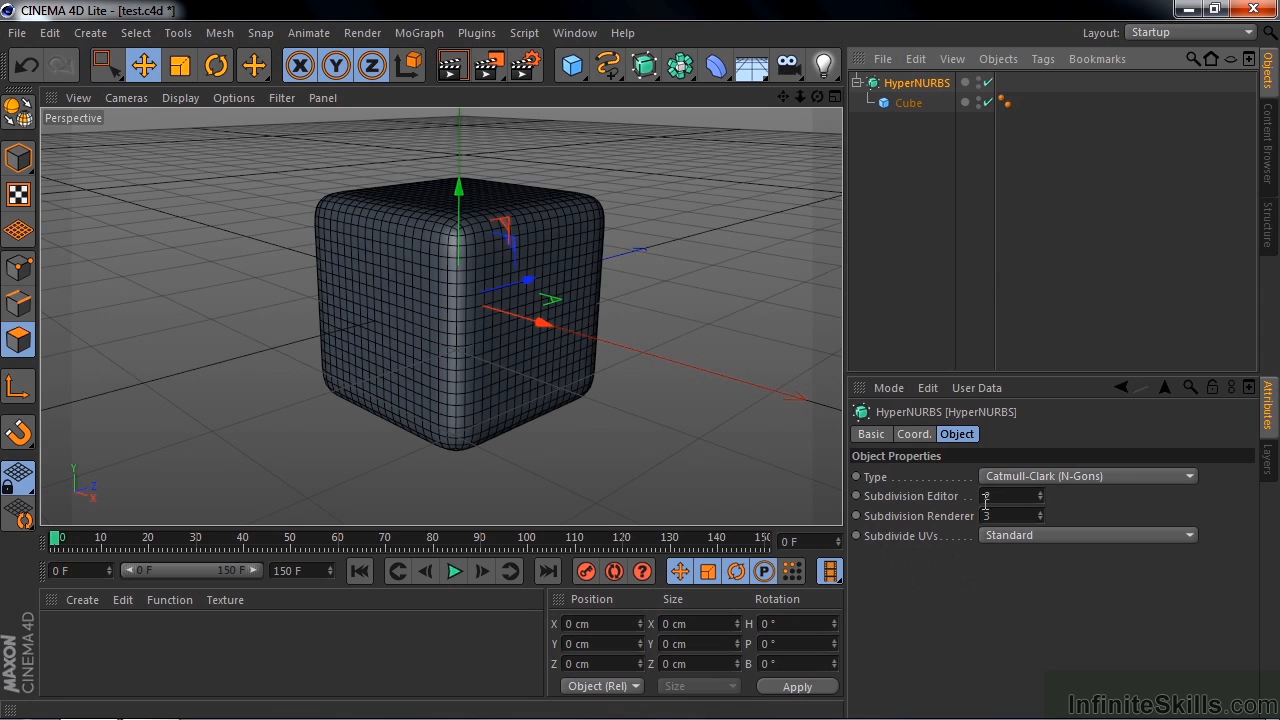
left_click(1010, 515)
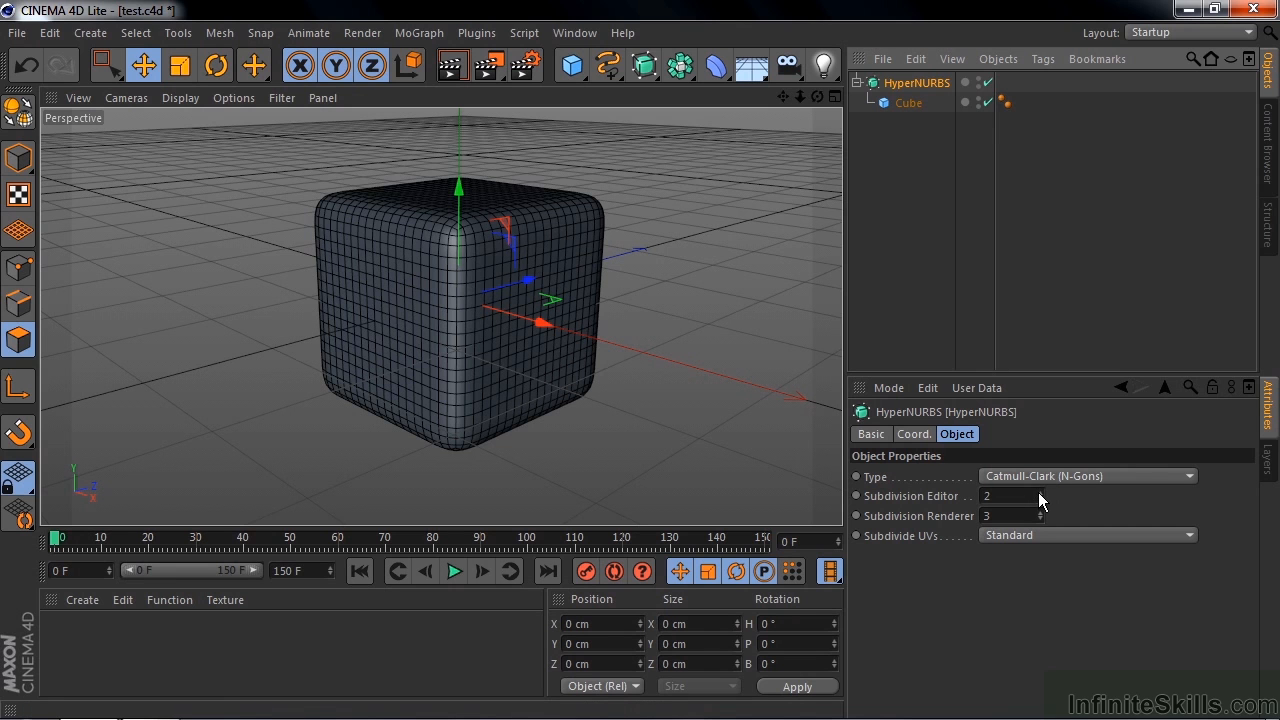
left_click(1040, 491)
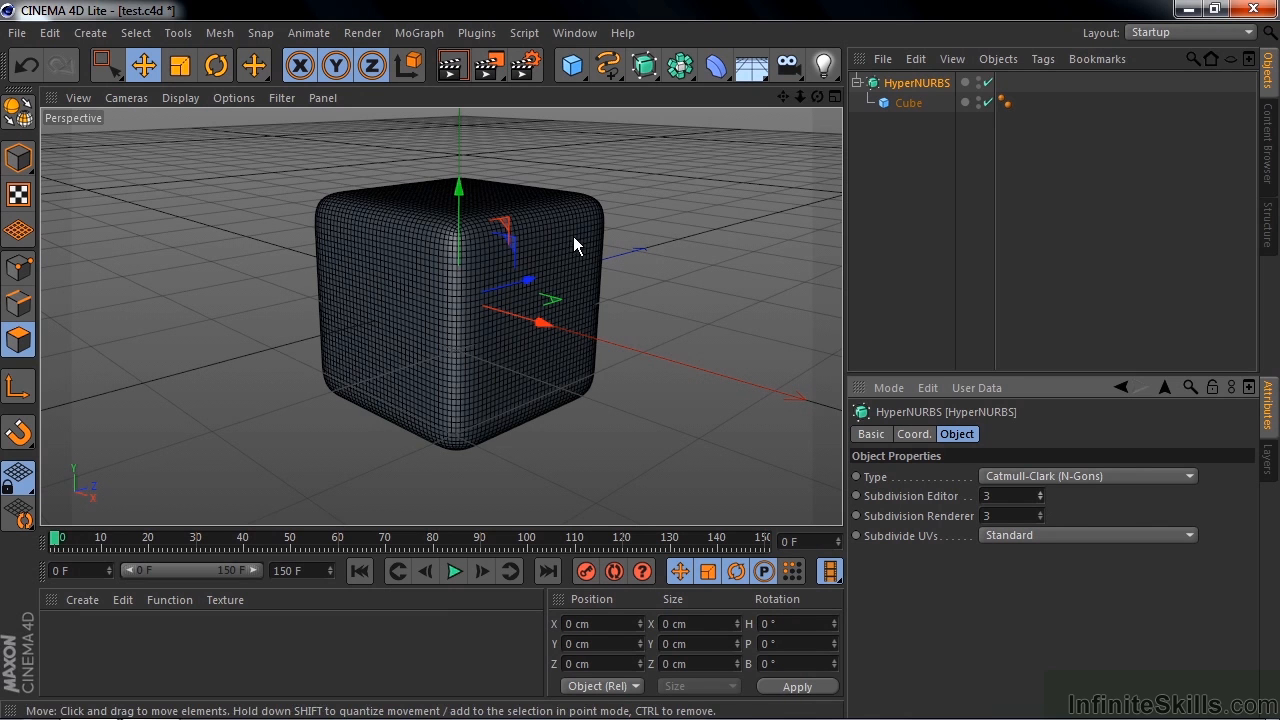
mouse_move(520, 315)
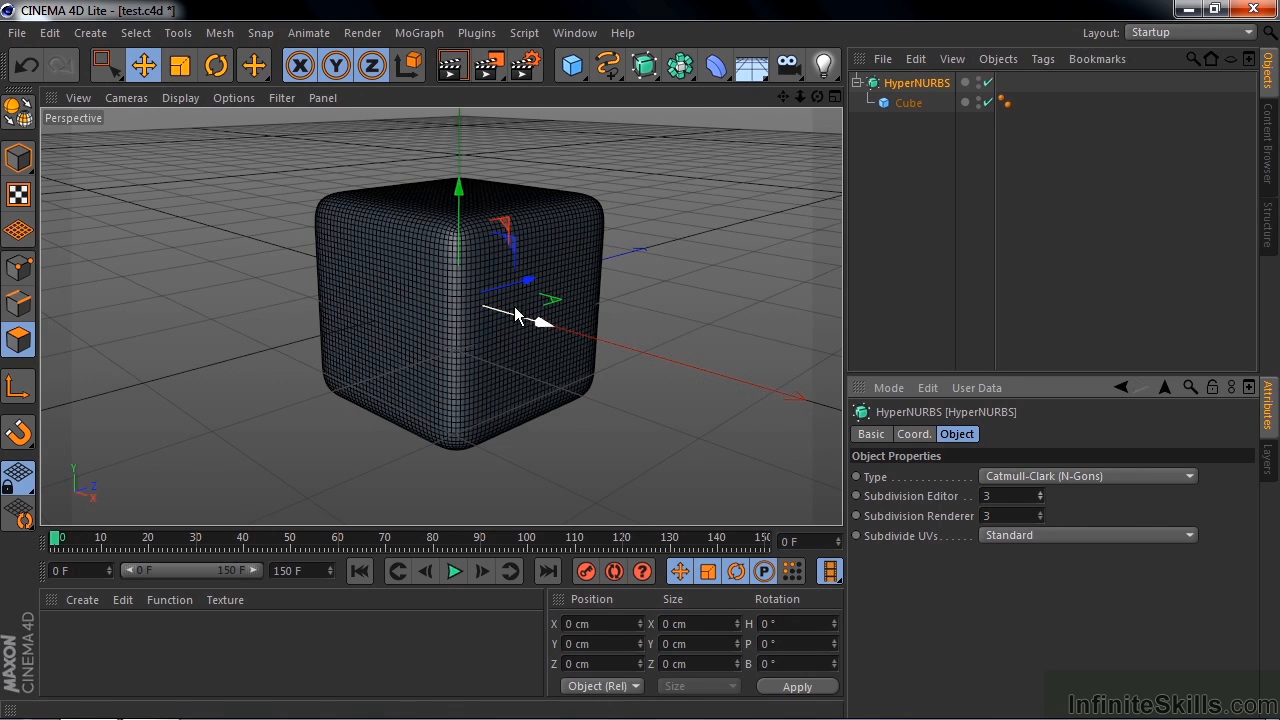
left_click(1040, 501)
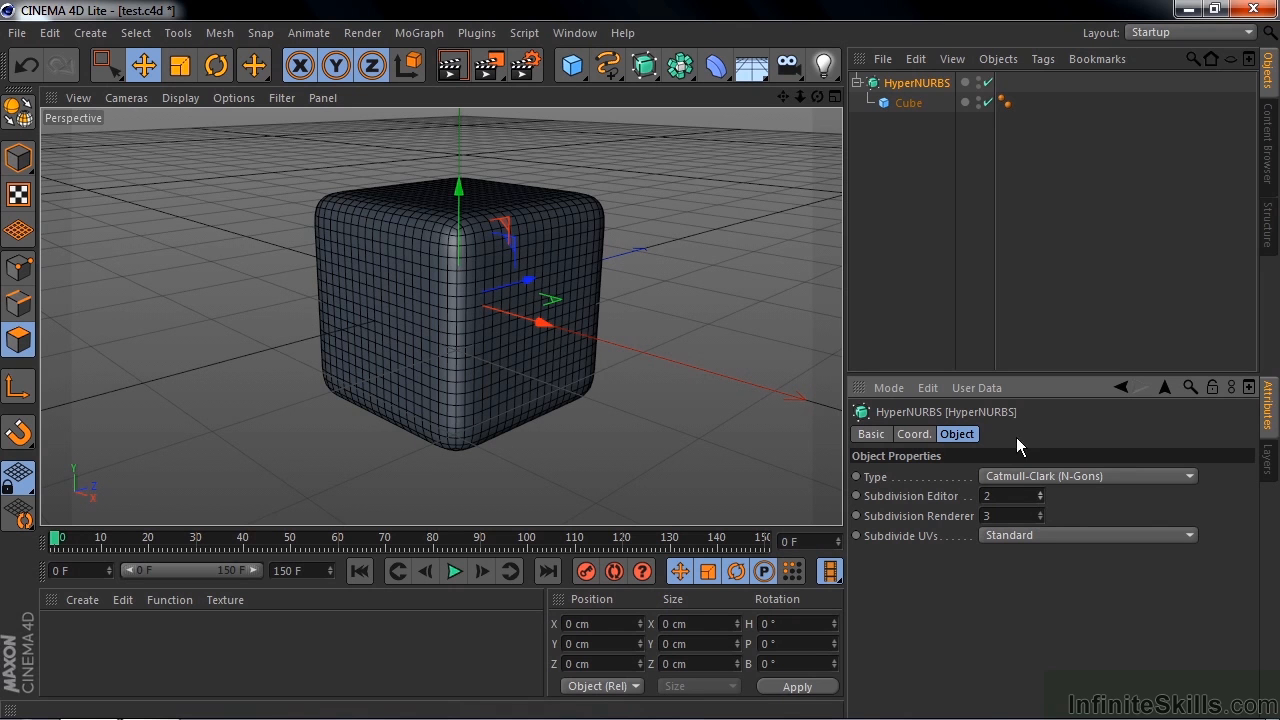
left_click(908, 103)
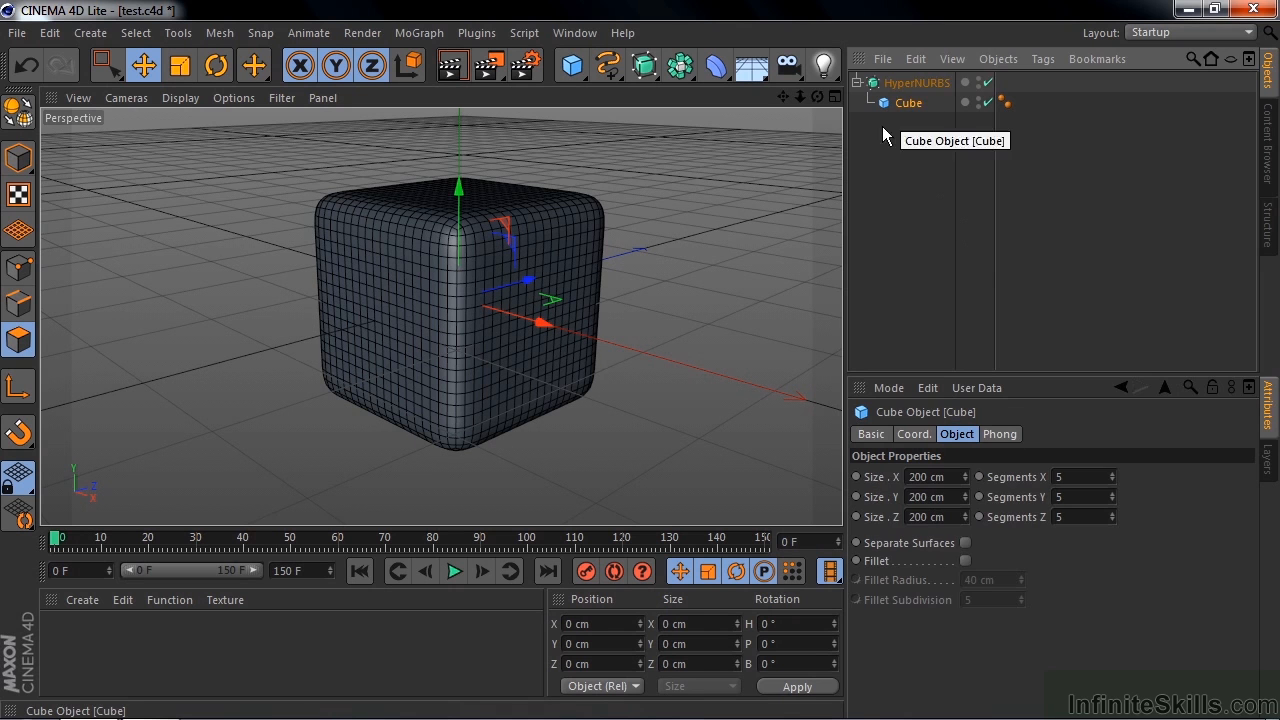
mouse_move(18, 110)
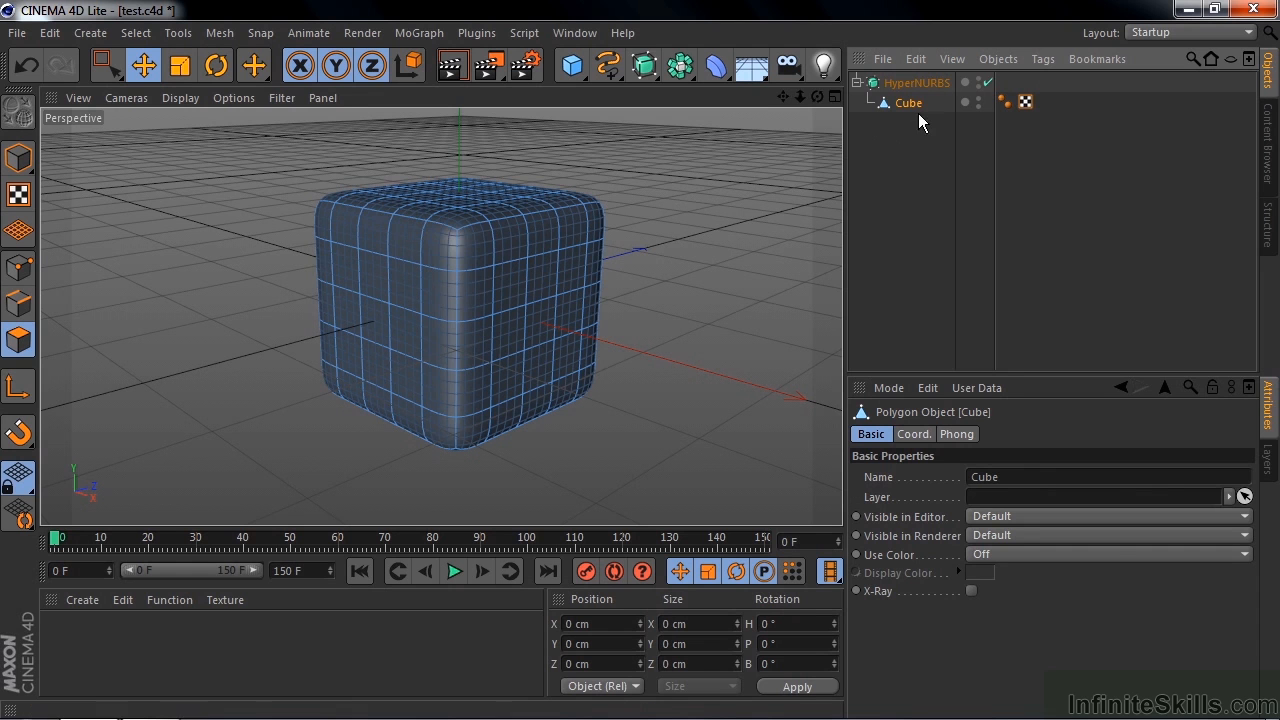
Check the HyperNURBS subdivision settings, then reselect the now-editable cube
left_click(916, 82)
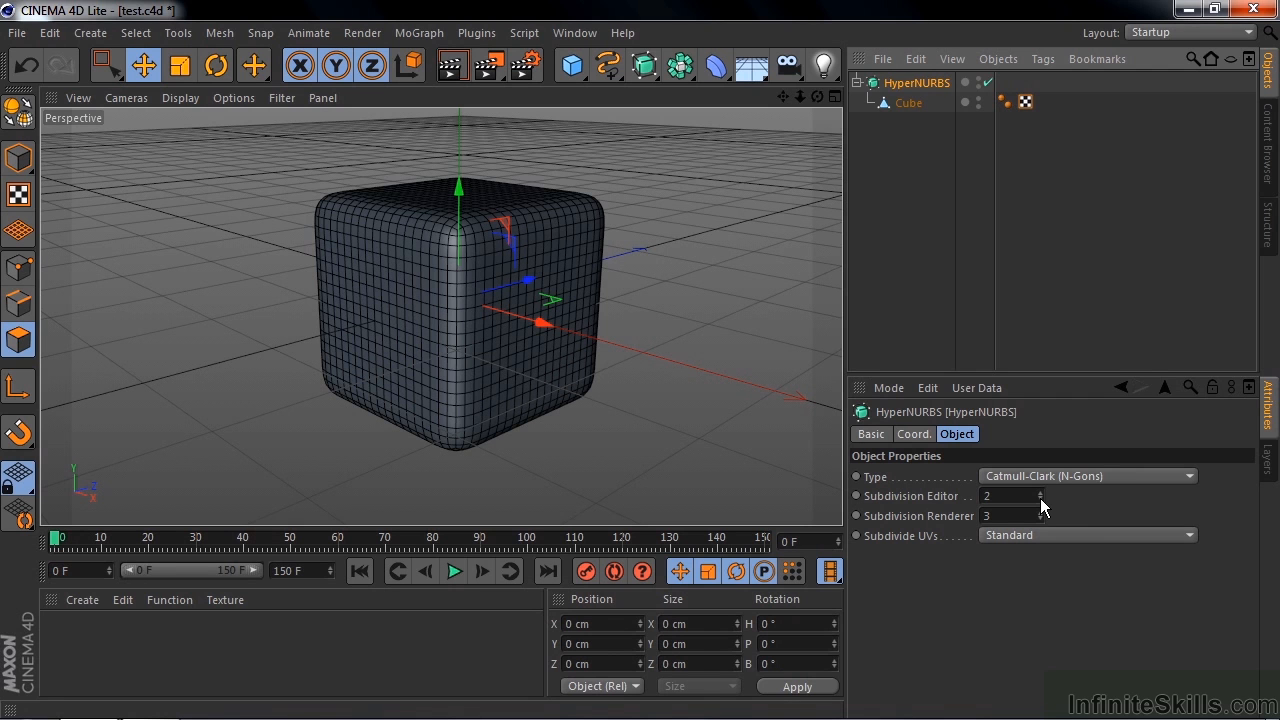
mouse_move(975, 242)
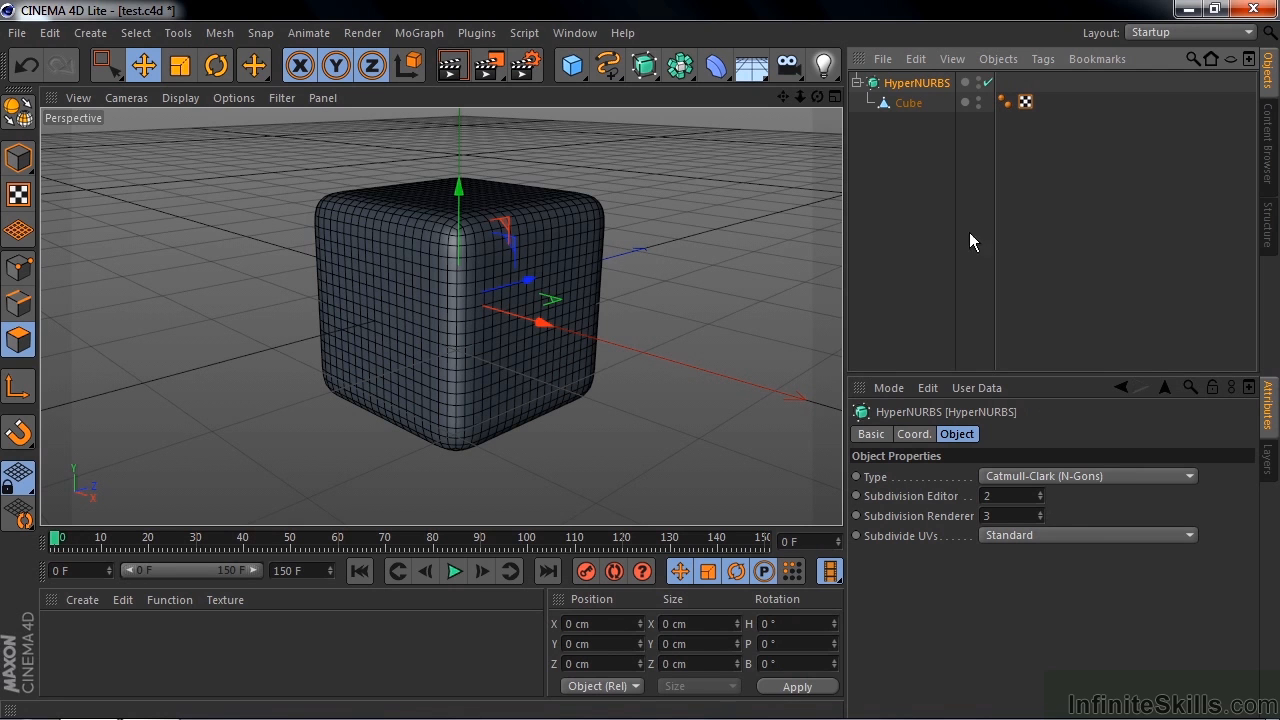
left_click(908, 103)
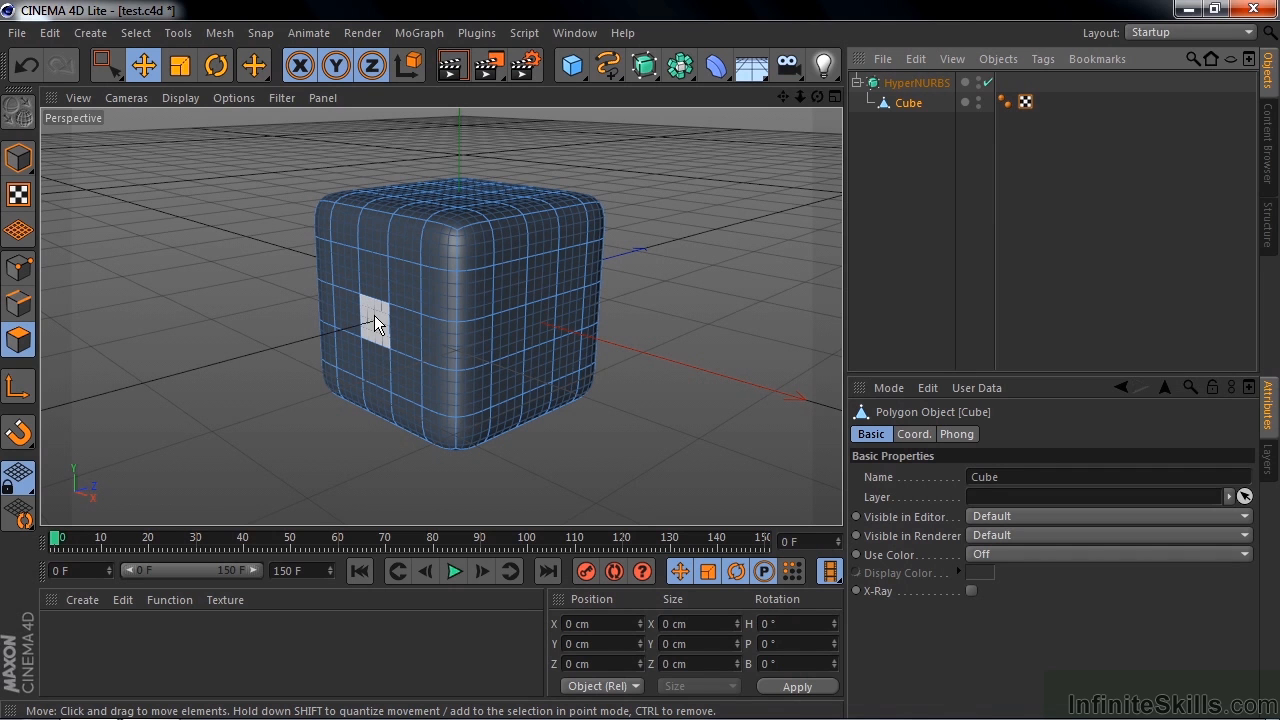
mouse_move(388, 308)
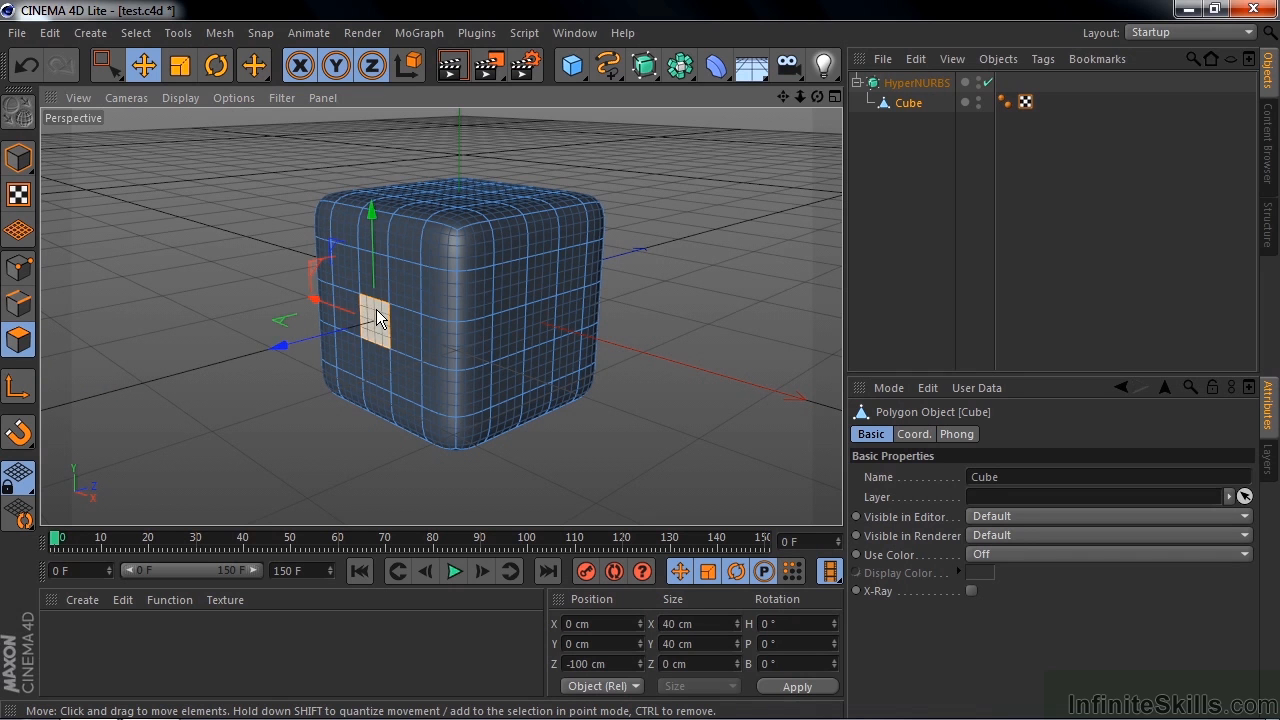
Drag the front face far out along Z into a long rounded snout
left_click_drag(375, 320, 215, 365)
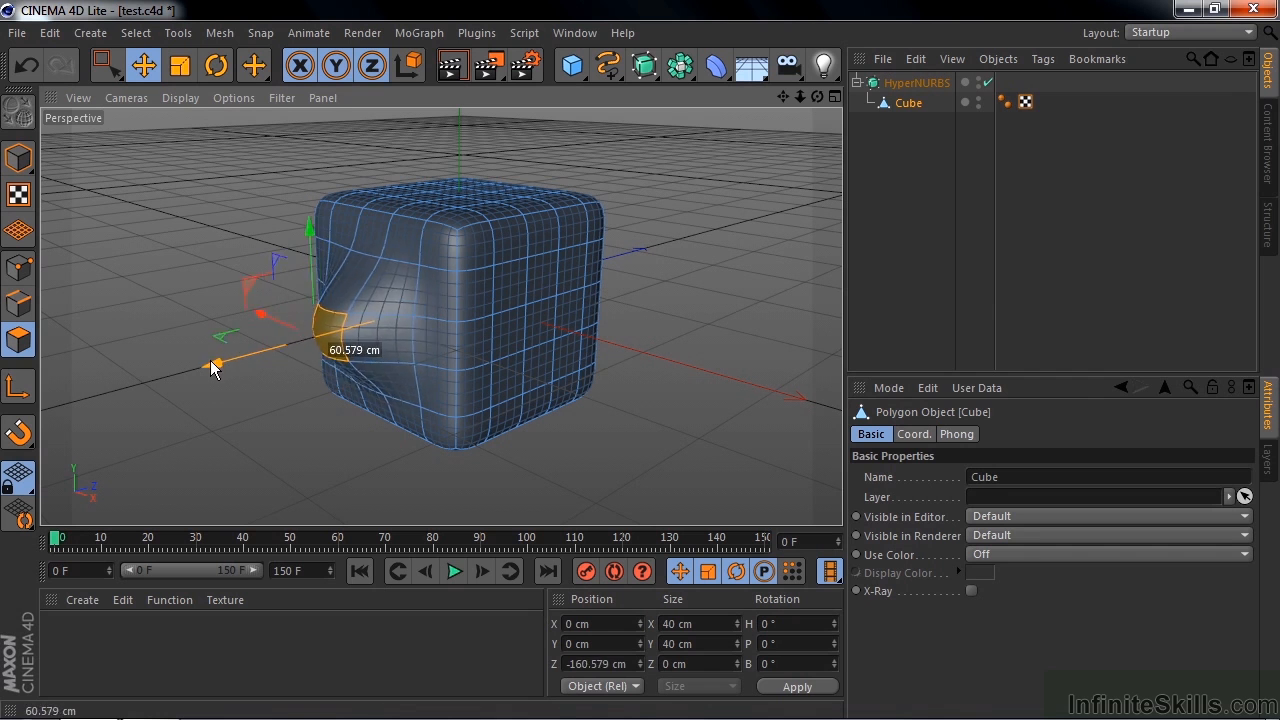
left_click_drag(213, 365, 247, 358)
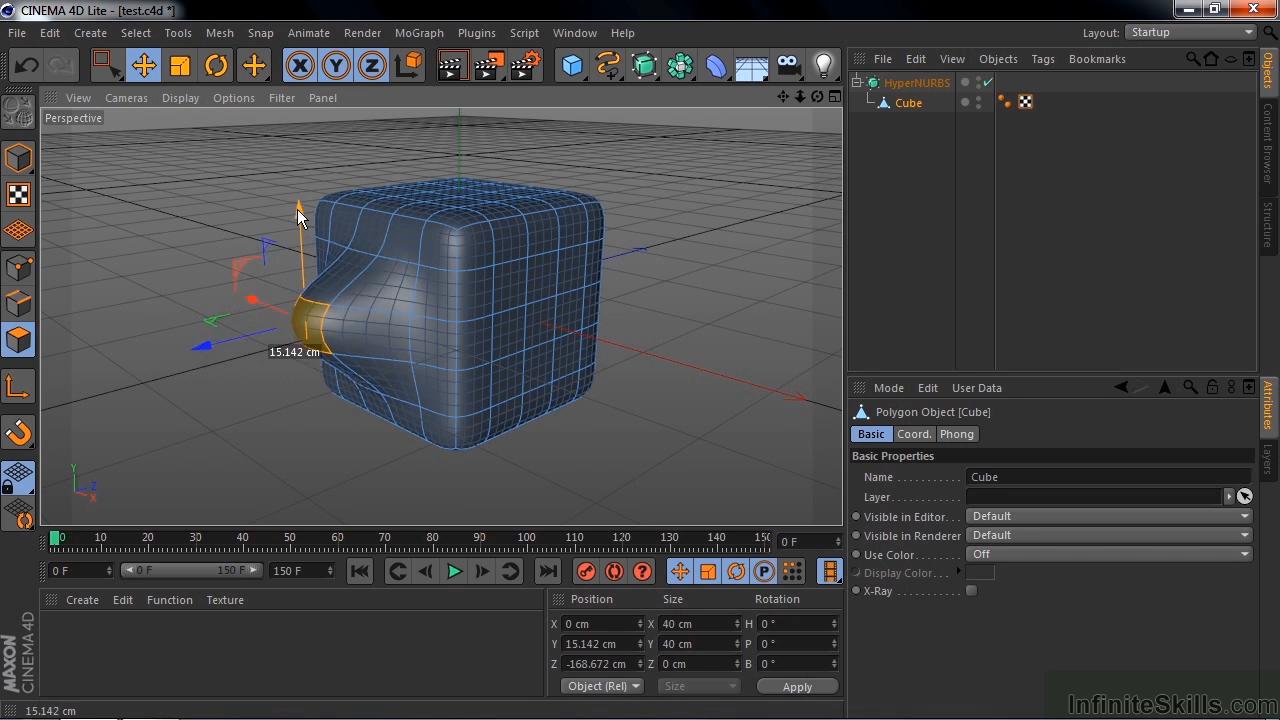
left_click_drag(300, 215, 205, 345)
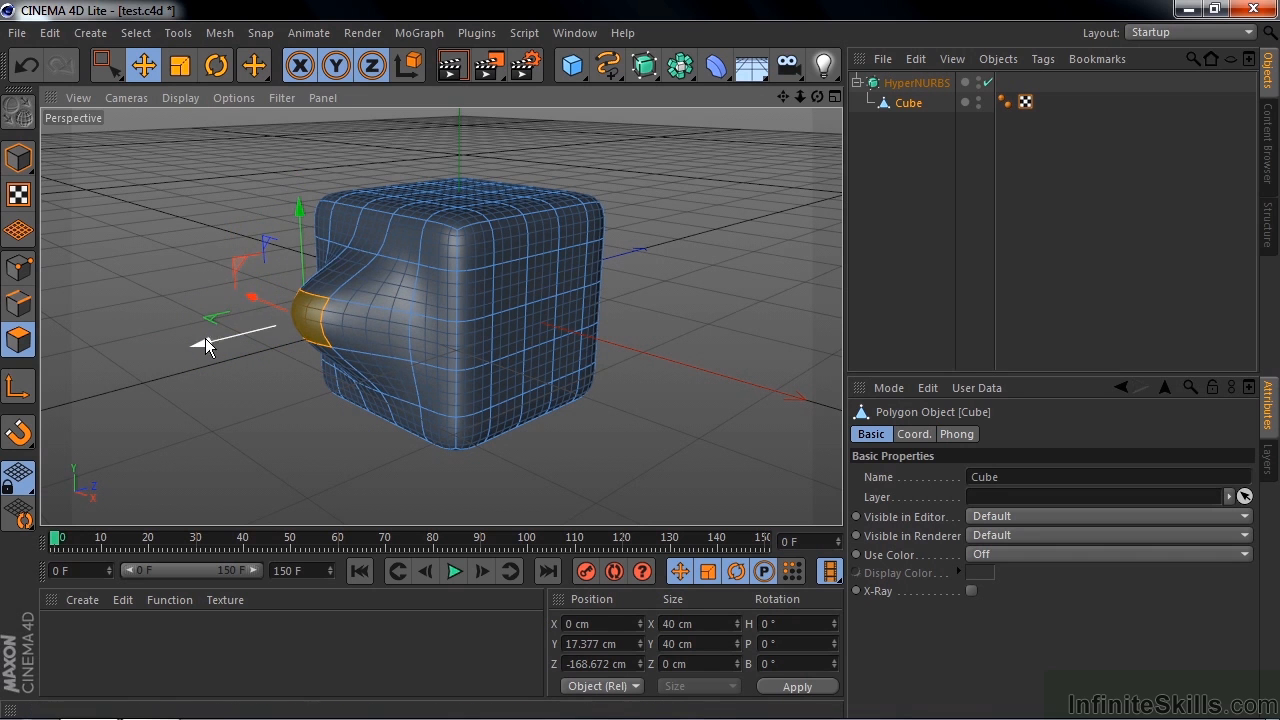
left_click_drag(207, 345, 163, 375)
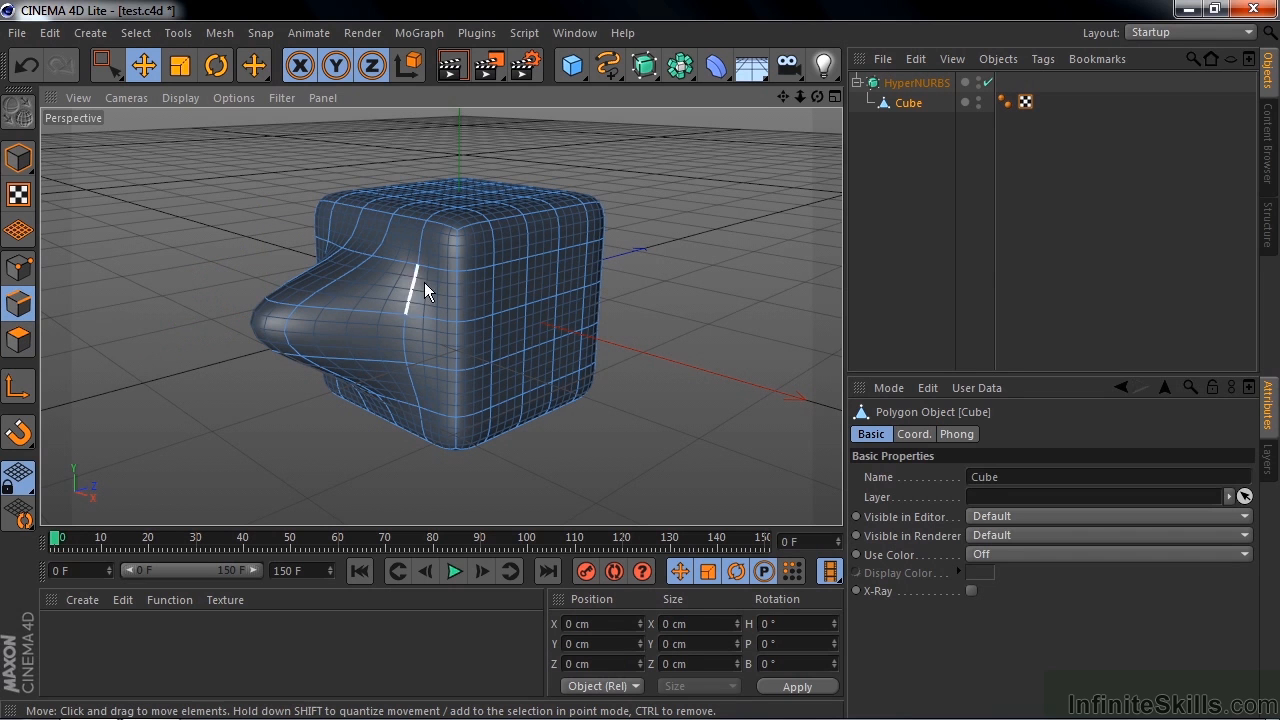
Select an edge on the cube's right face and shift it to form a ridge above the snout
left_click_drag(420, 285, 545, 285)
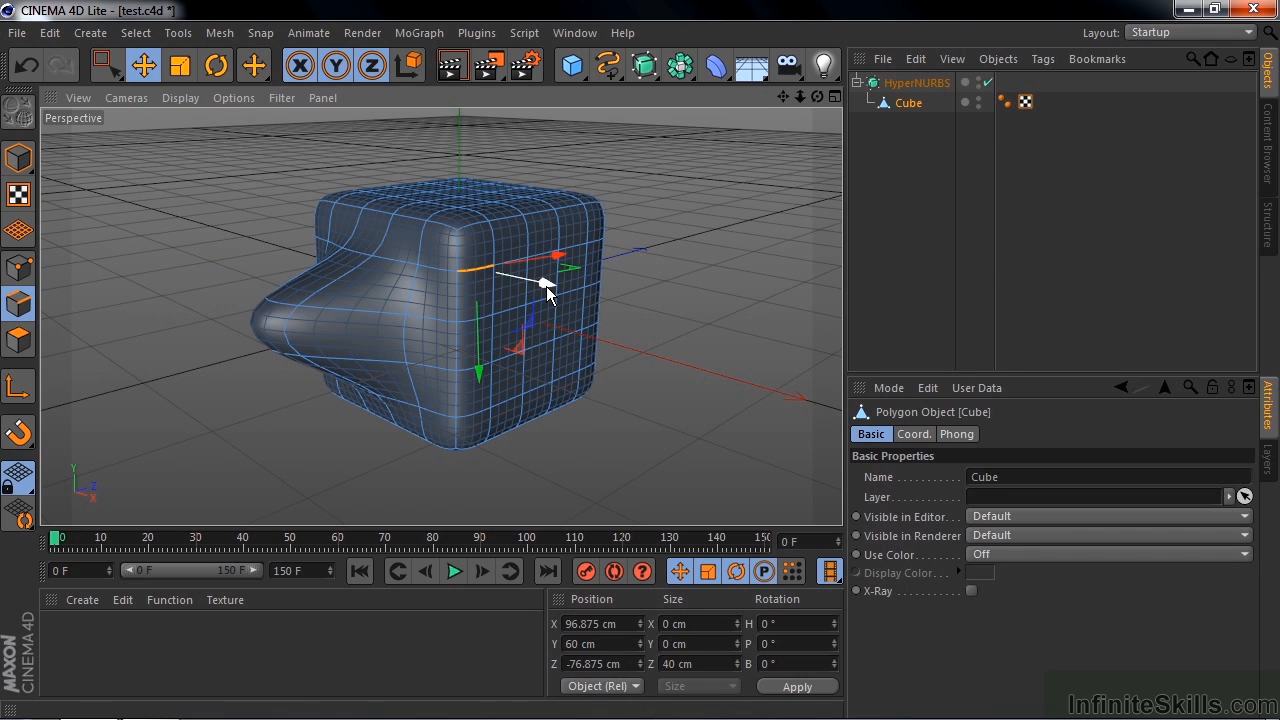
left_click_drag(545, 290, 535, 305)
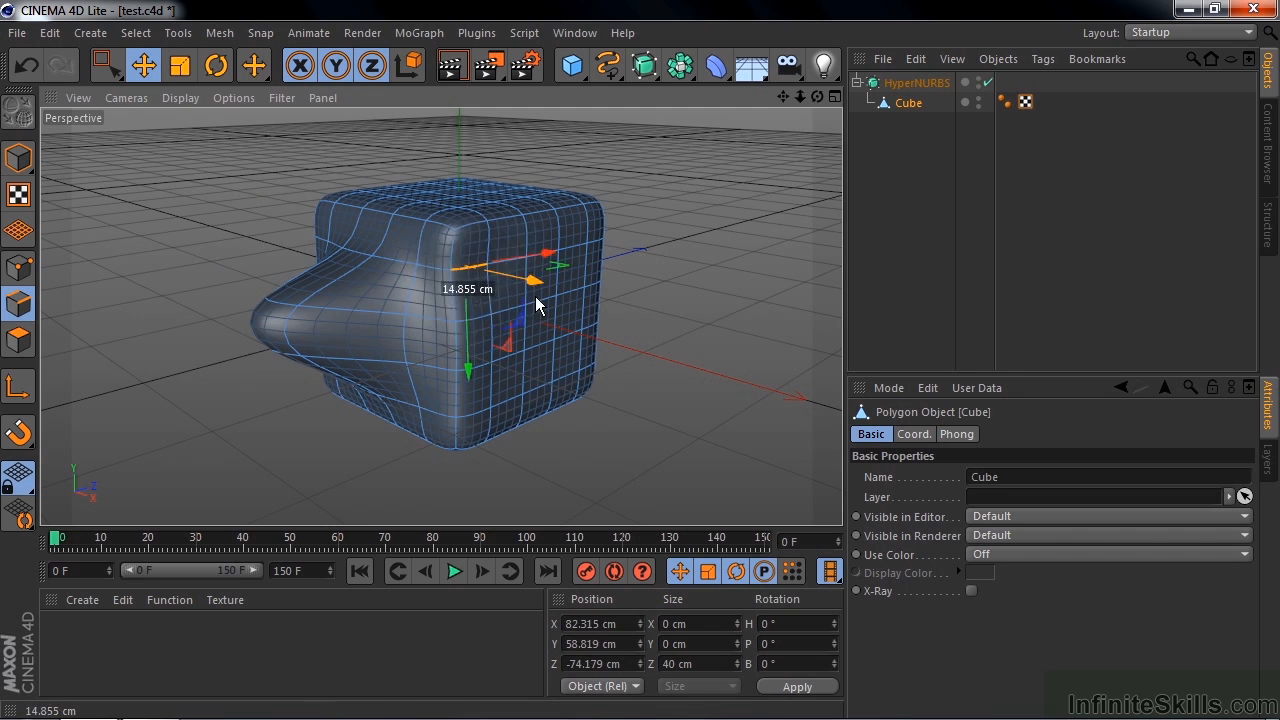
left_click_drag(535, 268, 640, 300)
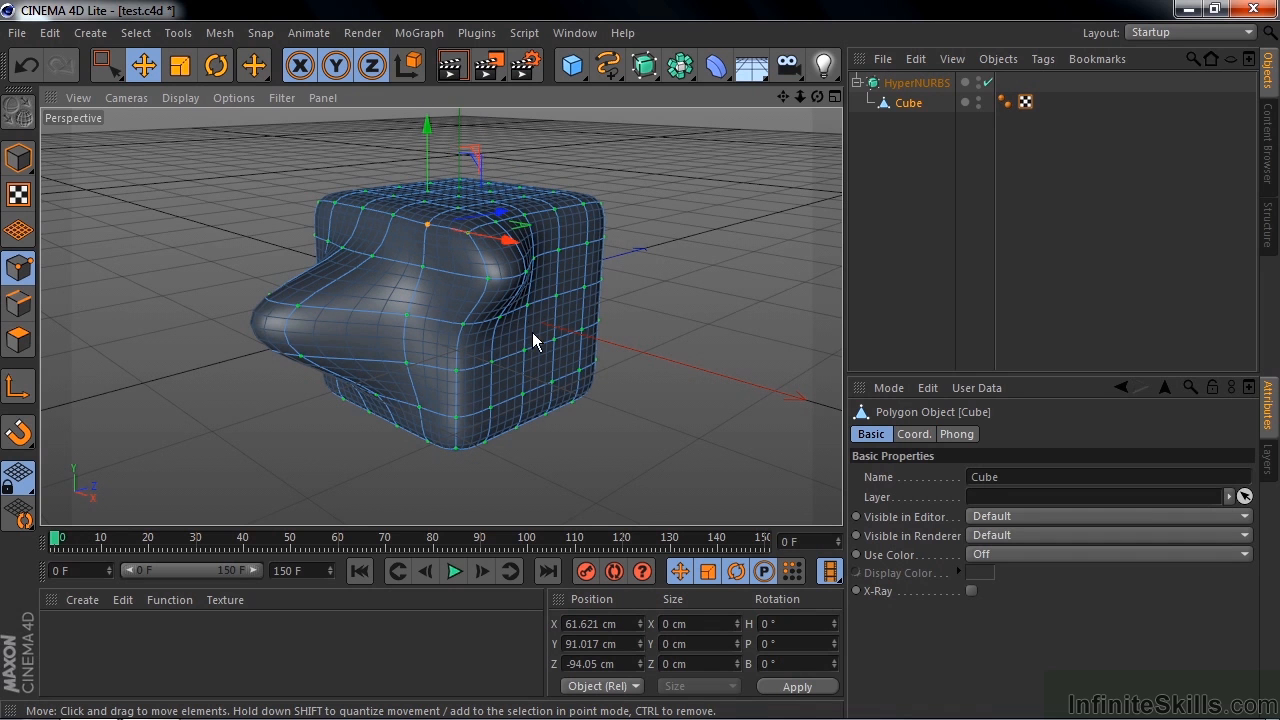
mouse_move(530, 310)
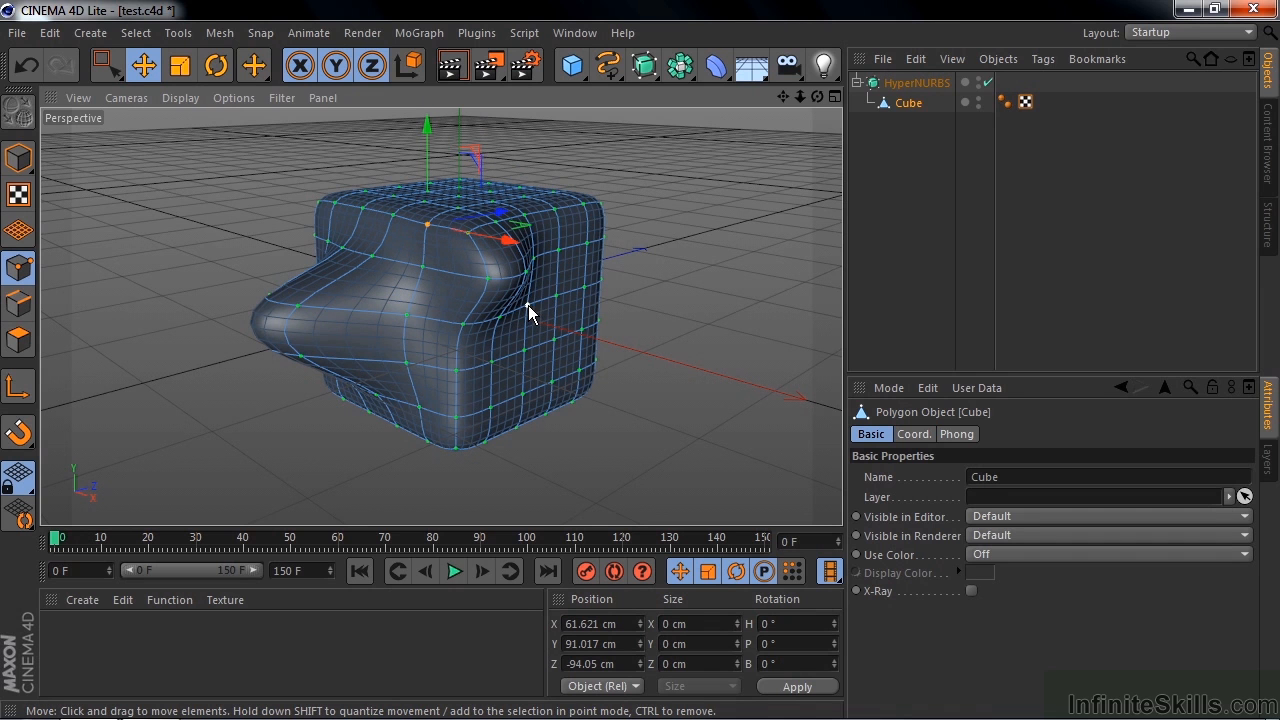
Select points on the cube's right face and drag them outward into a pointed horn
left_click_drag(505, 238, 545, 305)
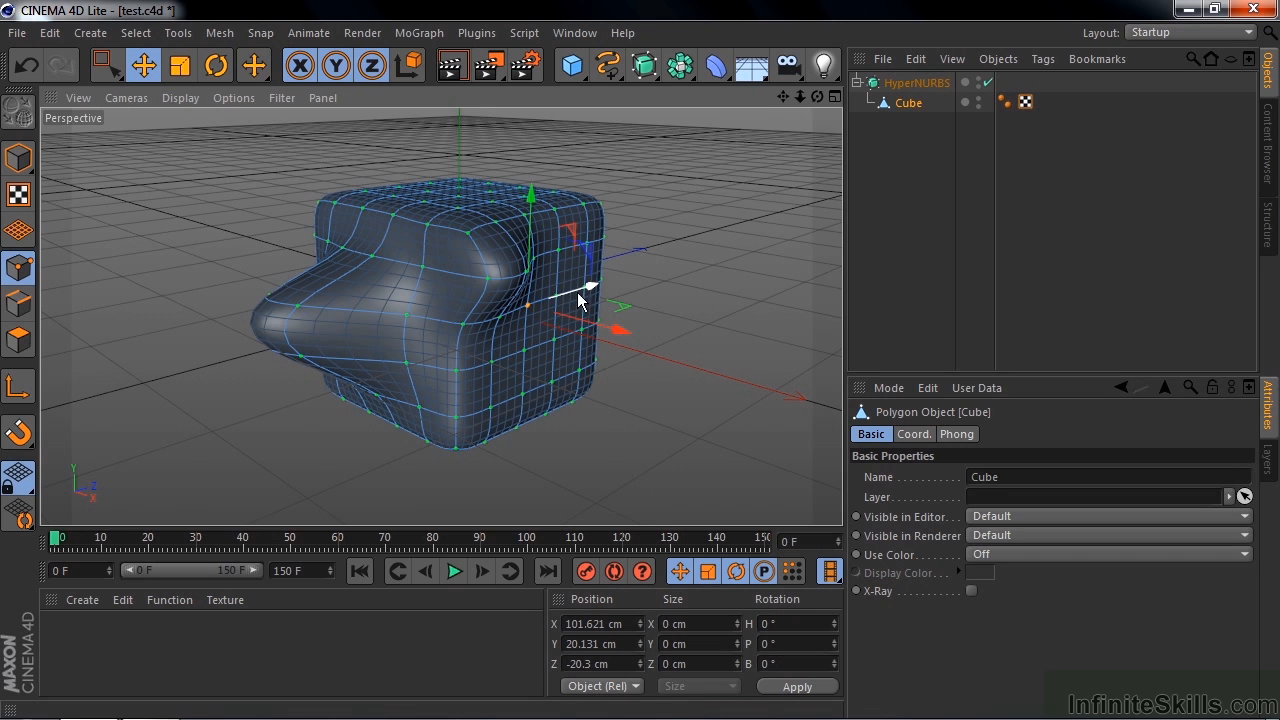
mouse_move(585, 283)
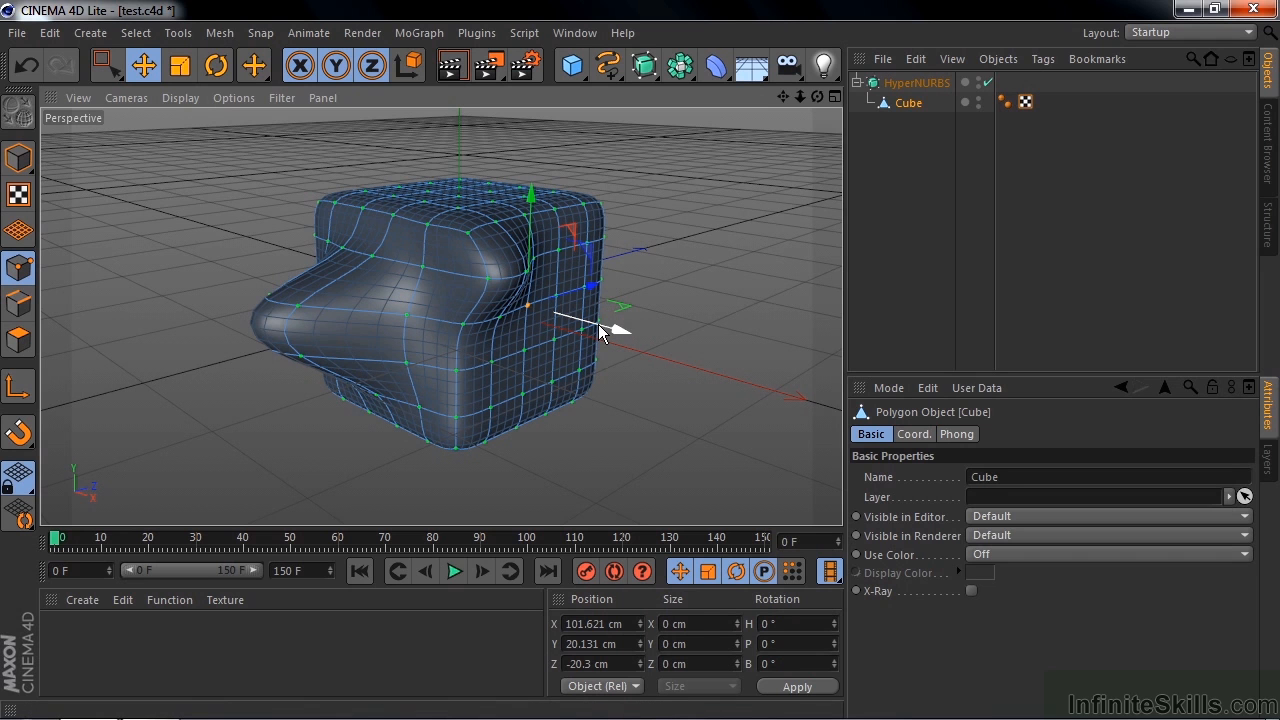
mouse_move(610, 328)
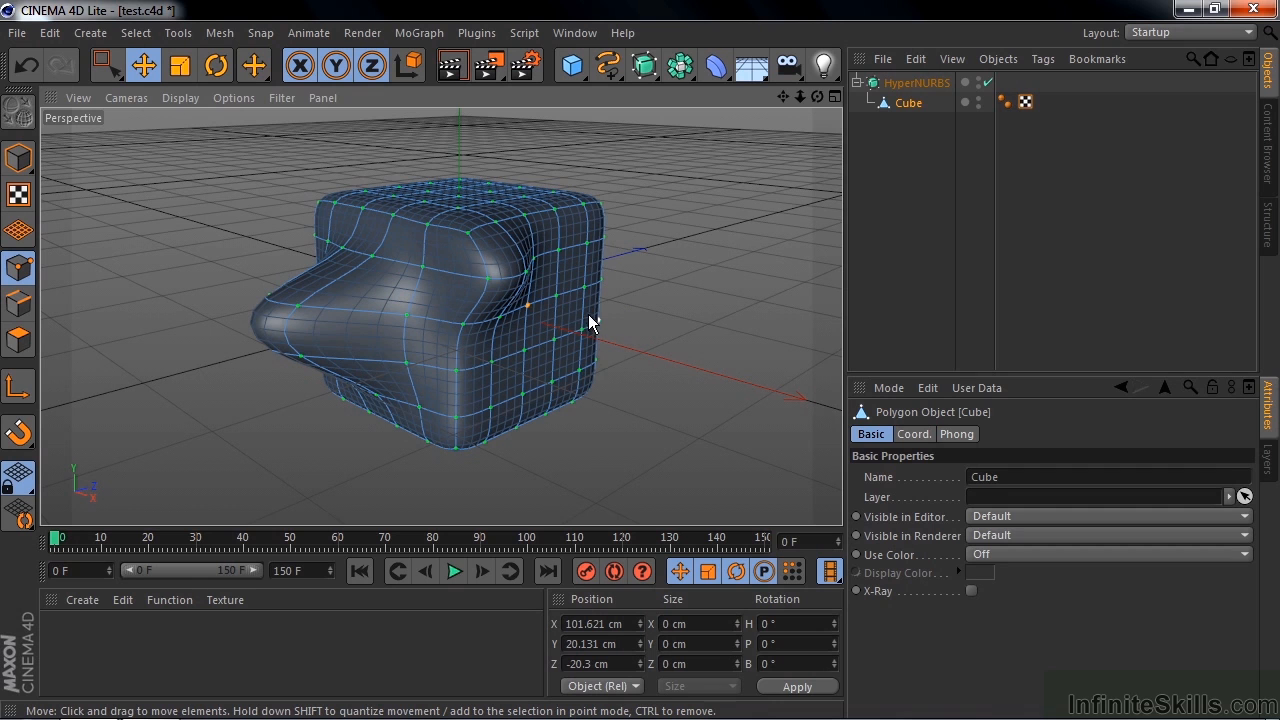
mouse_move(560, 300)
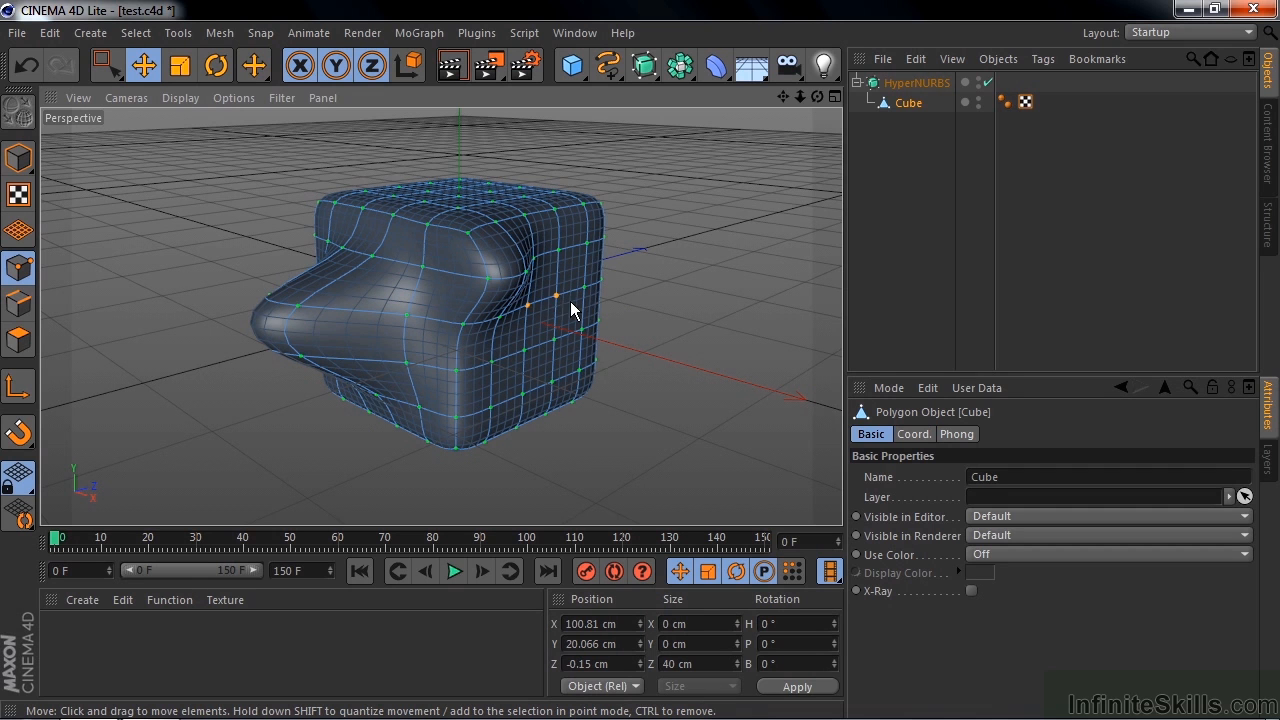
mouse_move(600, 320)
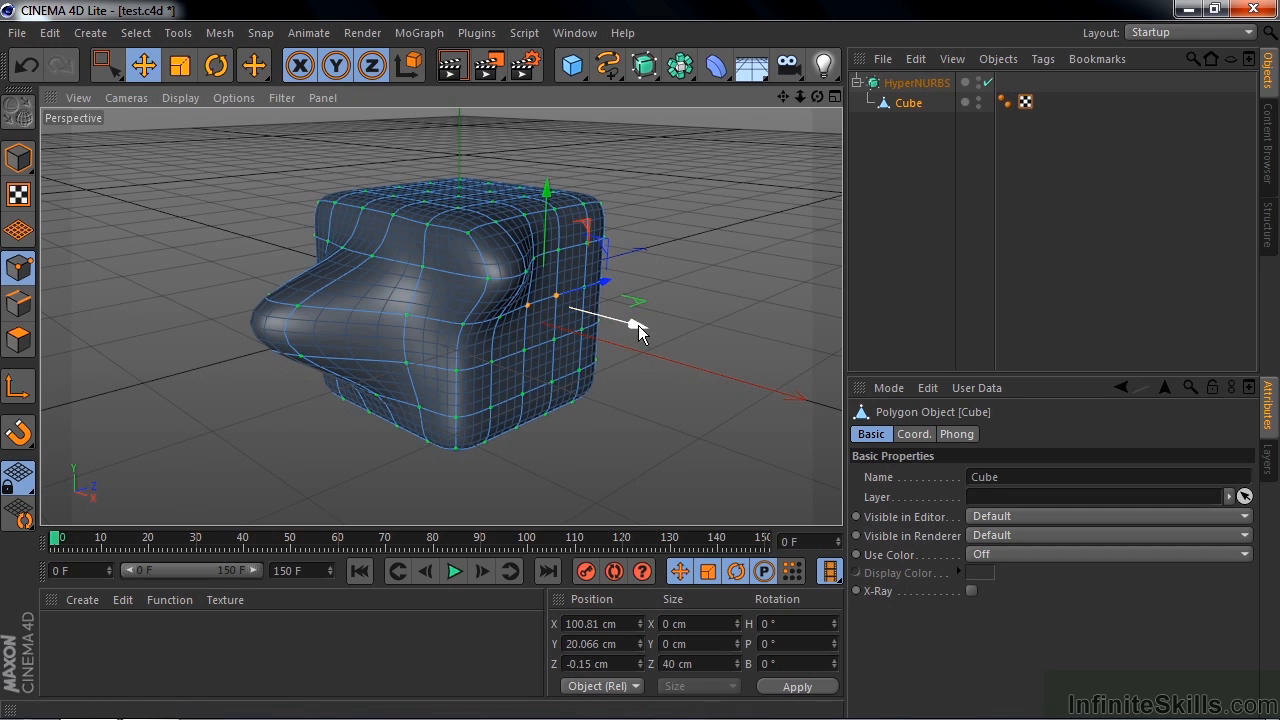
left_click_drag(630, 325, 770, 362)
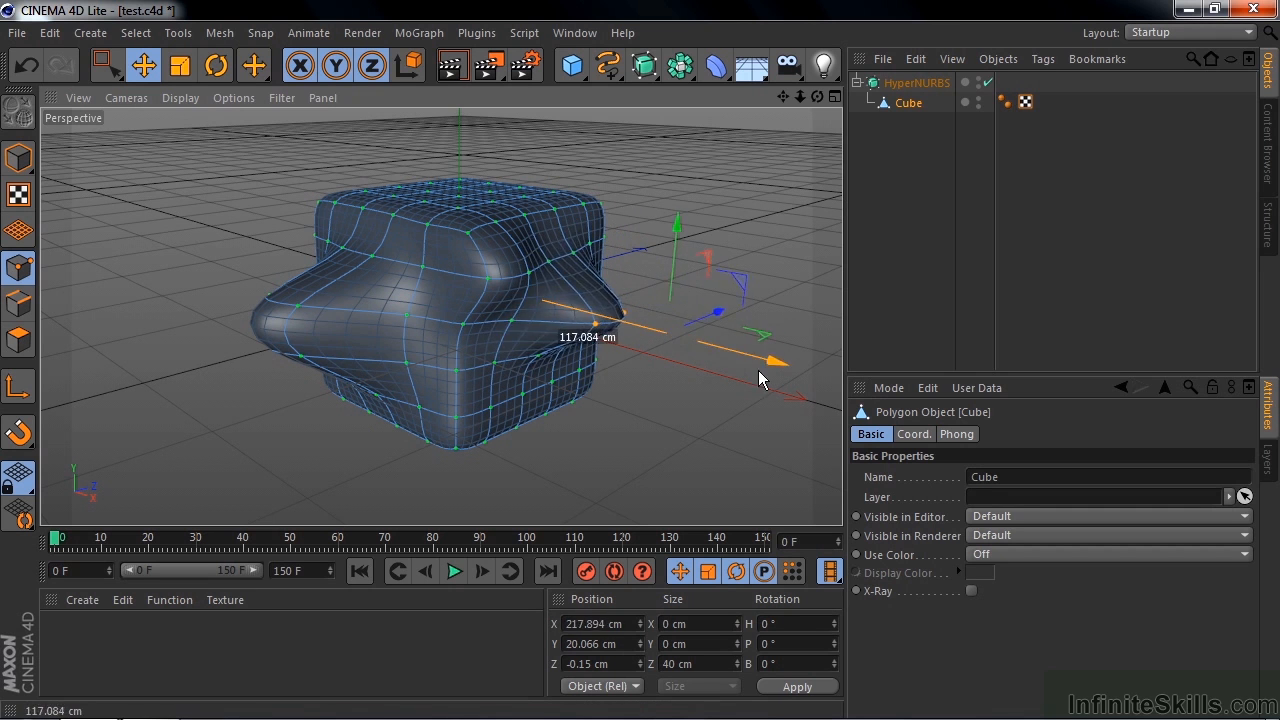
left_click_drag(760, 363, 807, 388)
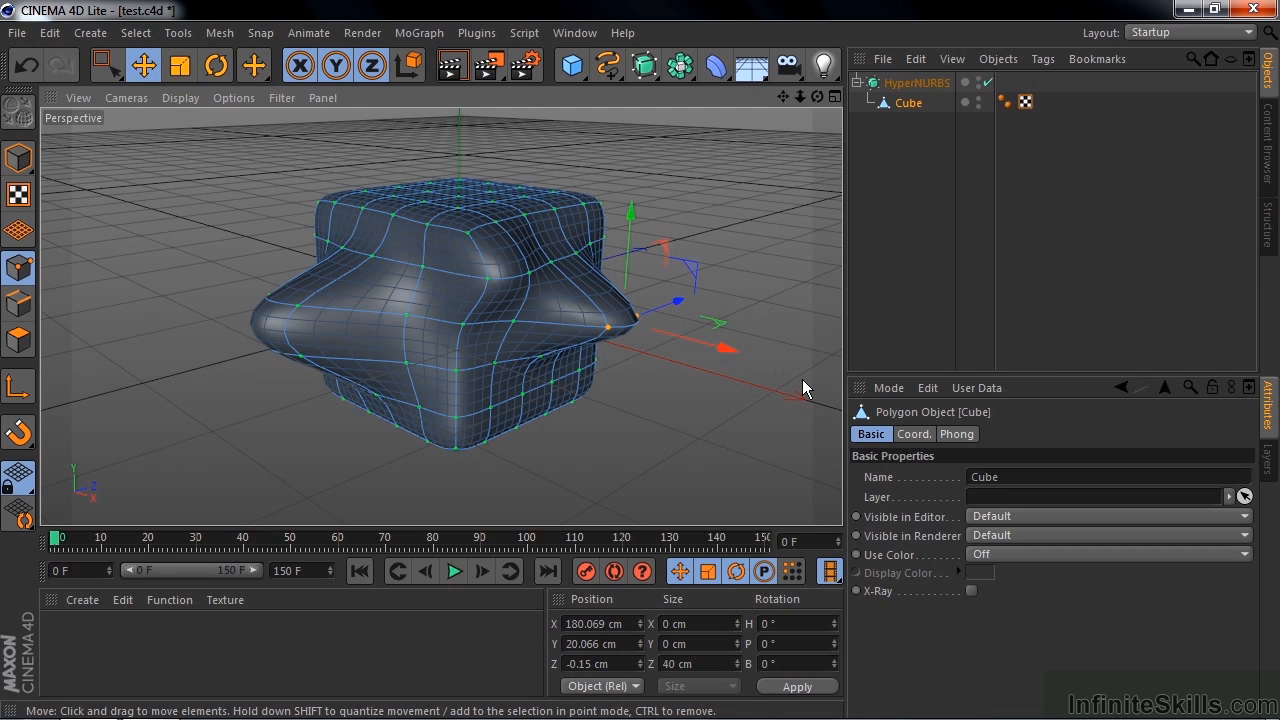
mouse_move(905, 104)
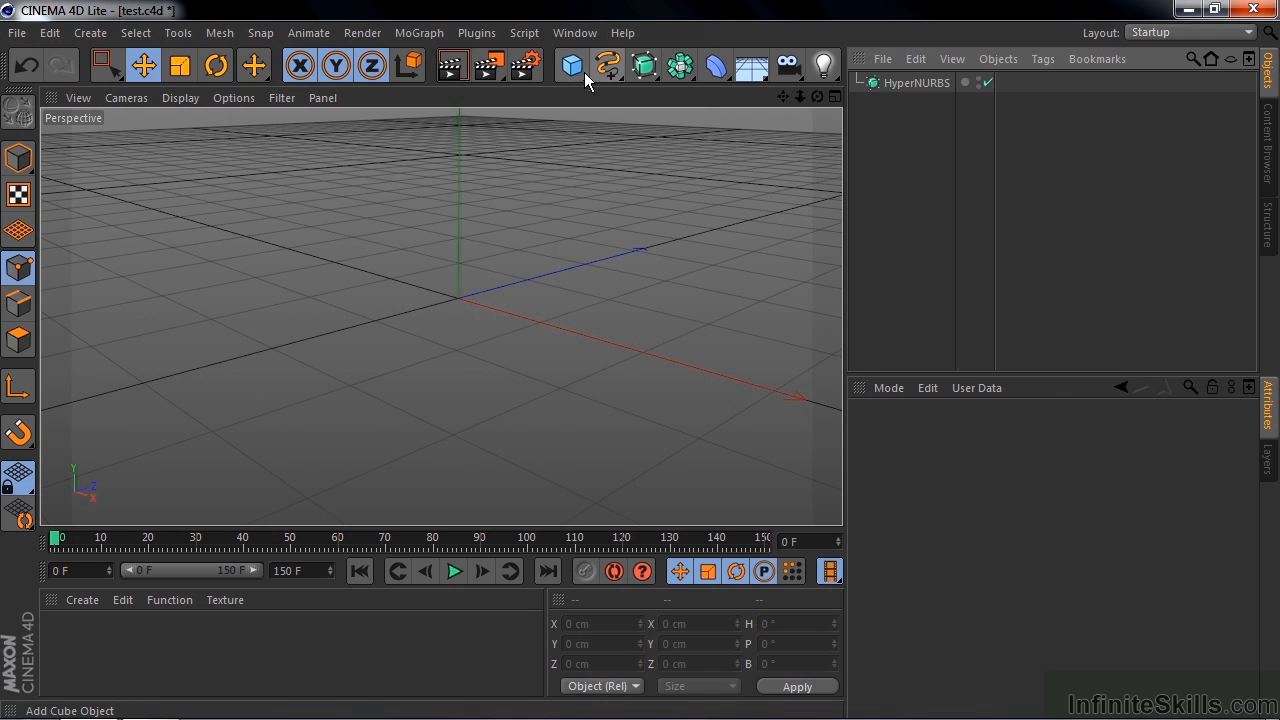
Add a Pyramid primitive and pull one of its faces outward under the HyperNURBS
left_click(571, 65)
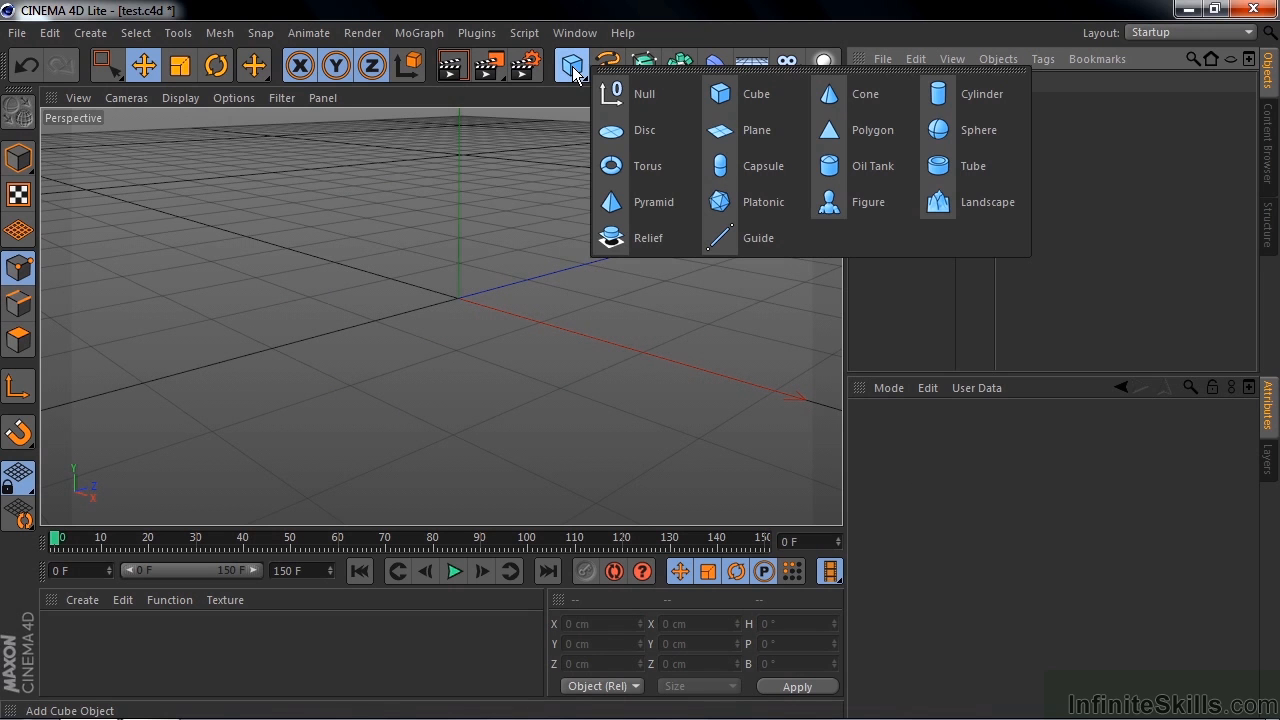
left_click(654, 202)
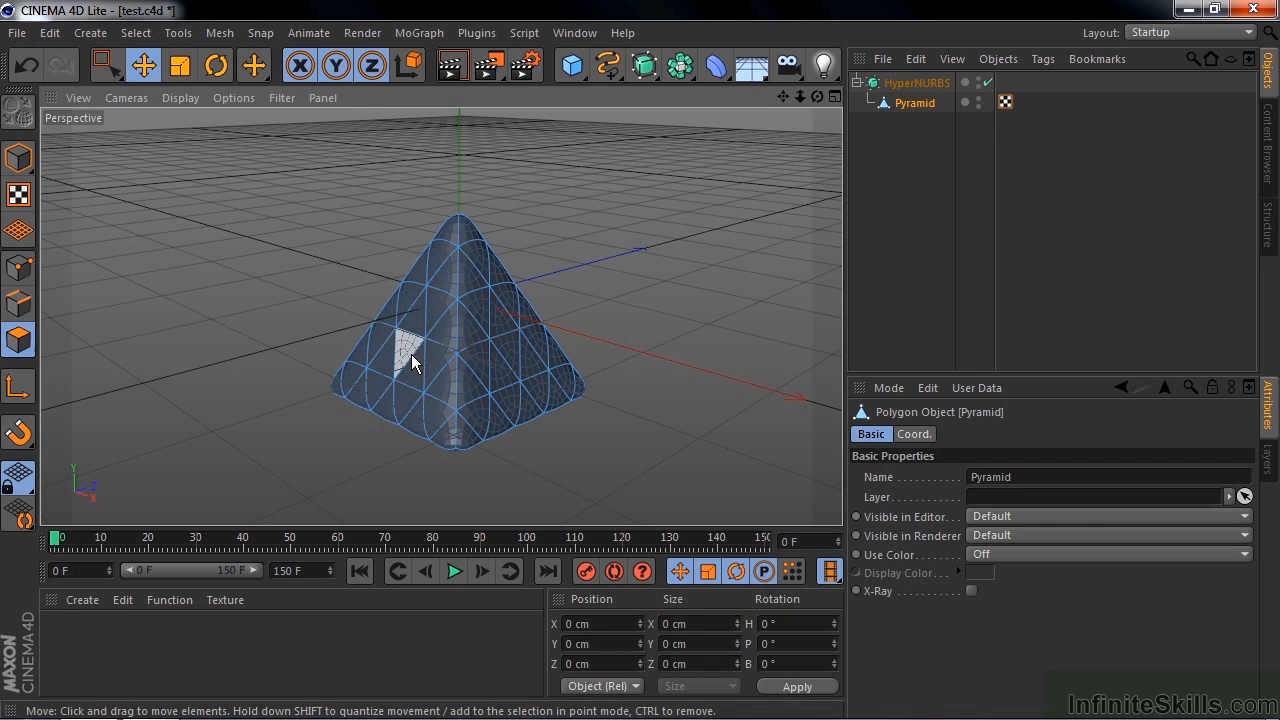
left_click_drag(410, 360, 230, 295)
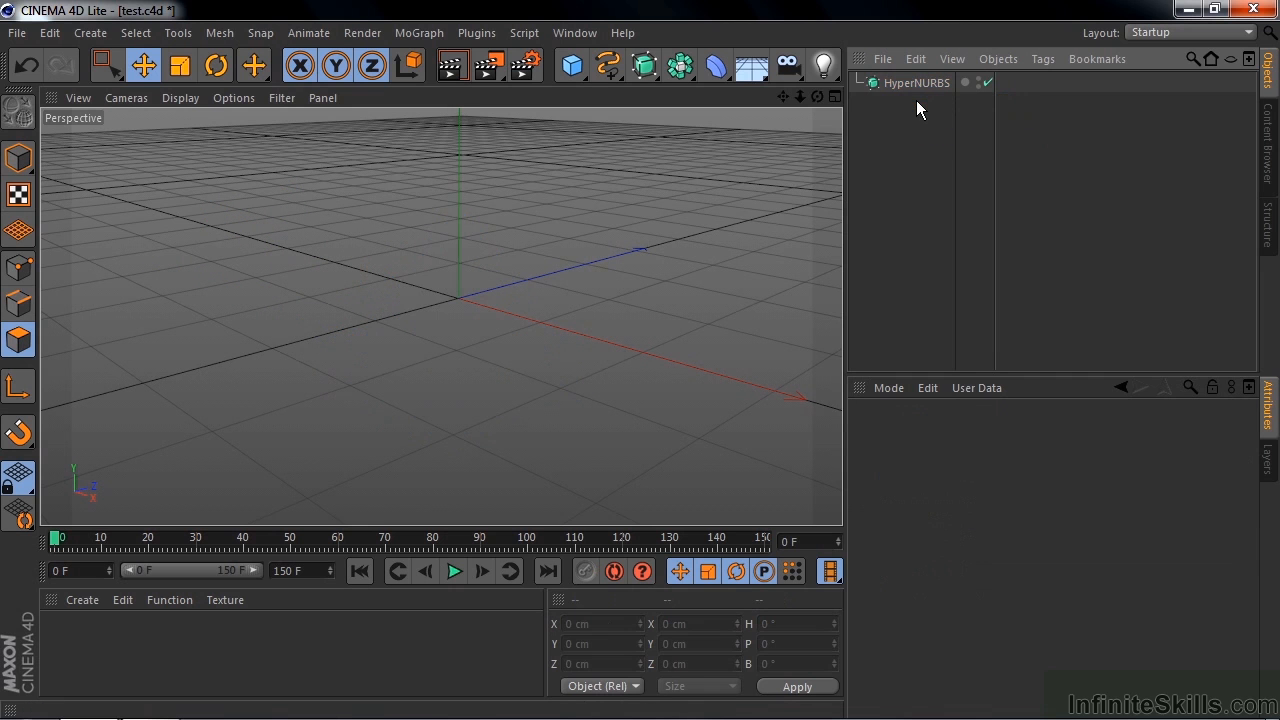
left_click(571, 65)
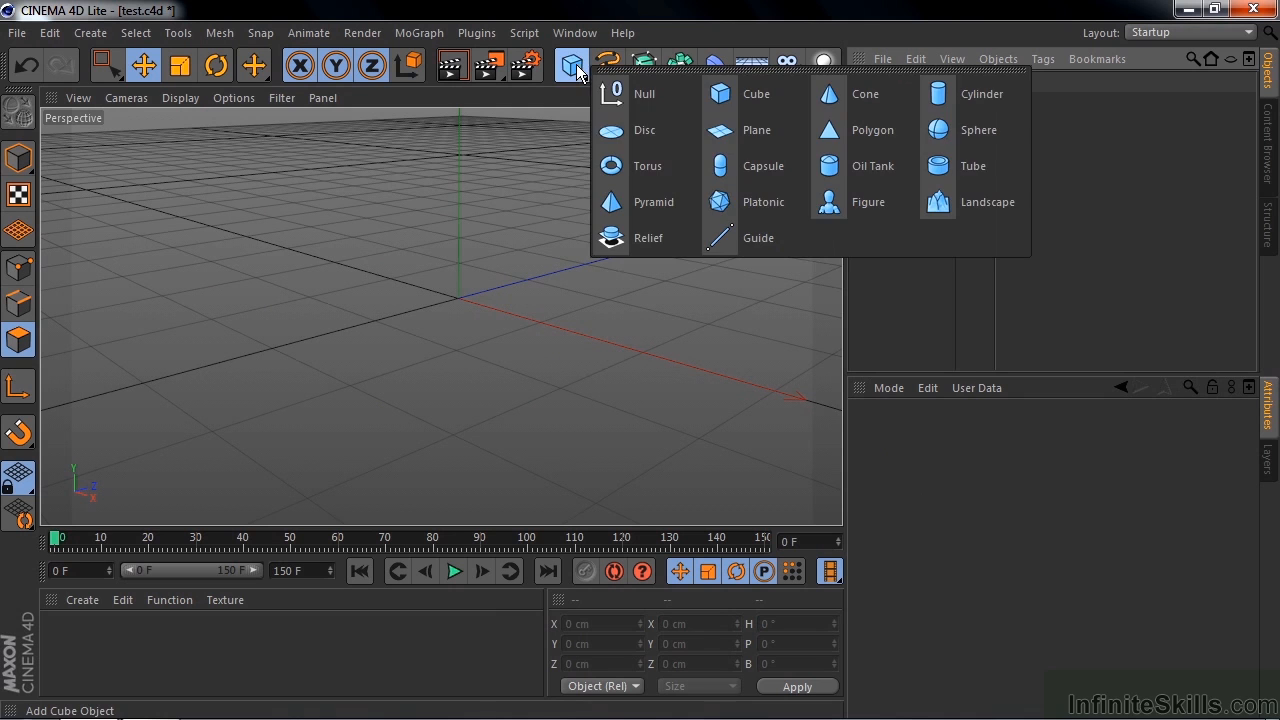
left_click(763, 202)
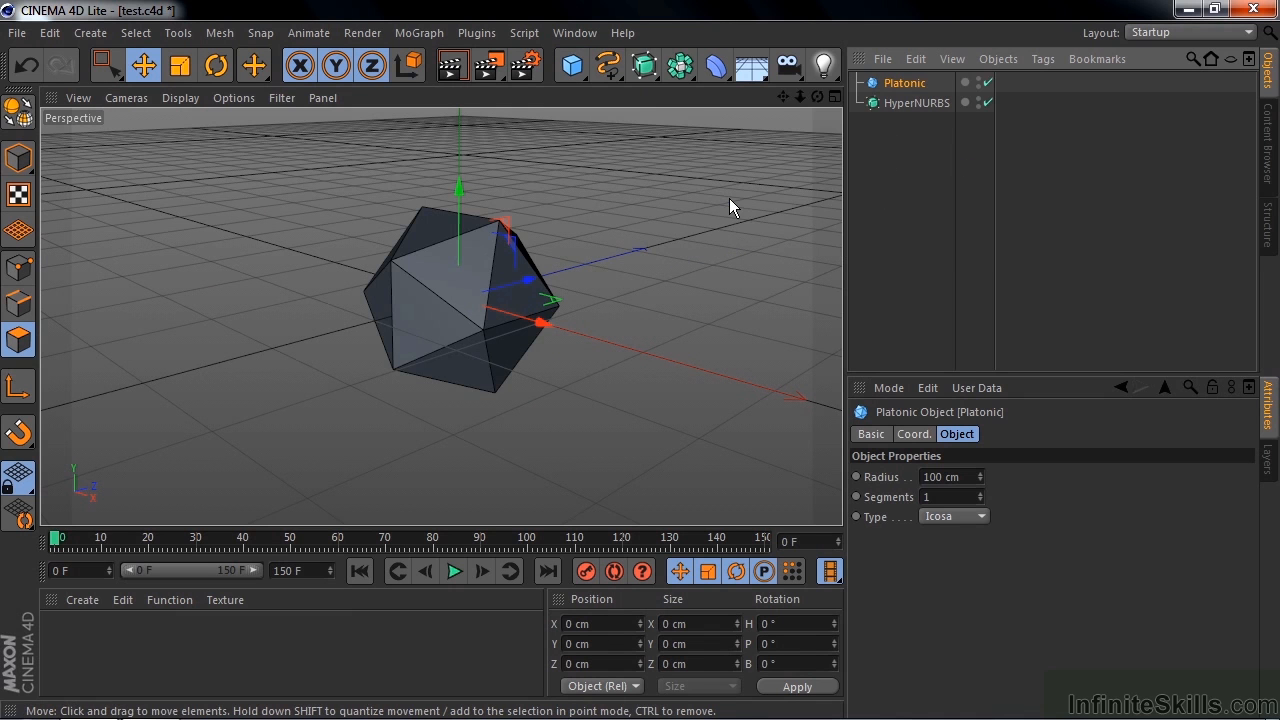
left_click(981, 497)
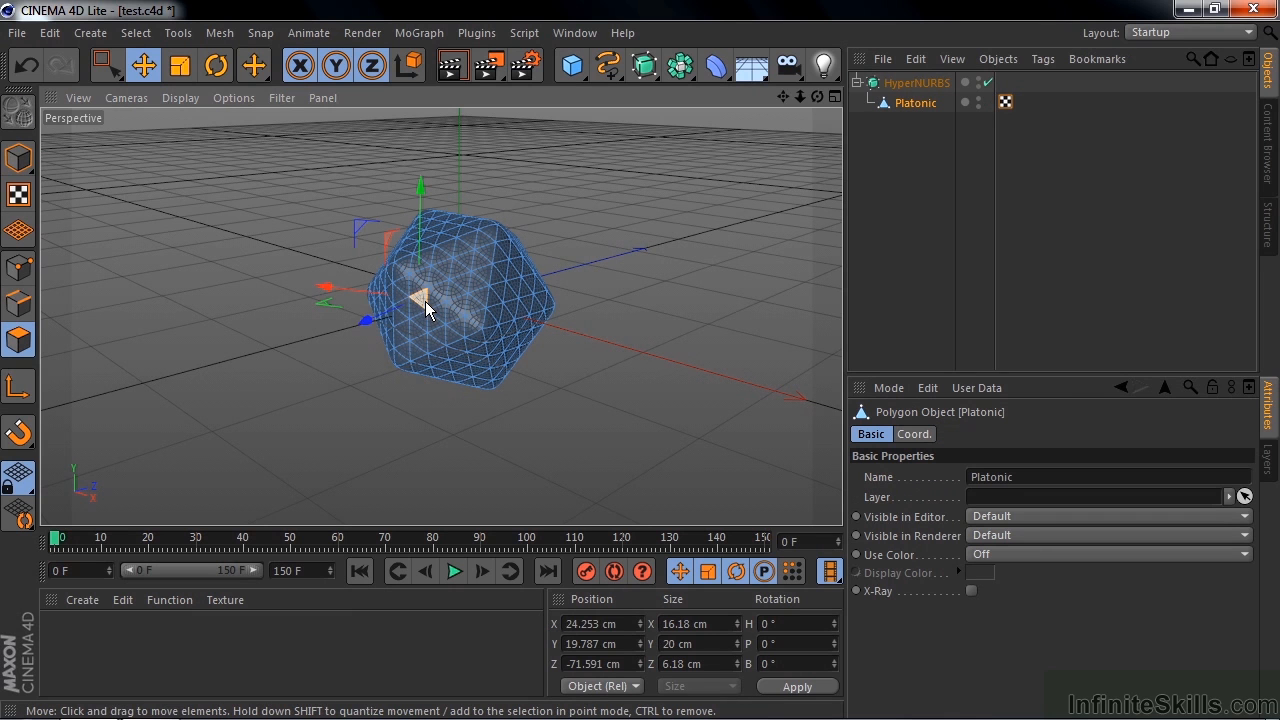
left_click_drag(425, 300, 290, 350)
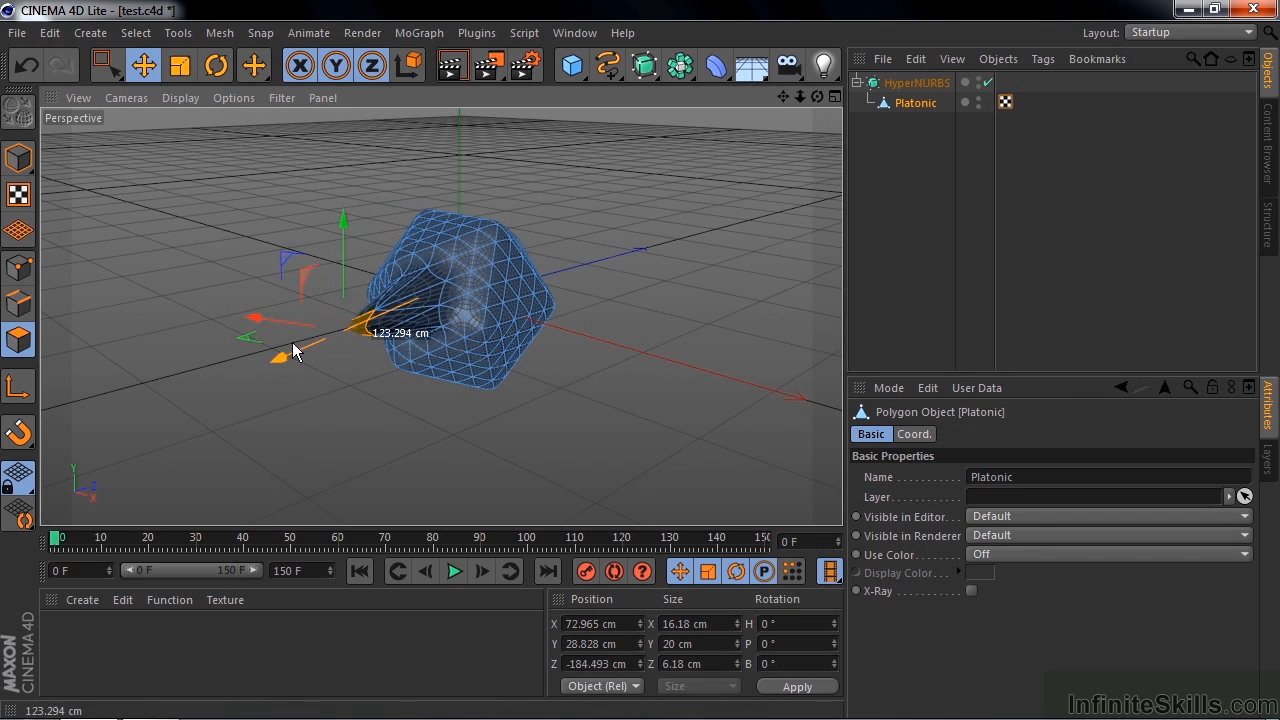
left_click_drag(295, 350, 365, 325)
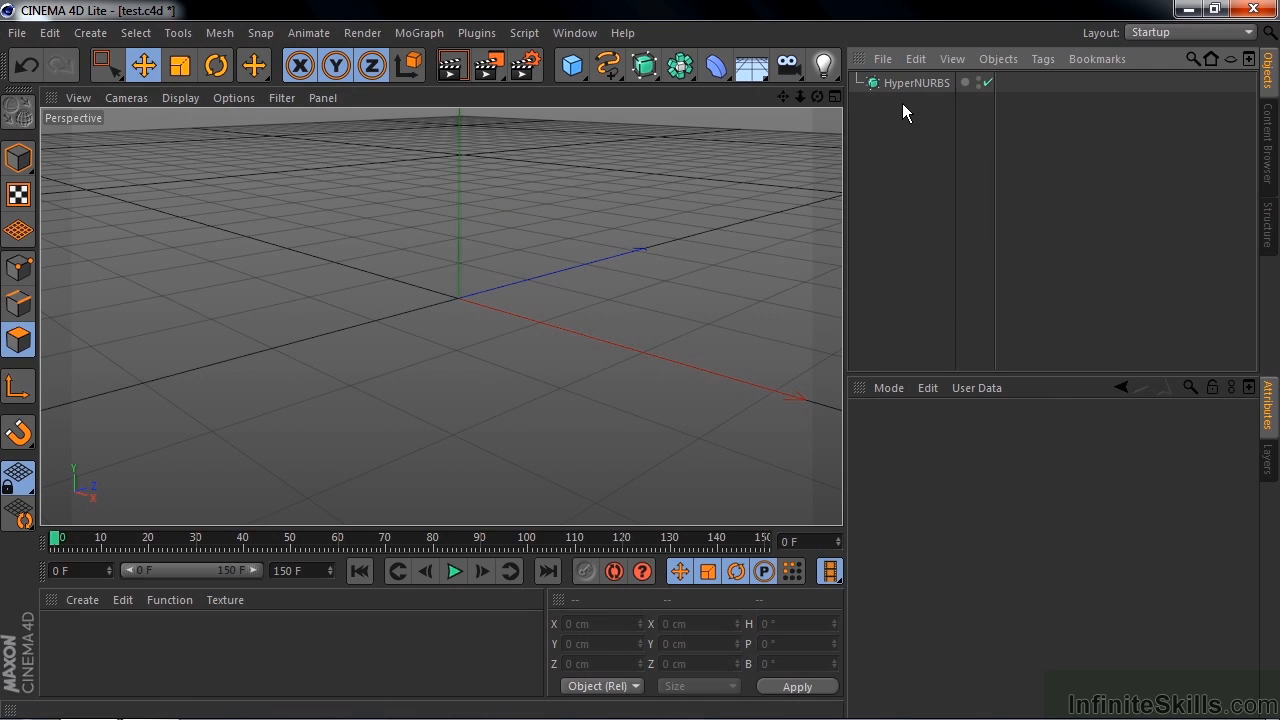
Add a Torus primitive and drop it onto HyperNURBS in the Object Manager
left_click(571, 65)
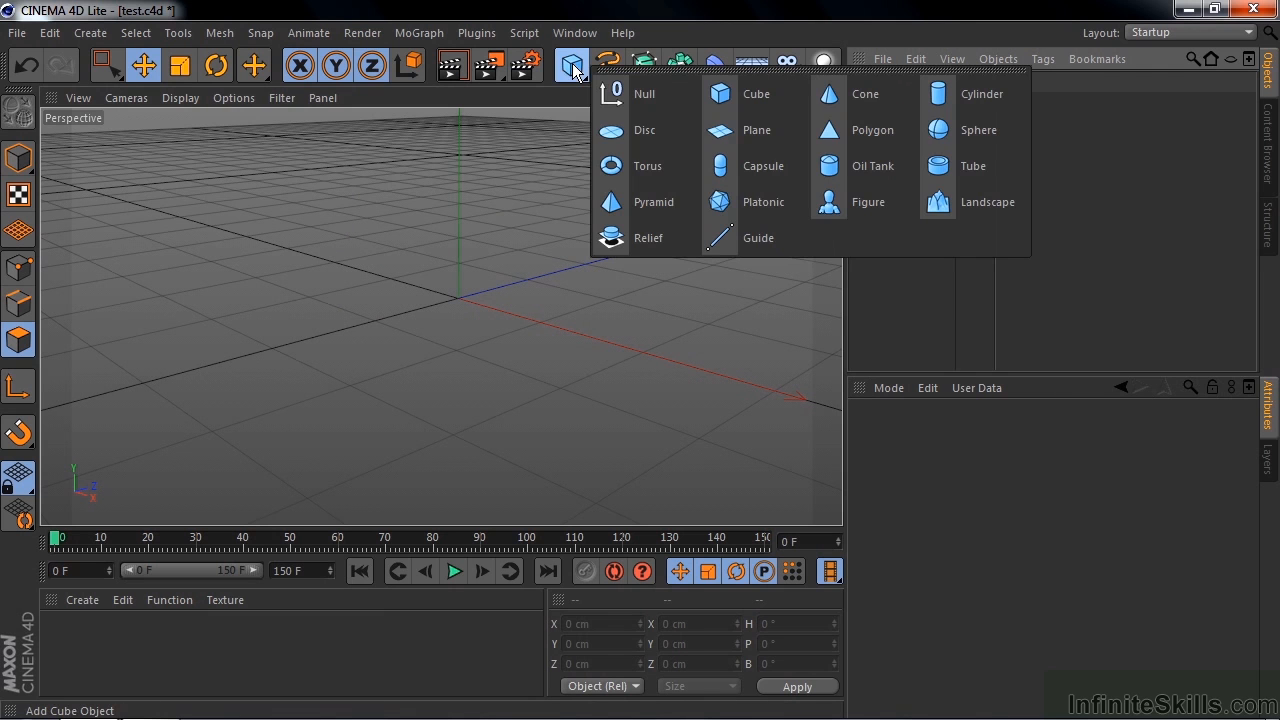
left_click(647, 166)
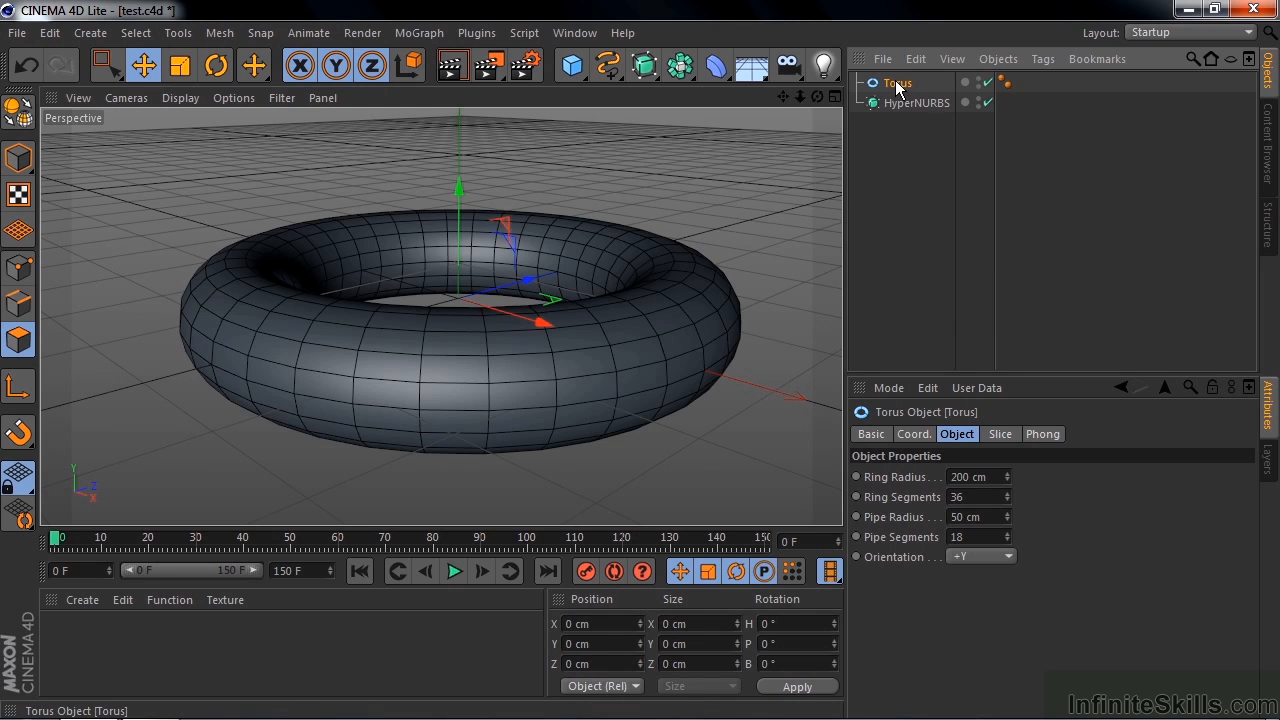
left_click_drag(897, 83, 917, 103)
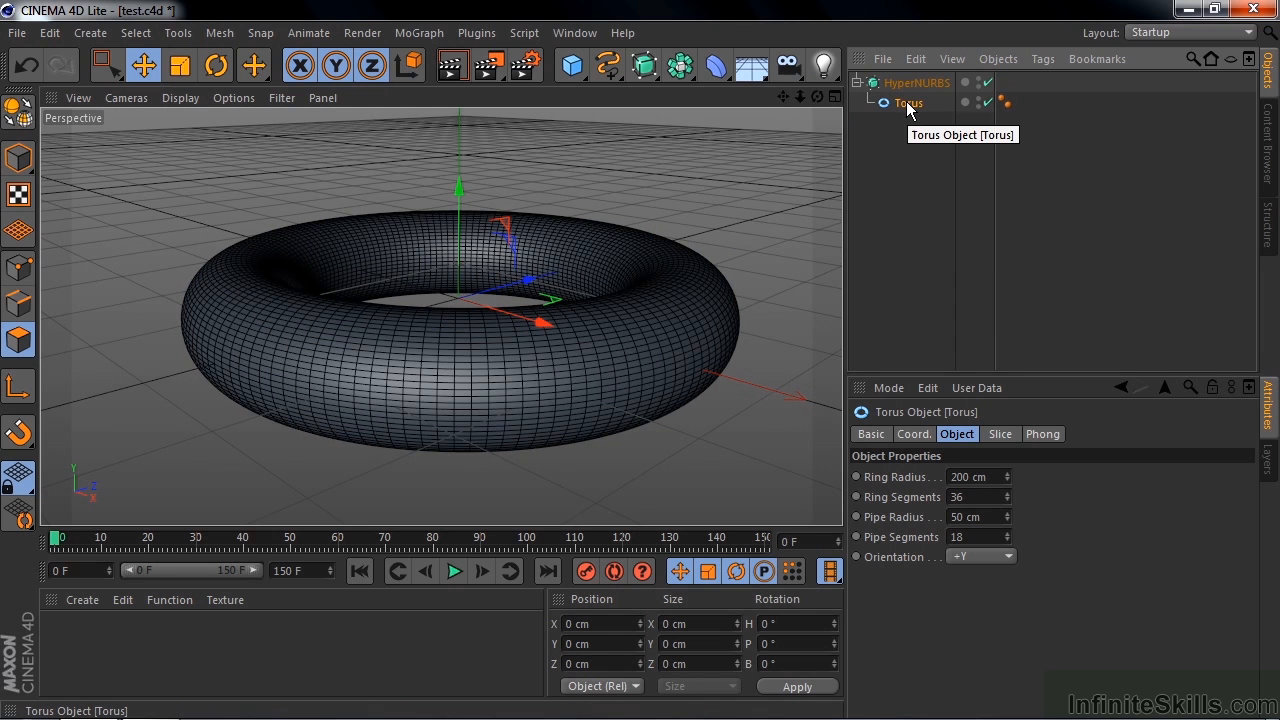